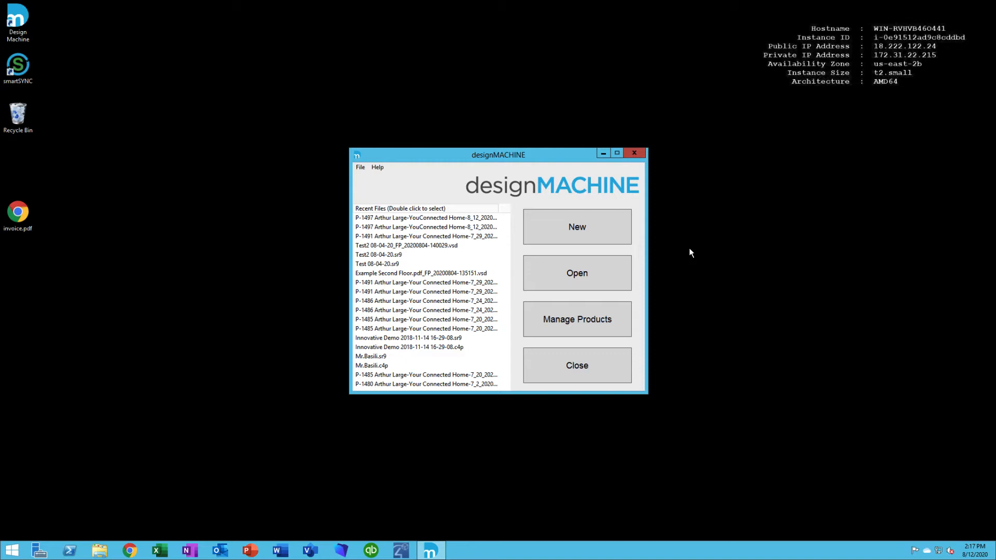
{"action": "mouse_move", "coordinate": [576, 319]}
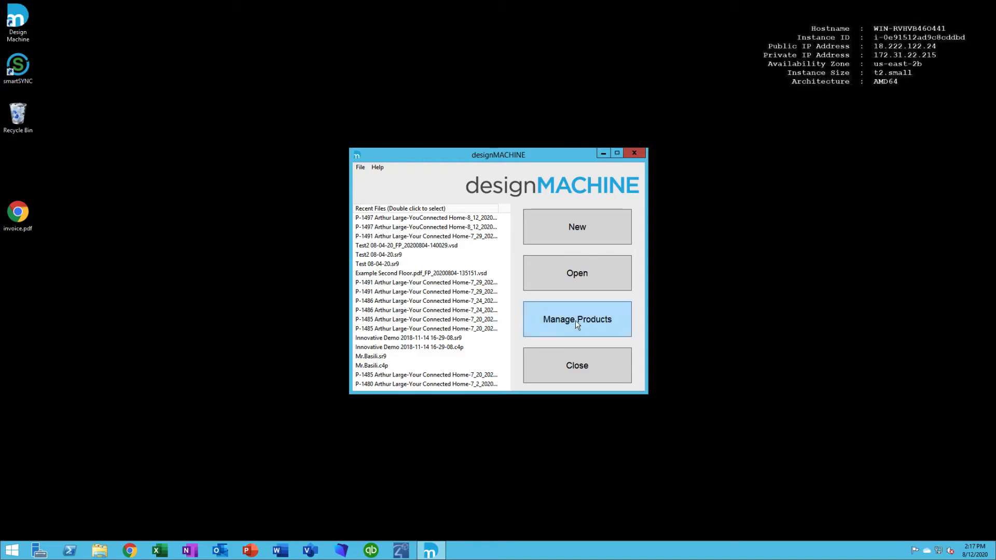
Bring up the product manager and toggle the library sort between category and make.
{"action": "left_click", "coordinate": [576, 319]}
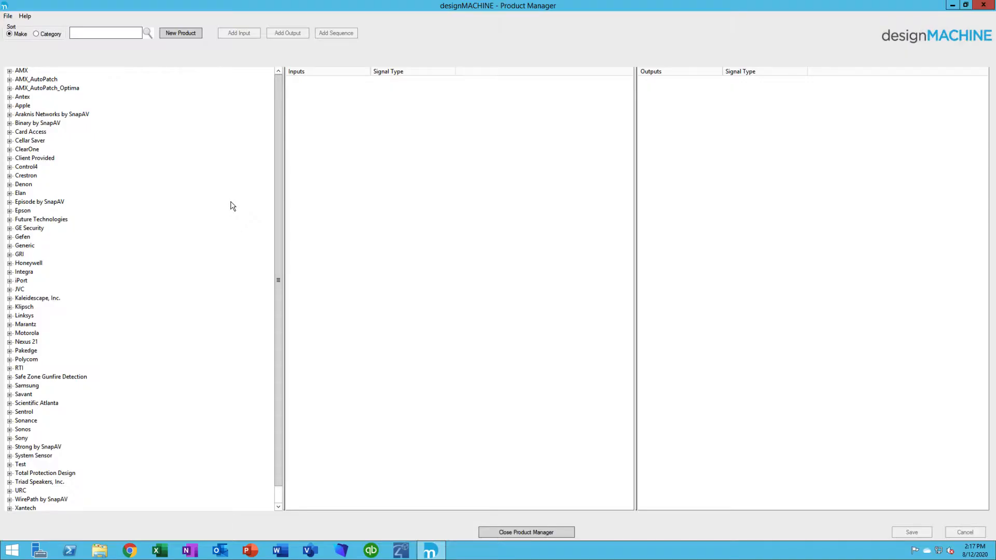
{"action": "mouse_move", "coordinate": [48, 482]}
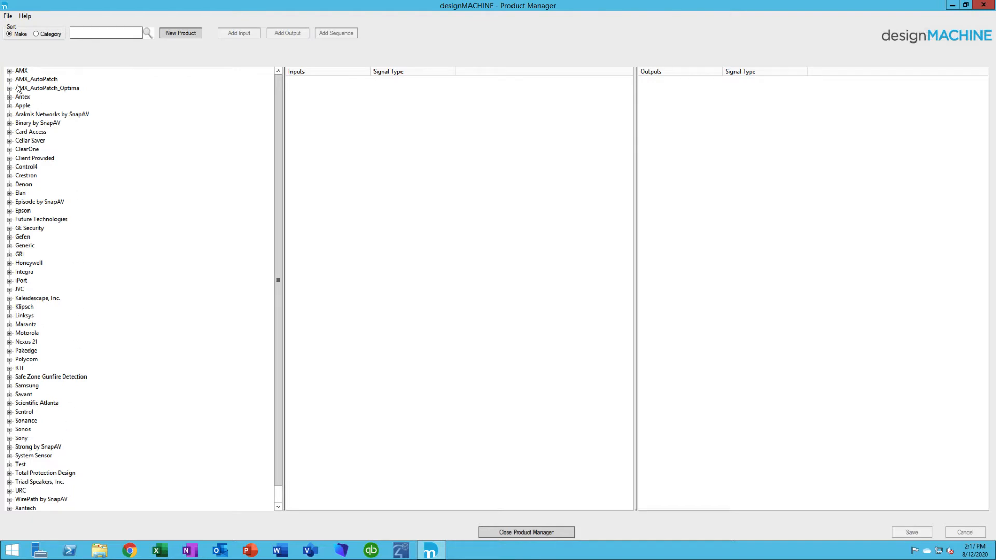
{"action": "left_click", "coordinate": [36, 34]}
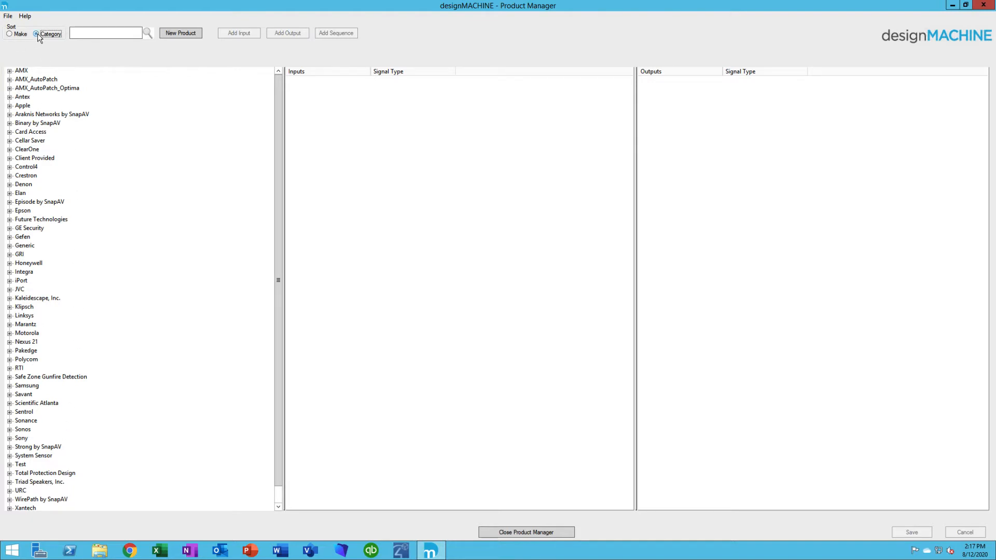
{"action": "left_click", "coordinate": [10, 34]}
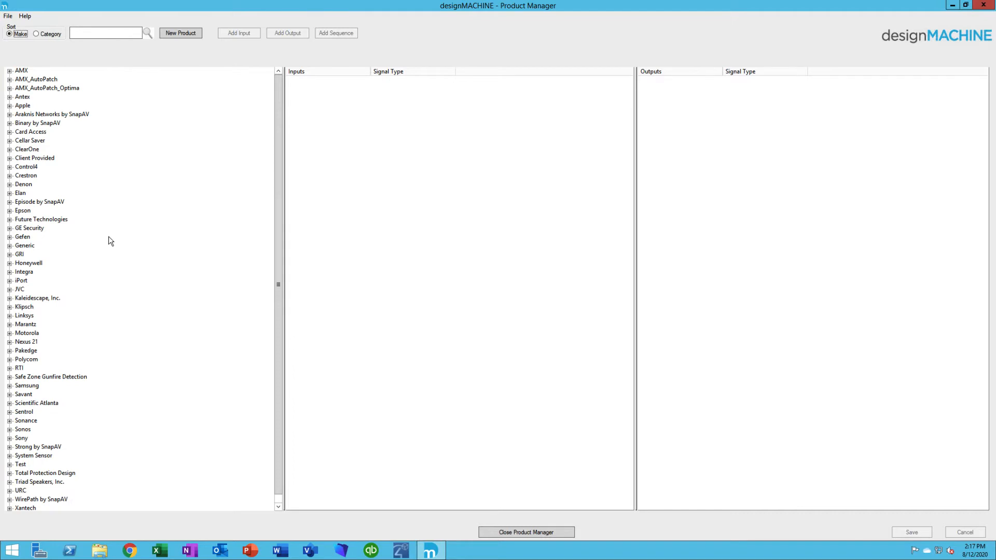
Inspect the Episode by SnapAV ES-150T-IC-6 speaker's inputs and outputs, then collapse the manufacturer.
{"action": "left_click", "coordinate": [9, 201]}
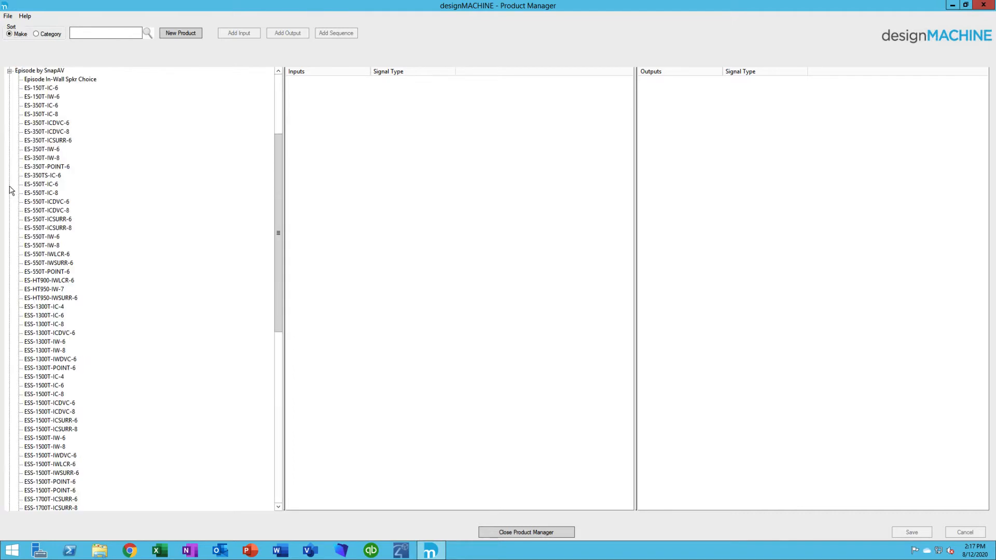
{"action": "mouse_move", "coordinate": [53, 248]}
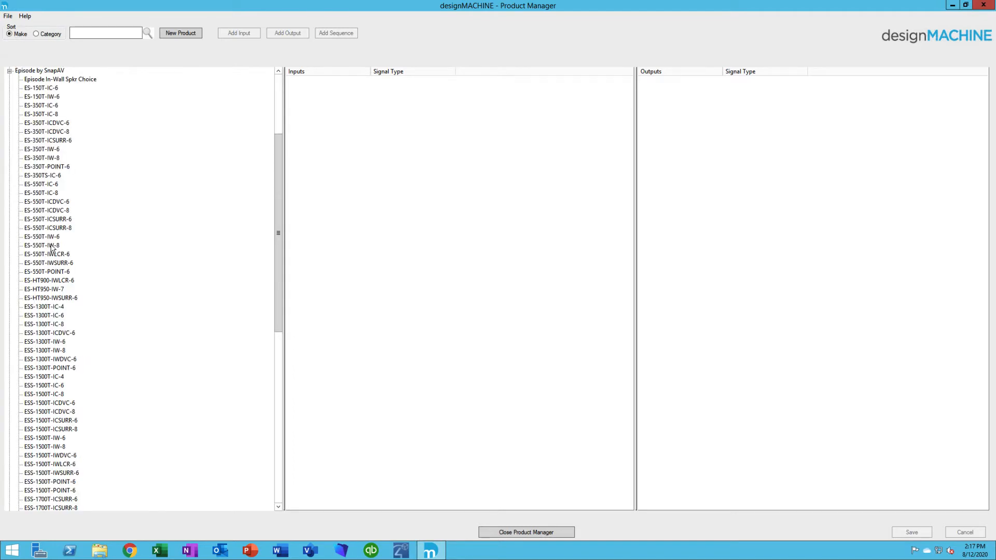
{"action": "mouse_move", "coordinate": [62, 101]}
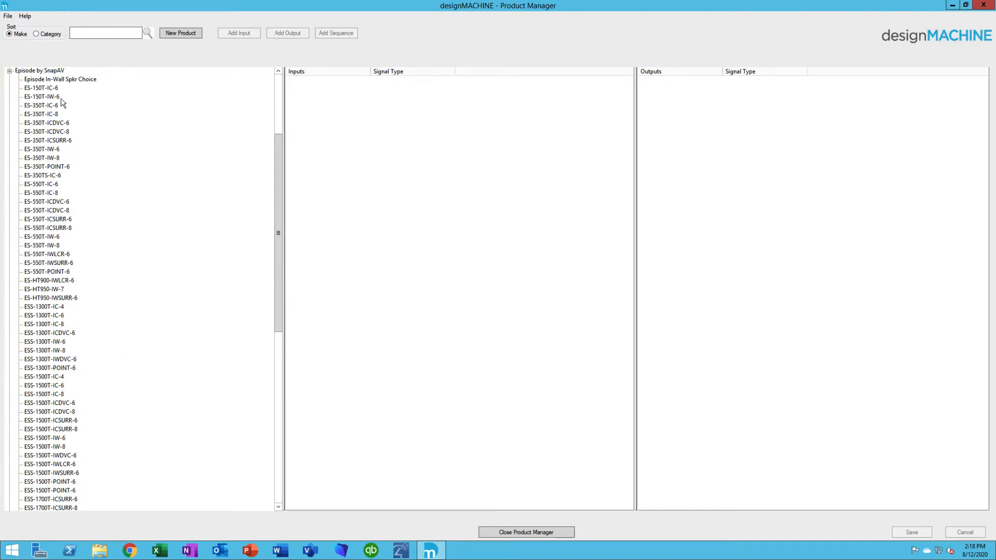
{"action": "left_click", "coordinate": [40, 88]}
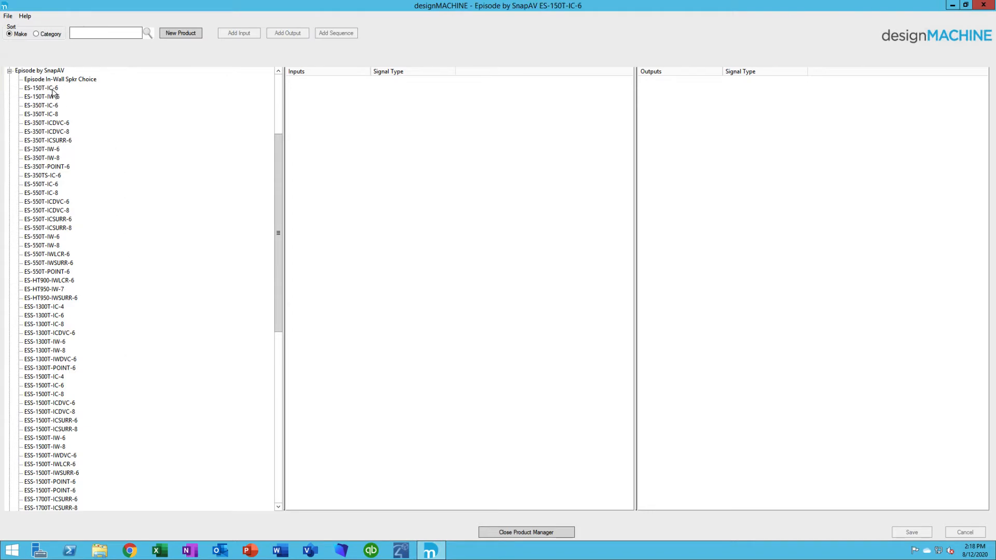
{"action": "left_click", "coordinate": [42, 88]}
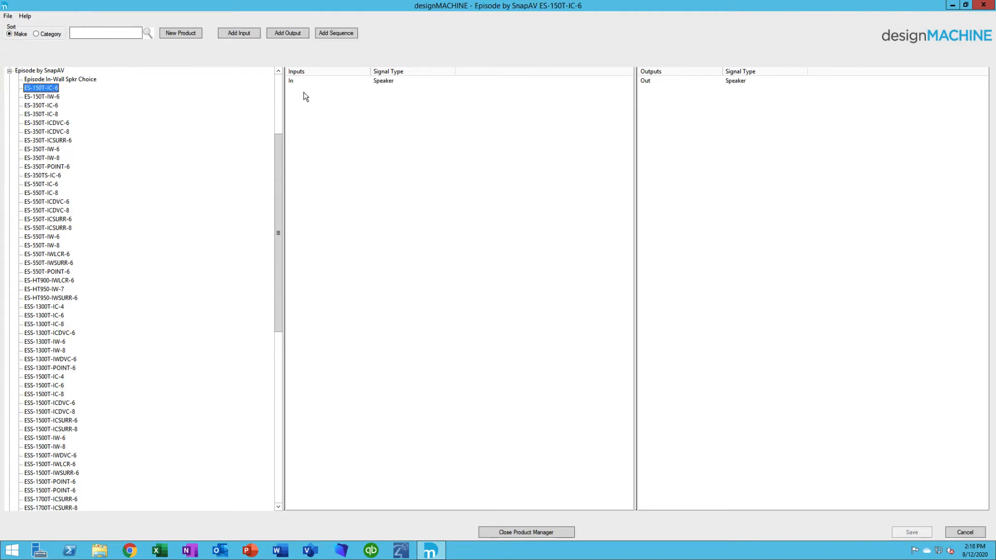
{"action": "mouse_move", "coordinate": [685, 112]}
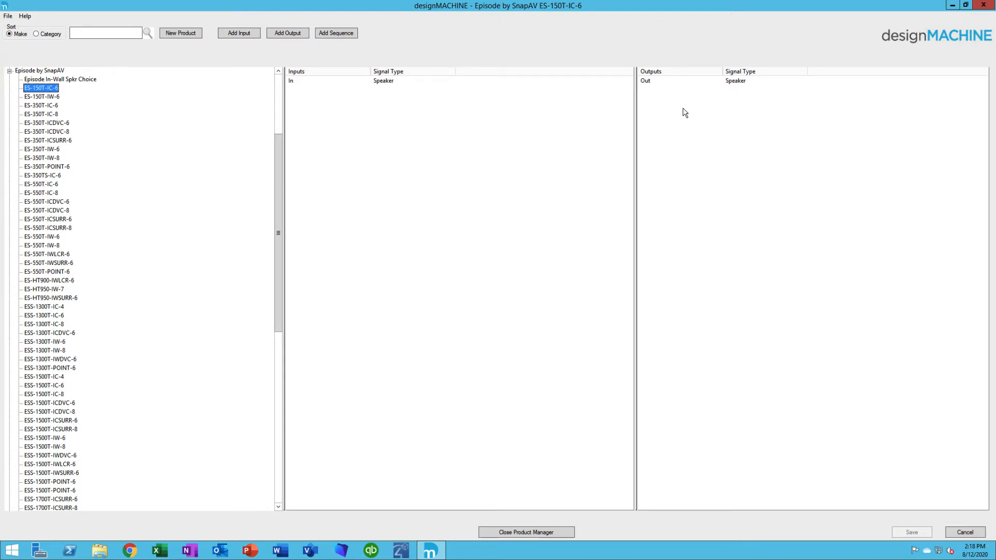
{"action": "mouse_move", "coordinate": [196, 131]}
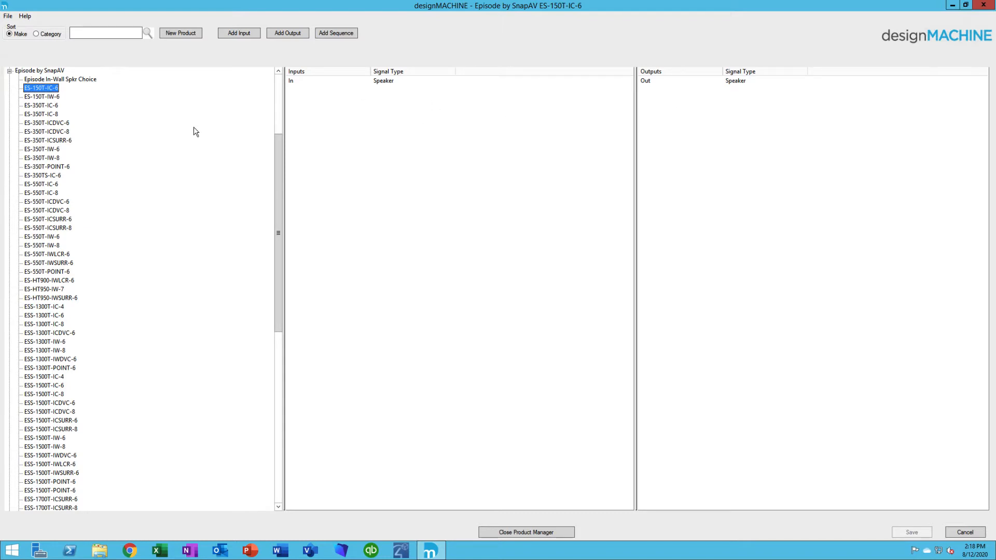
{"action": "left_click", "coordinate": [10, 79]}
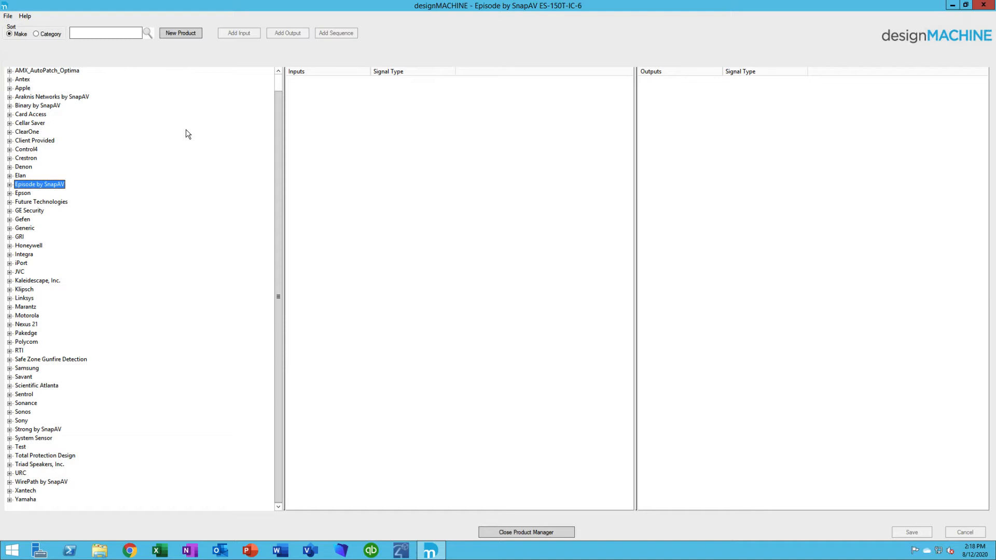
{"action": "mouse_move", "coordinate": [238, 93]}
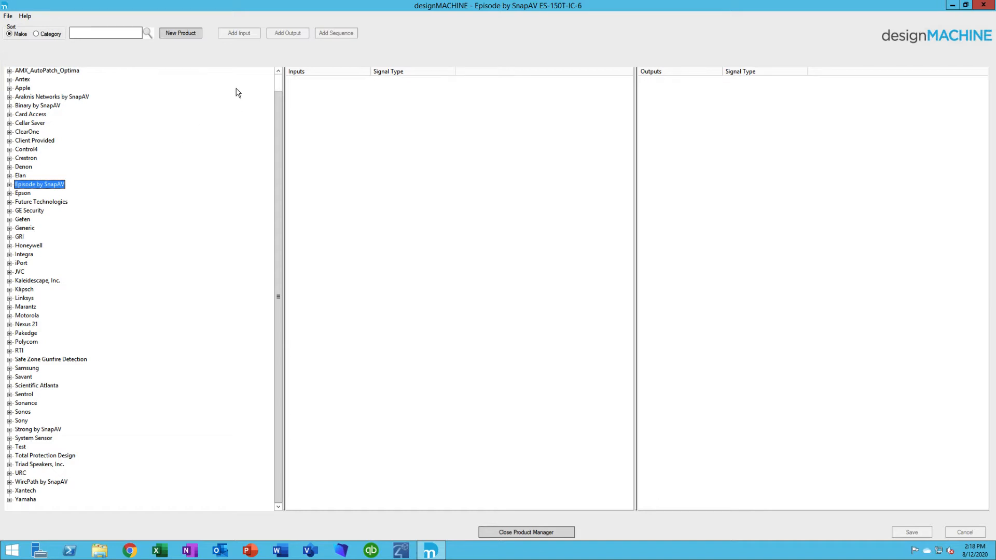
Start a new product with make Integra and category Receiver.
{"action": "left_click", "coordinate": [180, 32]}
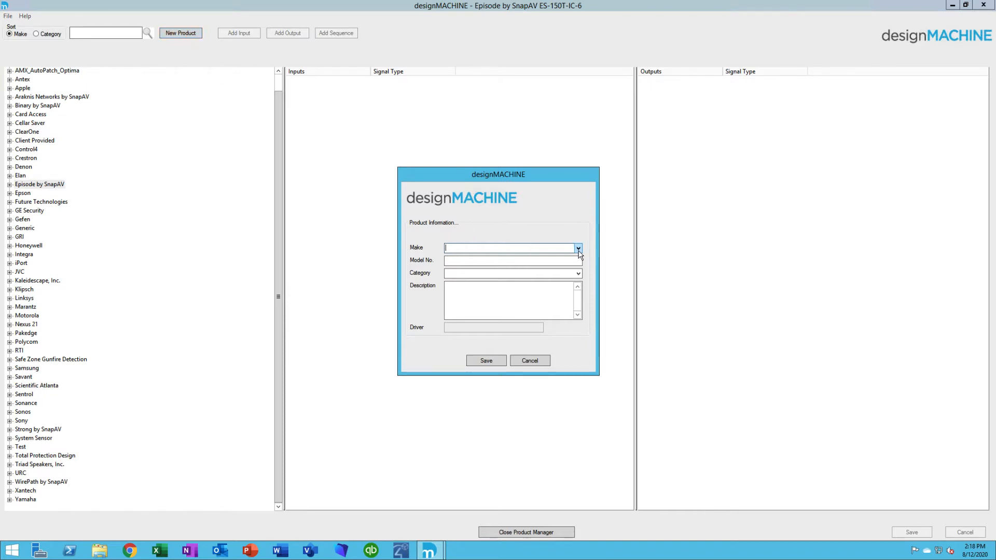
{"action": "left_click", "coordinate": [577, 248]}
{"action": "type", "text": "SR-50"}
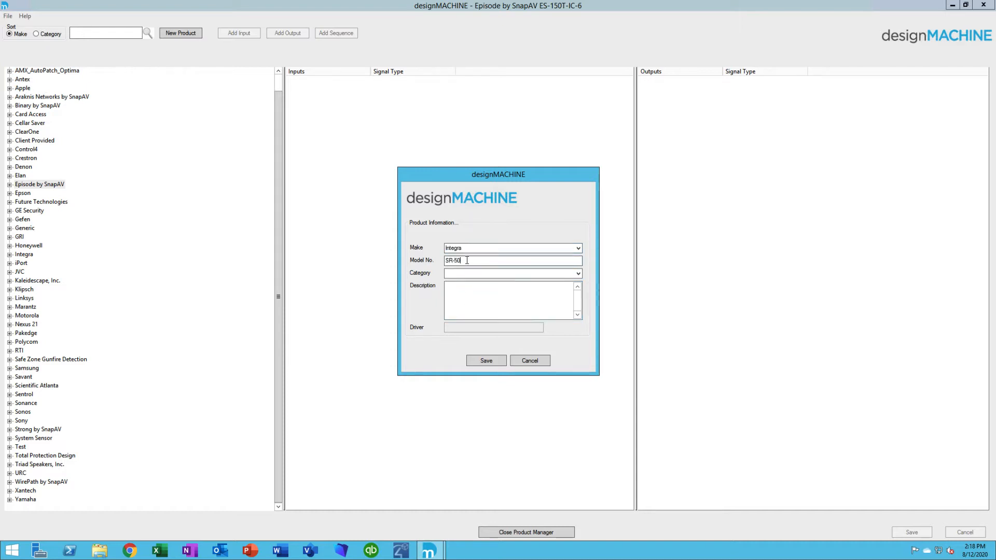
{"action": "left_click", "coordinate": [577, 273]}
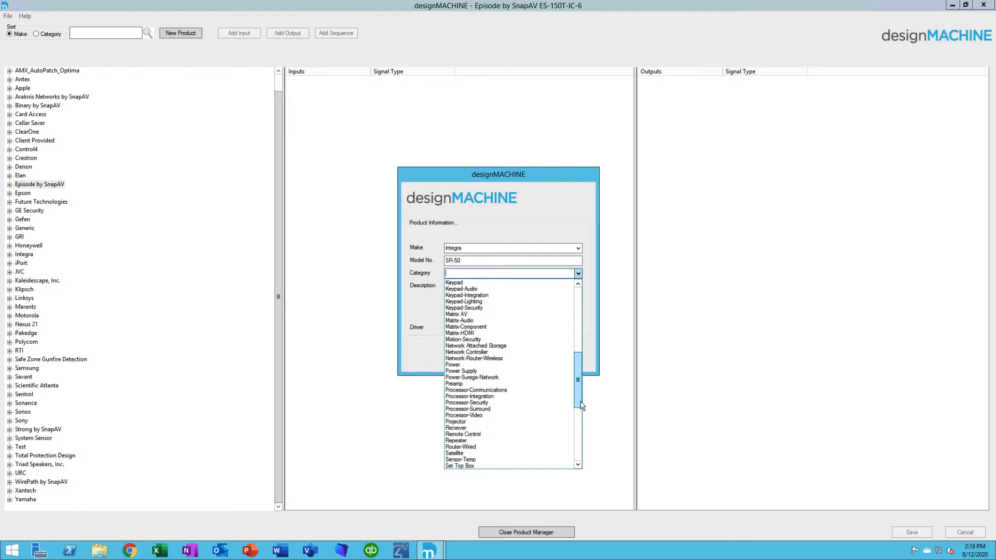
{"action": "left_click", "coordinate": [456, 427]}
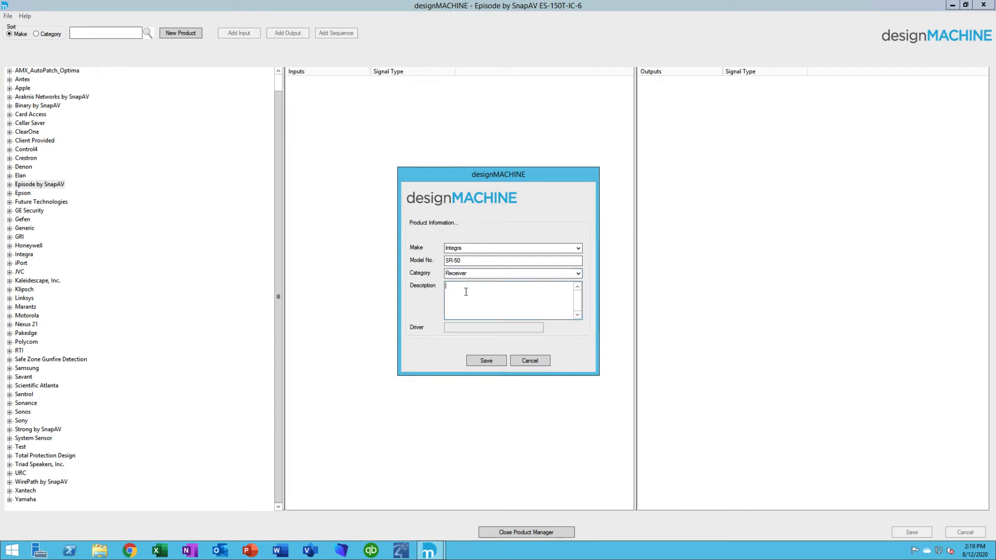
Enter the description 'Surround Receiver with Atmos'.
{"action": "type", "text": "S"}
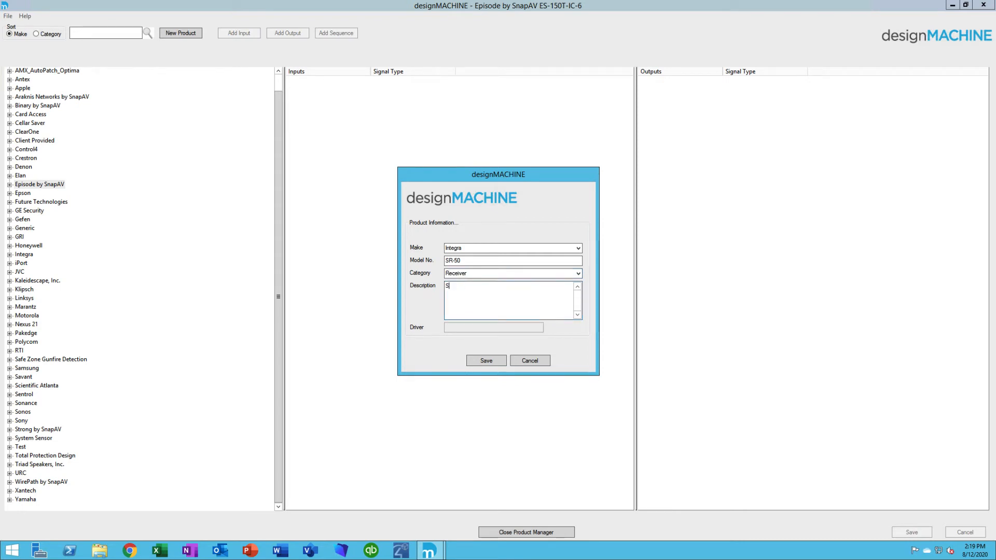
{"action": "type", "text": "urround"}
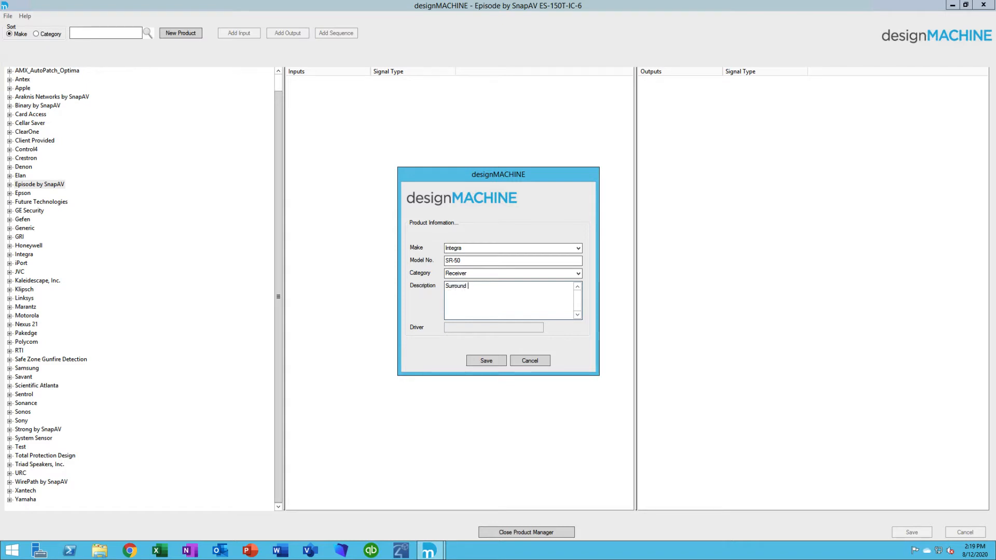
{"action": "type", "text": "Receiver"}
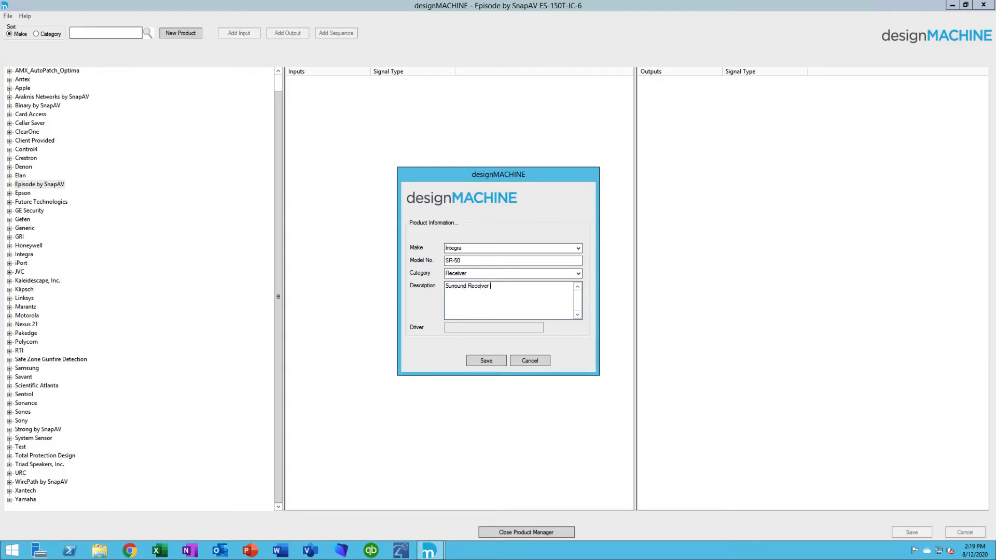
{"action": "type", "text": "with At"}
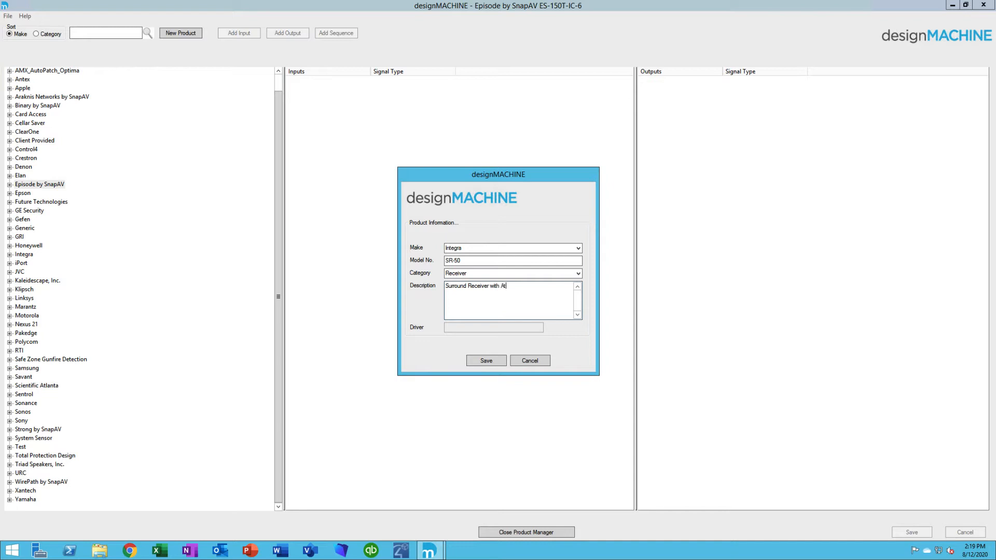
{"action": "type", "text": "mos"}
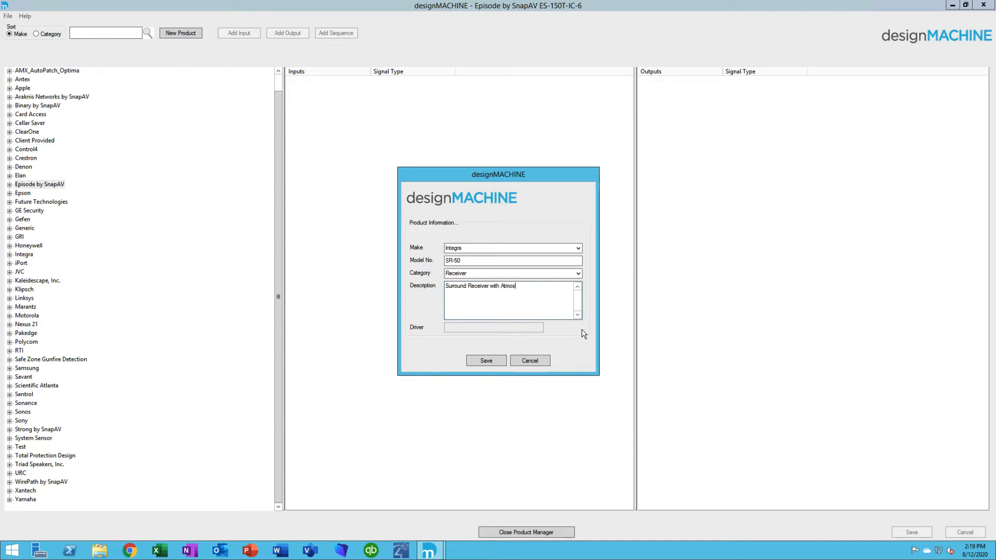
{"action": "mouse_move", "coordinate": [426, 336]}
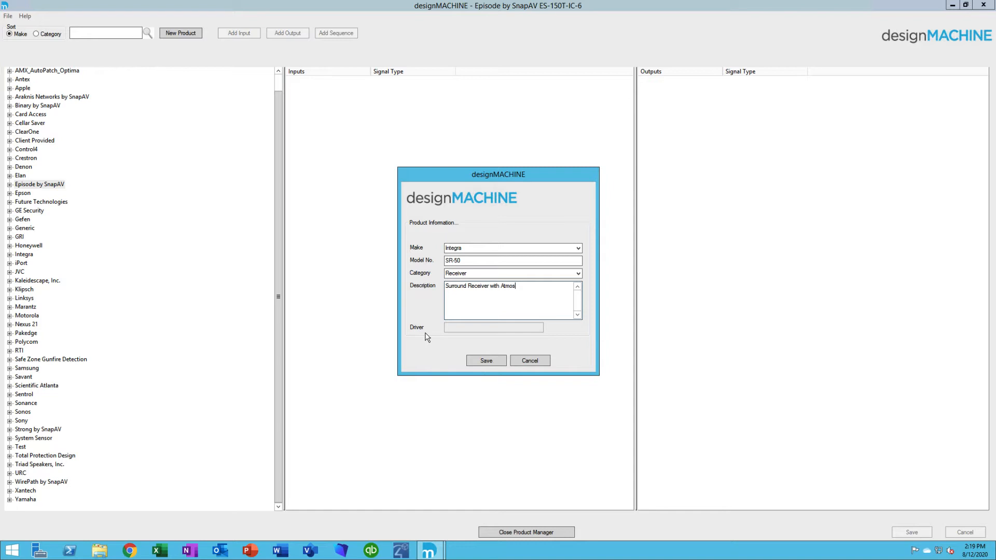
{"action": "mouse_move", "coordinate": [513, 336]}
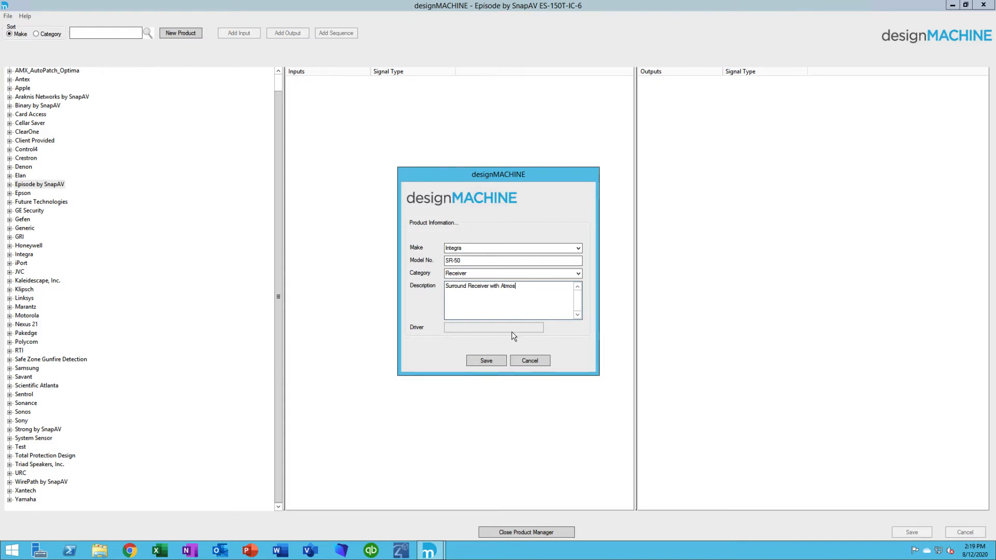
{"action": "mouse_move", "coordinate": [491, 331]}
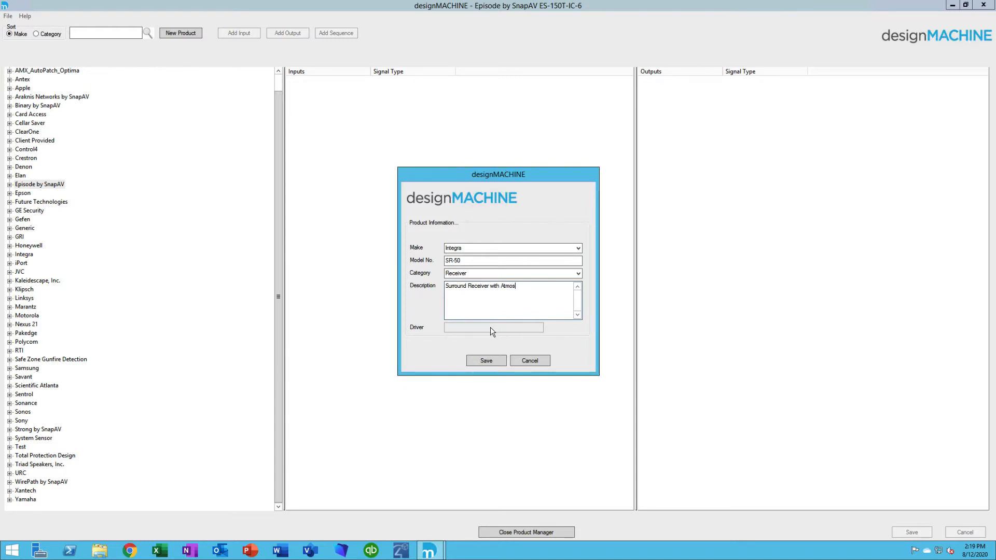
{"action": "mouse_move", "coordinate": [487, 361]}
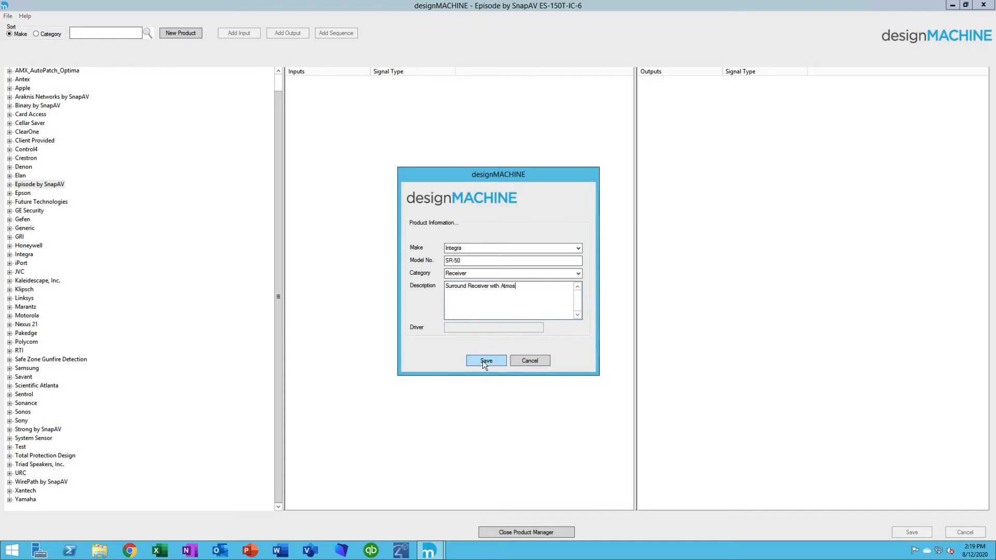
{"action": "left_click", "coordinate": [486, 360]}
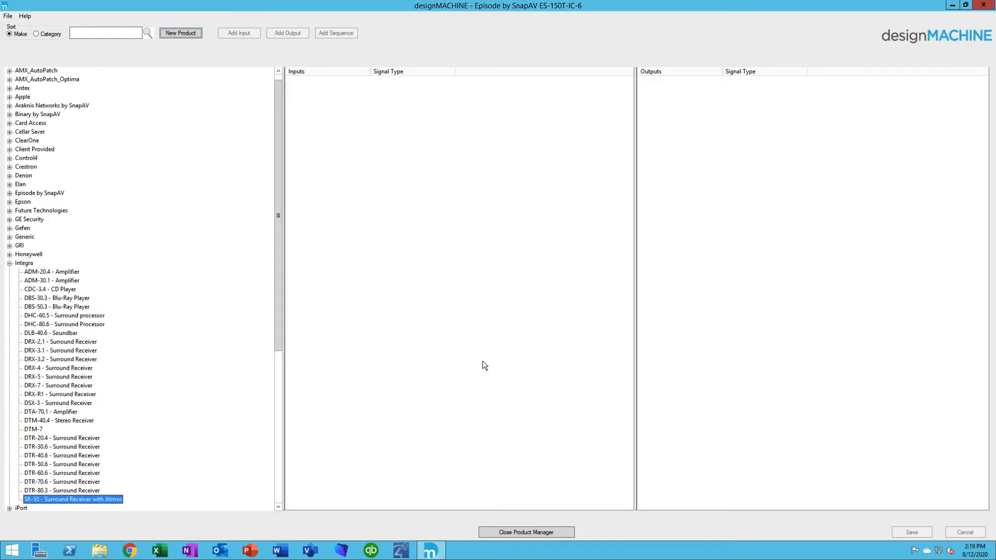
{"action": "left_click", "coordinate": [73, 500]}
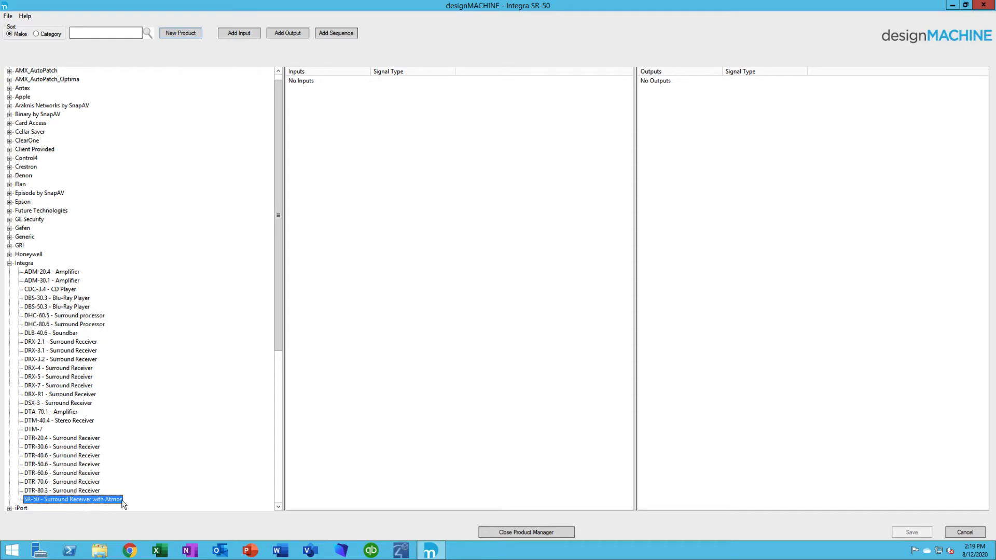
{"action": "mouse_move", "coordinate": [300, 92]}
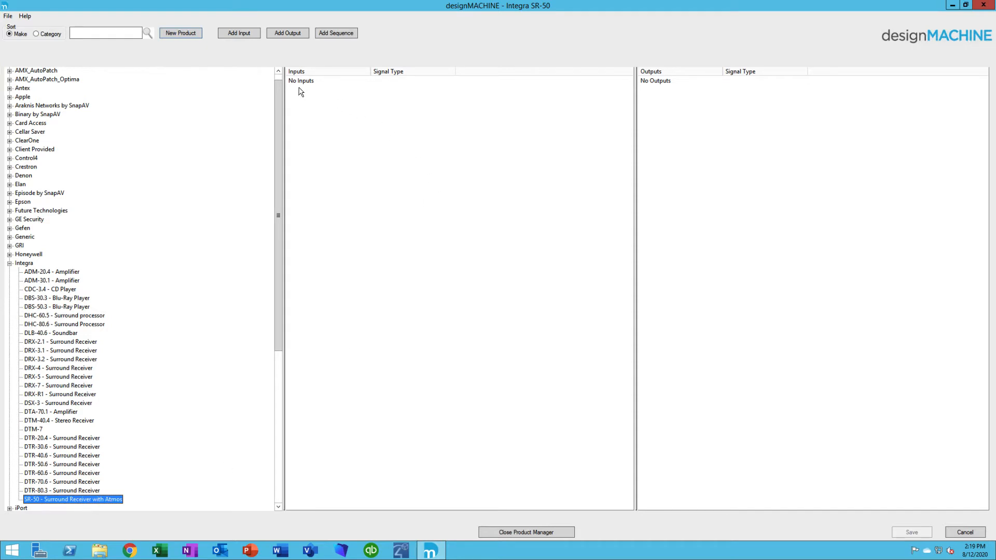
{"action": "mouse_move", "coordinate": [664, 96]}
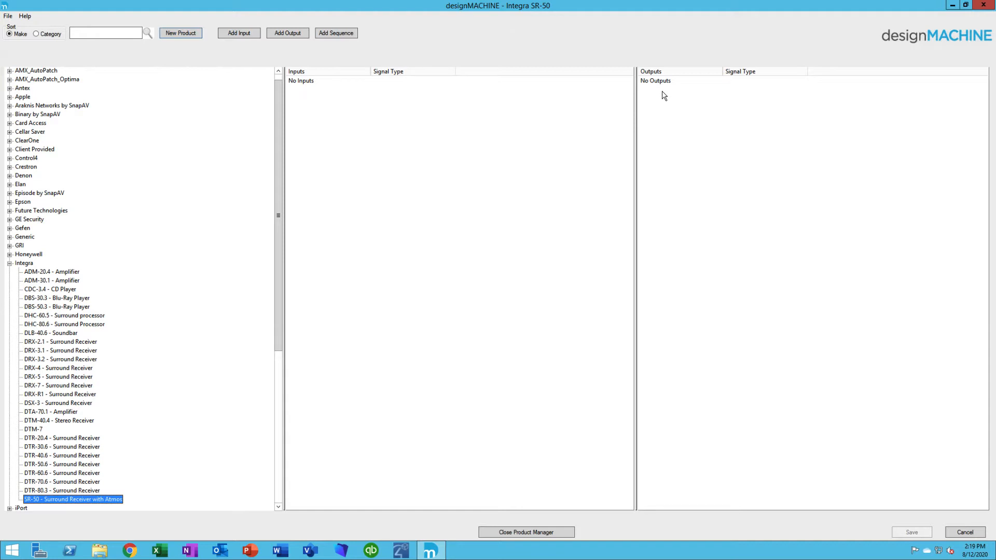
{"action": "mouse_move", "coordinate": [263, 59]}
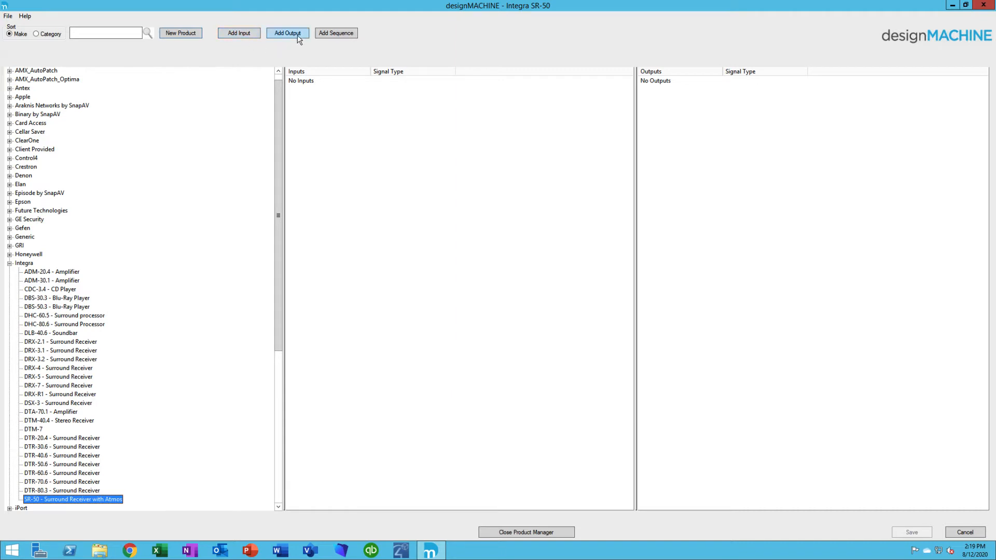
{"action": "mouse_move", "coordinate": [378, 55]}
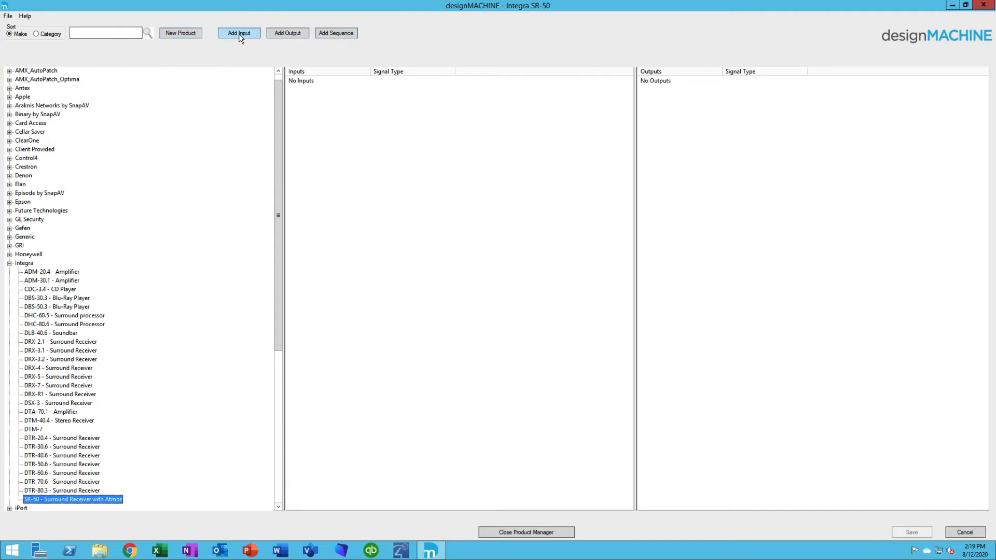
Add an input named Power with the AC Power signal type and save it.
{"action": "left_click", "coordinate": [238, 33]}
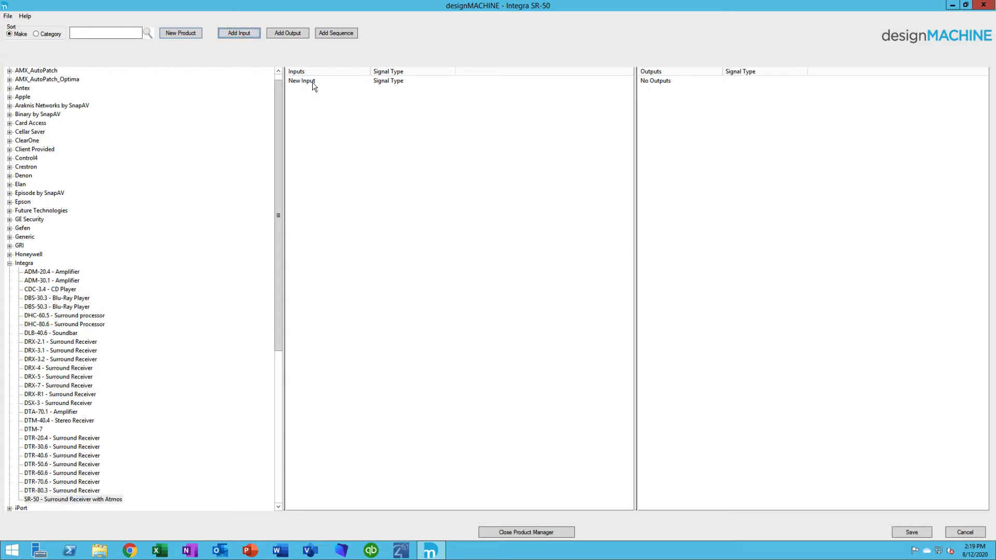
{"action": "double_click", "coordinate": [302, 81]}
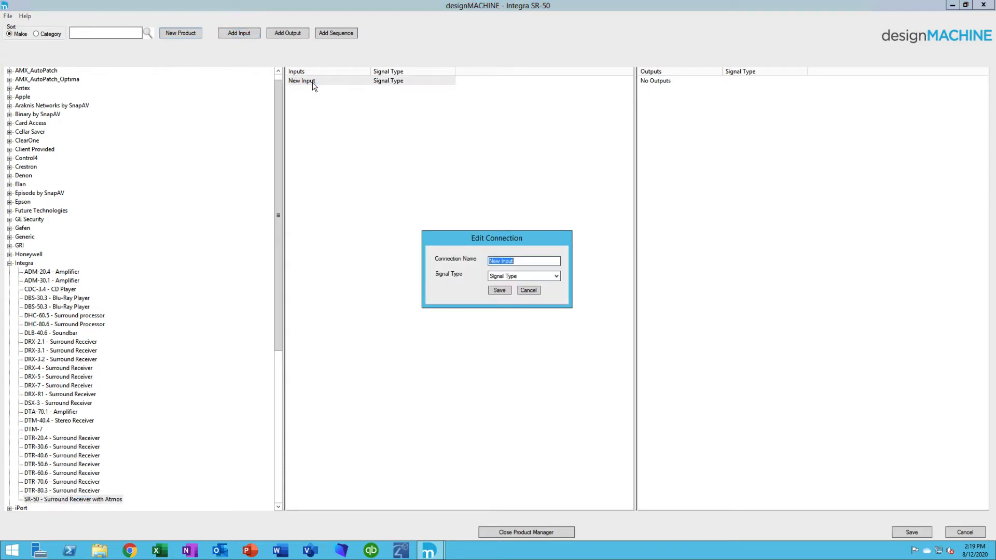
{"action": "type", "text": "P"}
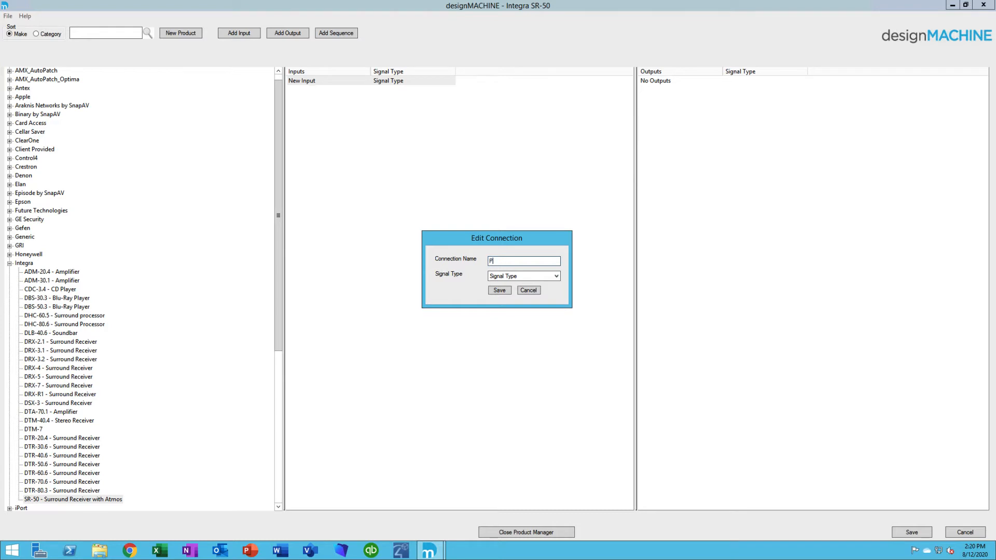
{"action": "type", "text": "ower"}
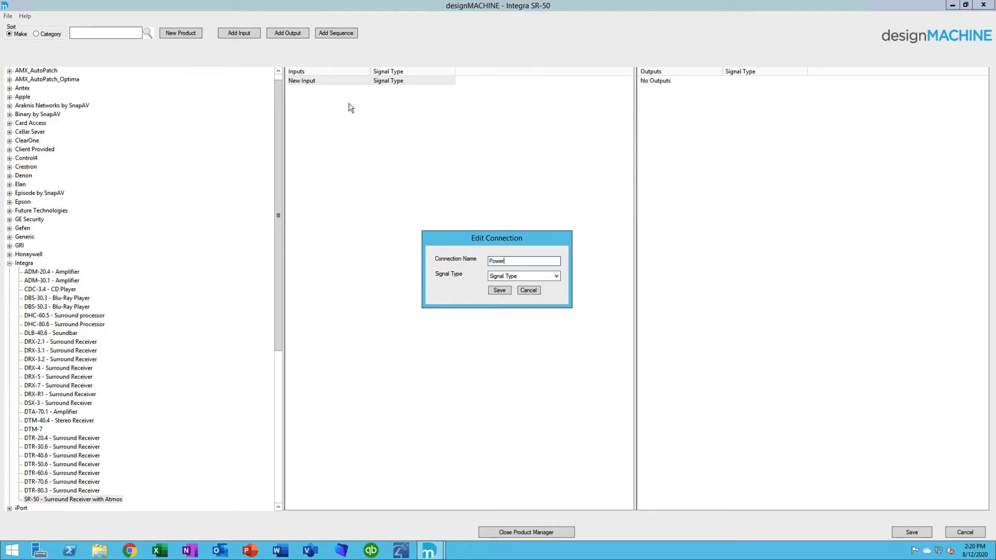
{"action": "left_click", "coordinate": [556, 276]}
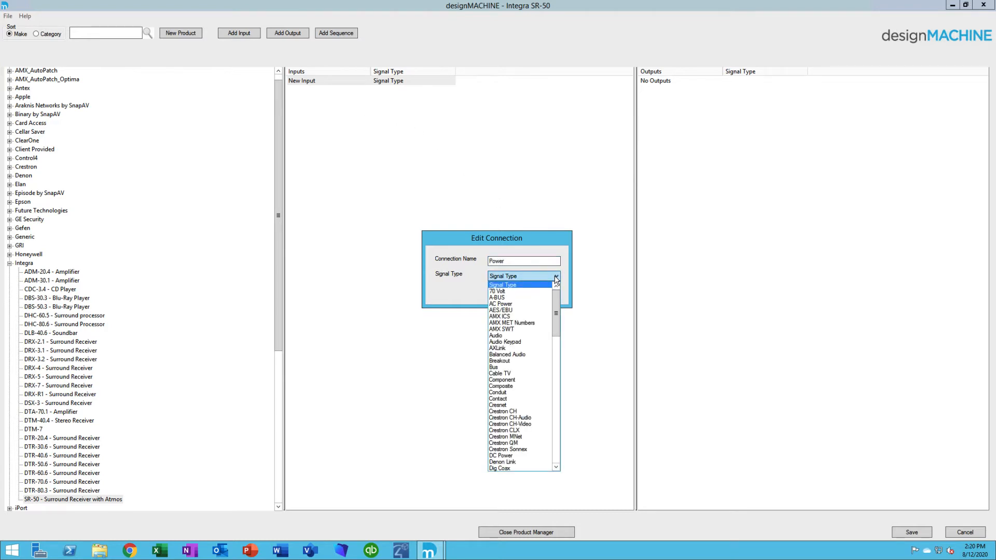
{"action": "left_click", "coordinate": [500, 303]}
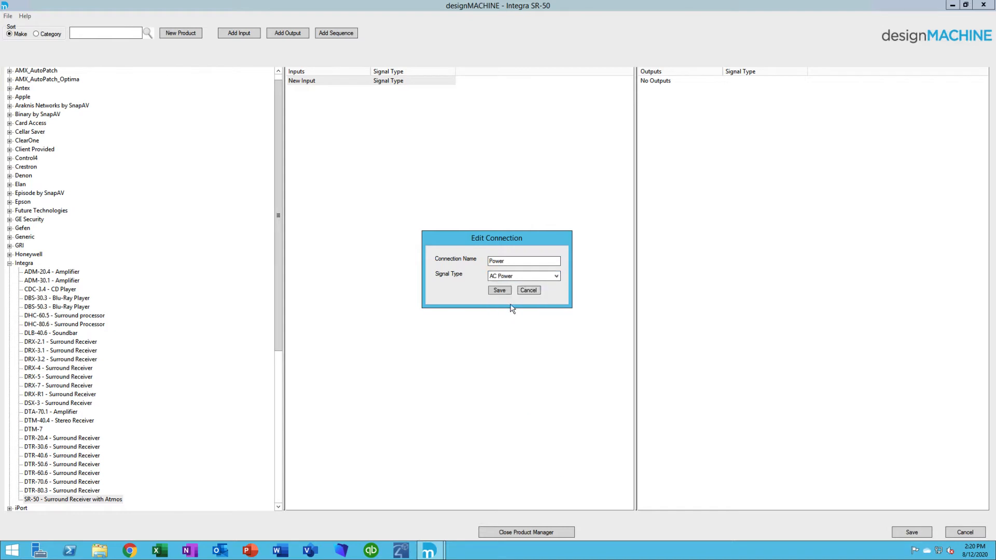
{"action": "left_click", "coordinate": [499, 290]}
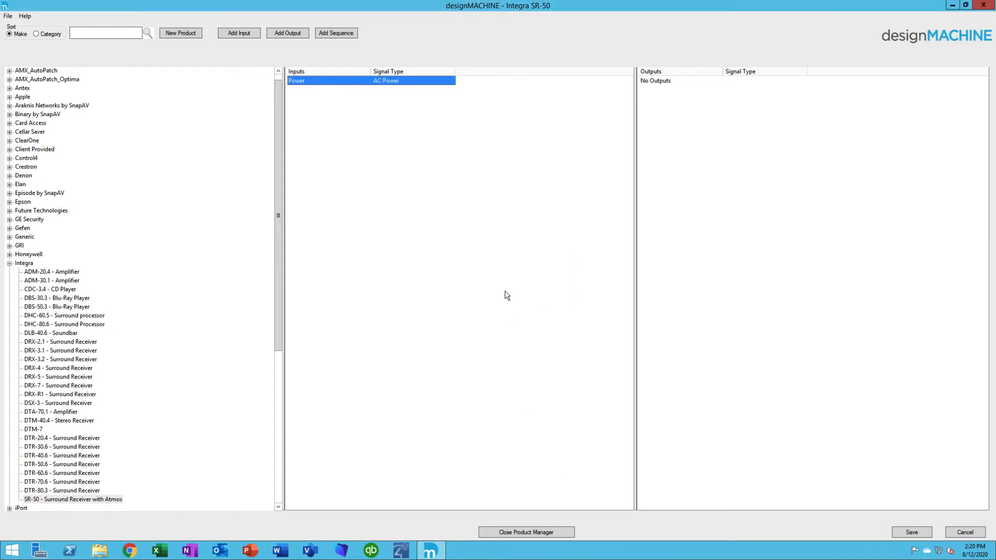
{"action": "mouse_move", "coordinate": [662, 150]}
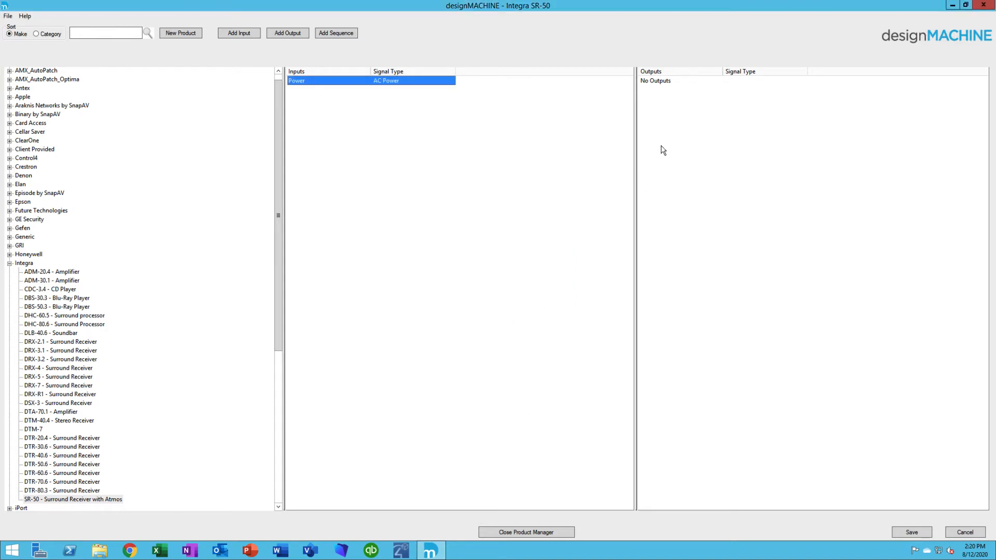
{"action": "left_click", "coordinate": [287, 32]}
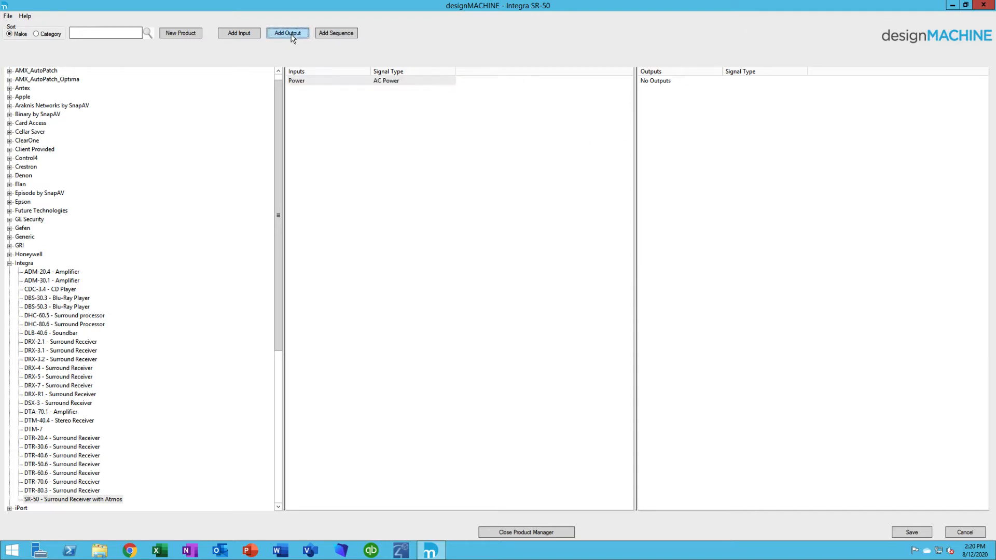
Add an output named Front Speakers with the Speaker signal type and save it.
{"action": "left_click", "coordinate": [287, 33]}
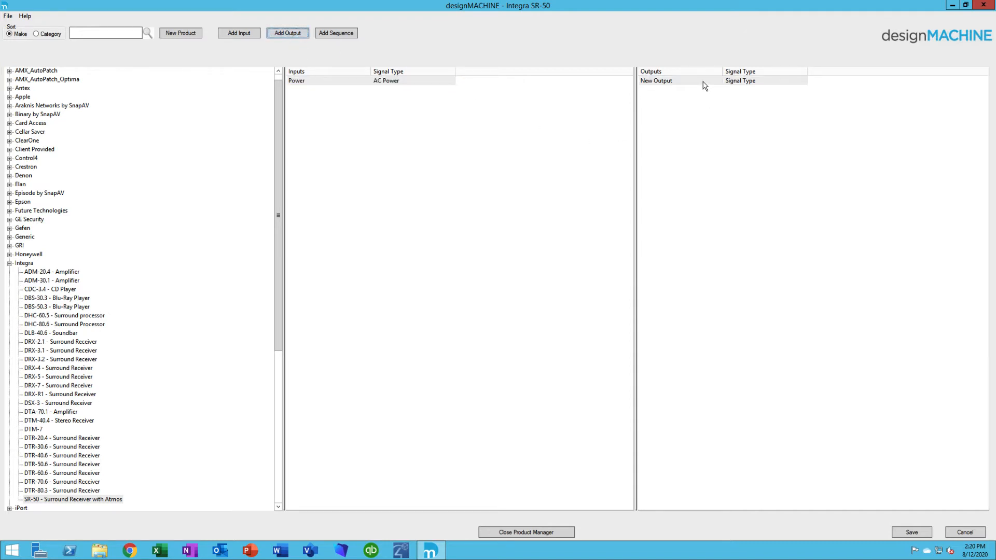
{"action": "right_click", "coordinate": [656, 81]}
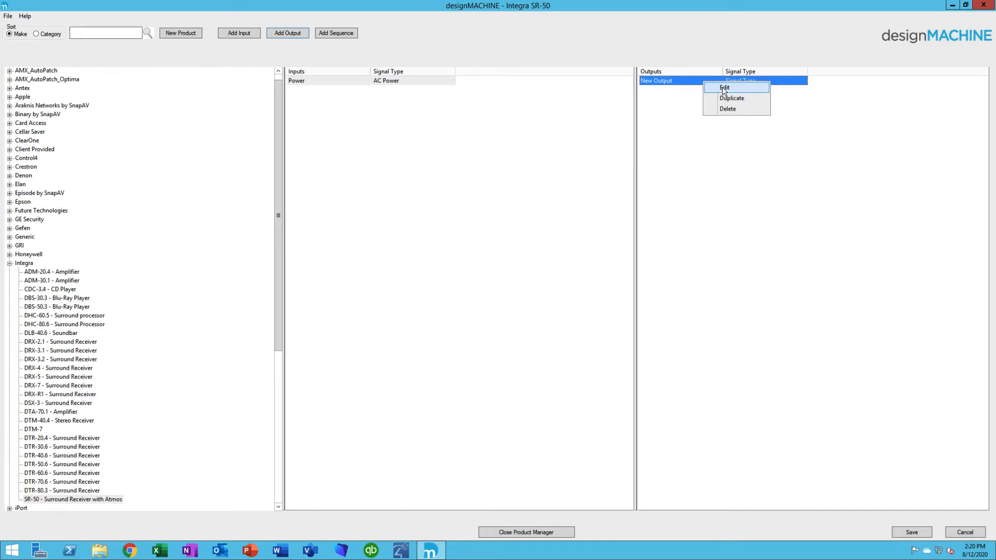
{"action": "left_click", "coordinate": [725, 88]}
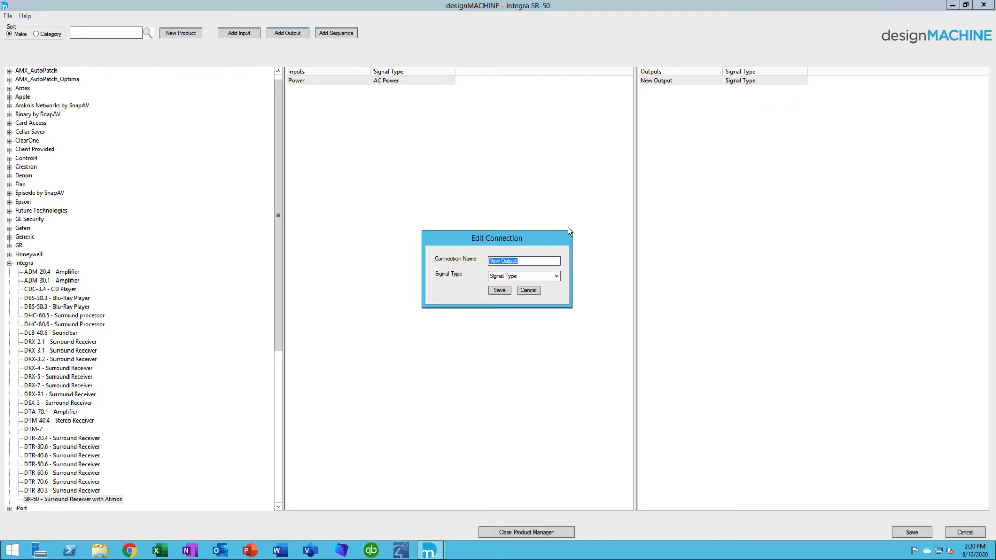
{"action": "type", "text": "Front Spea"}
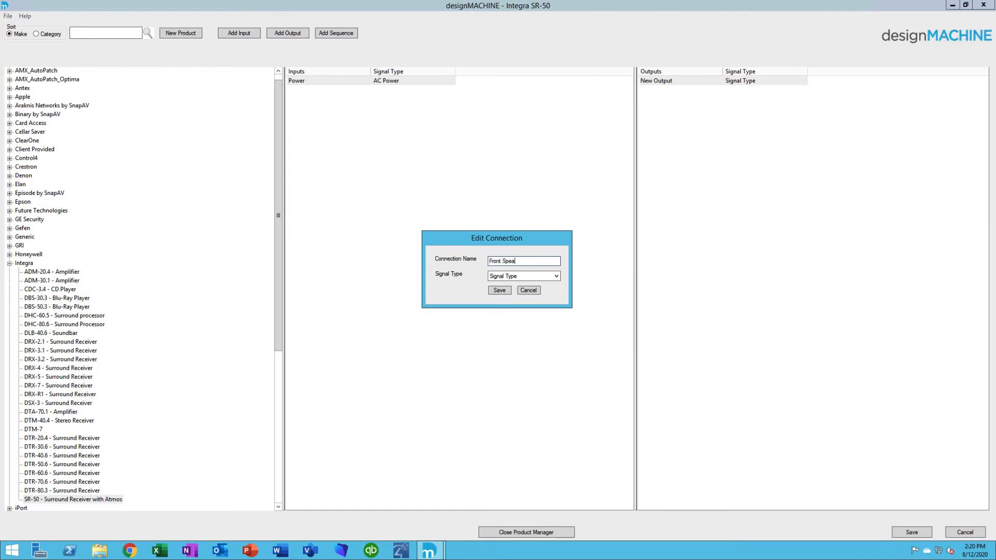
{"action": "type", "text": "kers"}
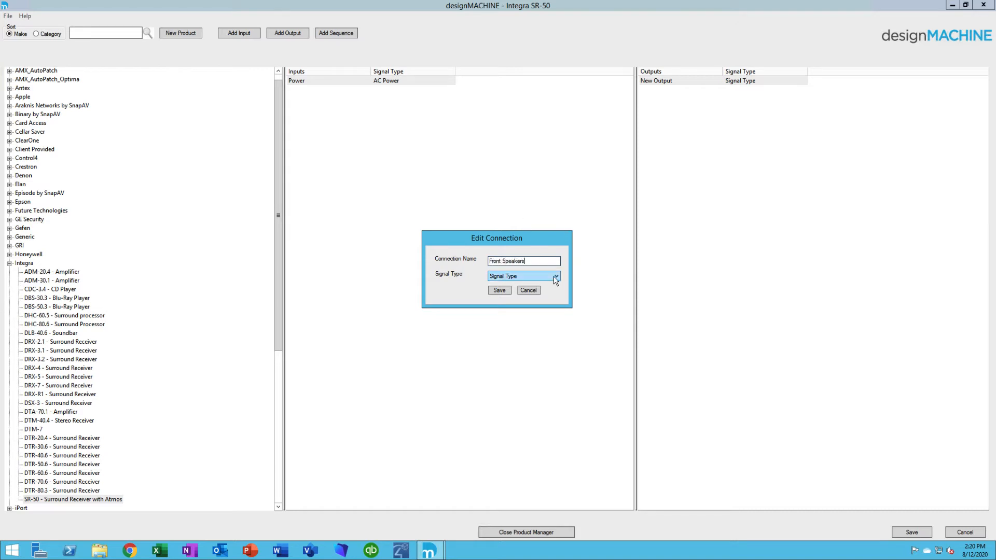
{"action": "left_click", "coordinate": [555, 275]}
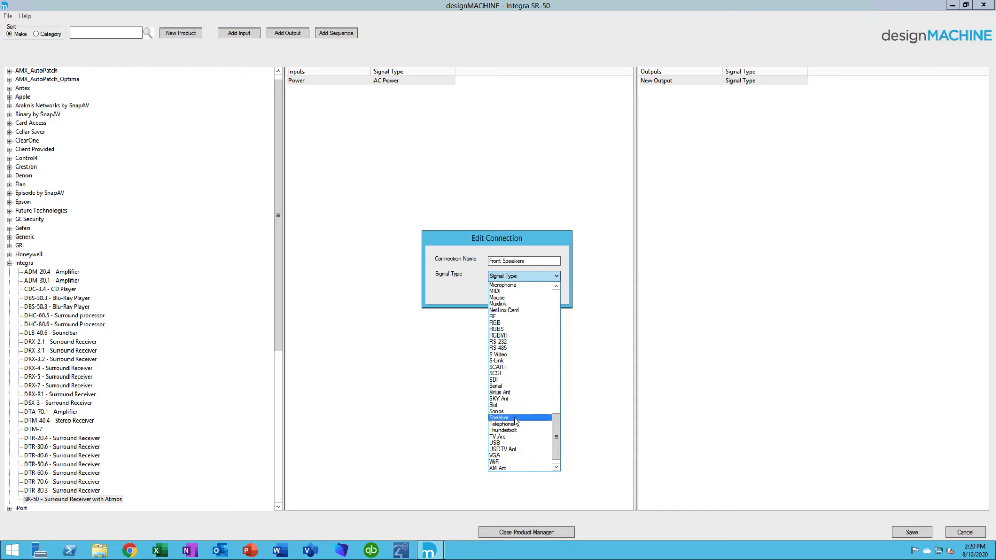
{"action": "left_click", "coordinate": [498, 418]}
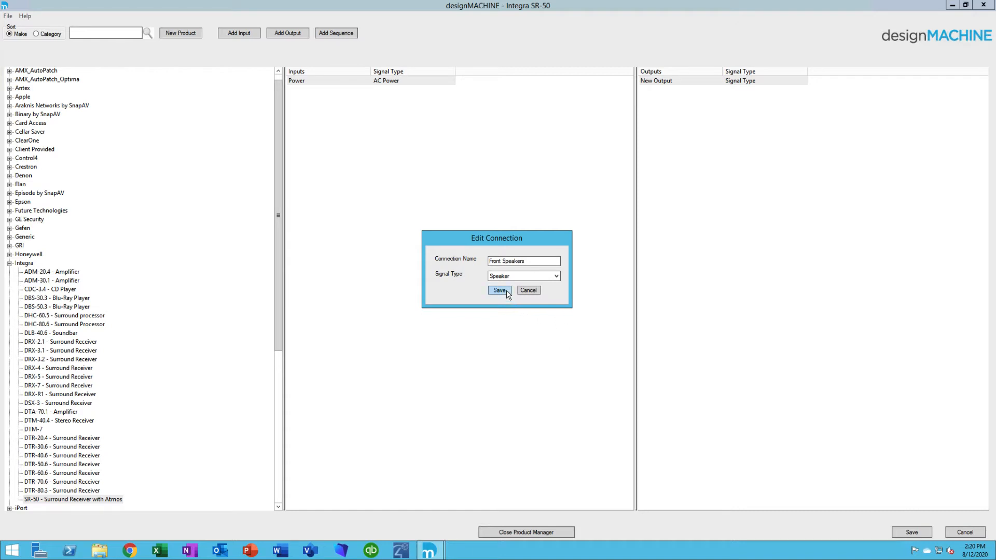
{"action": "left_click", "coordinate": [499, 292]}
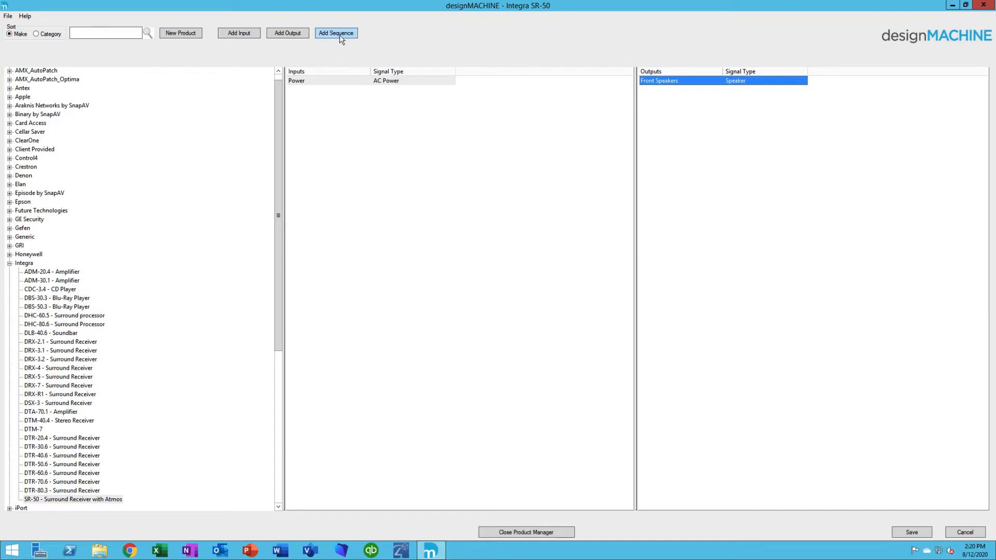
Add a numbered series of 4 HDMI inputs named Video and save them.
{"action": "left_click", "coordinate": [336, 32]}
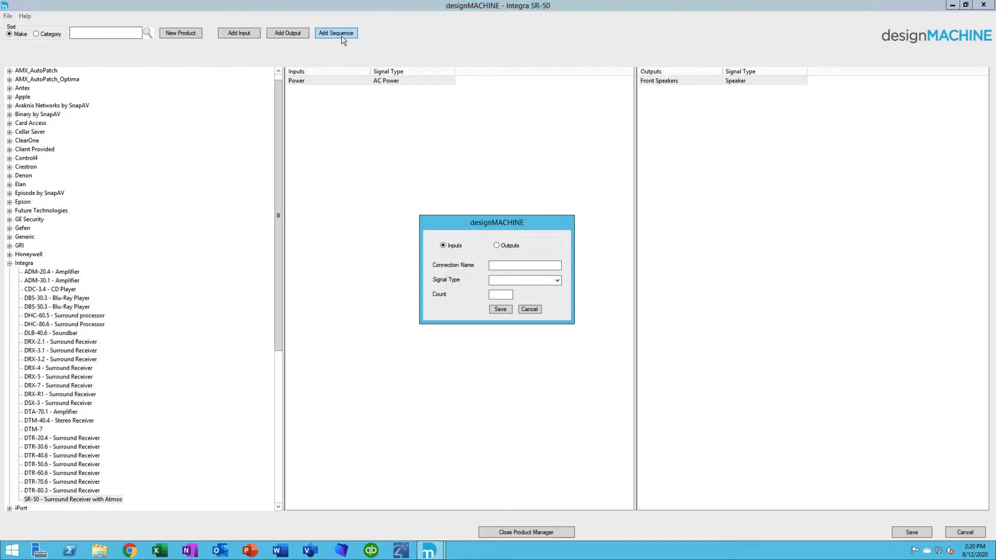
{"action": "mouse_move", "coordinate": [499, 255]}
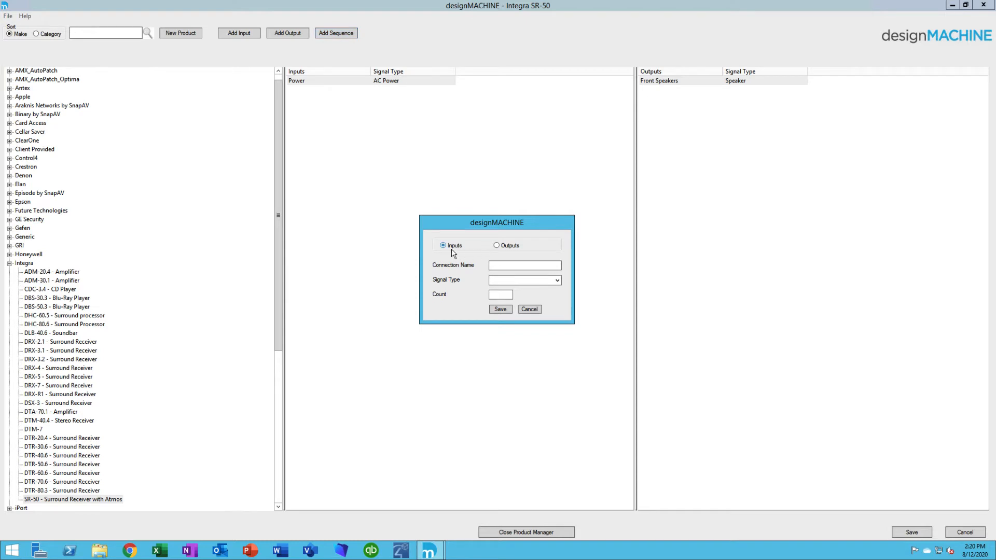
{"action": "left_click", "coordinate": [525, 265]}
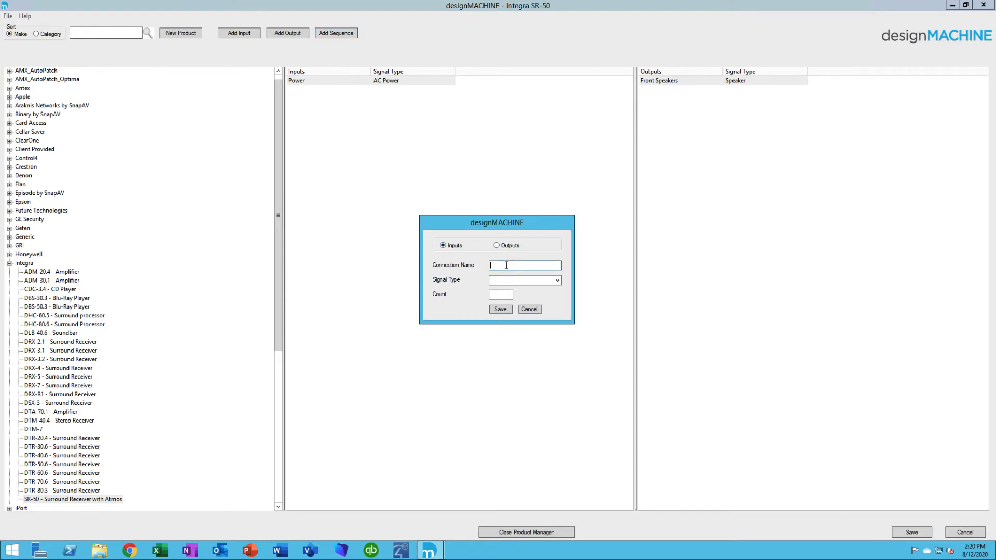
{"action": "type", "text": "Video"}
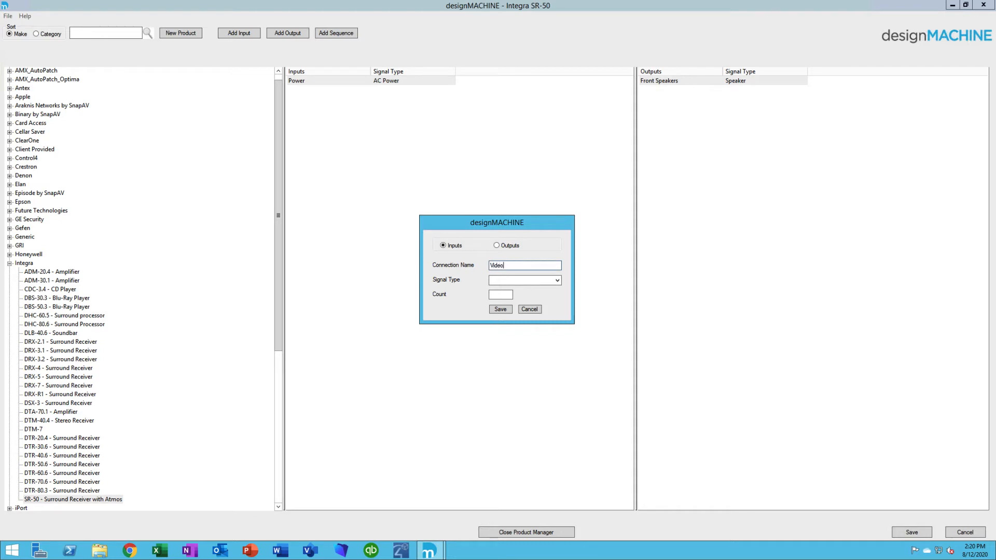
{"action": "left_click", "coordinate": [556, 280]}
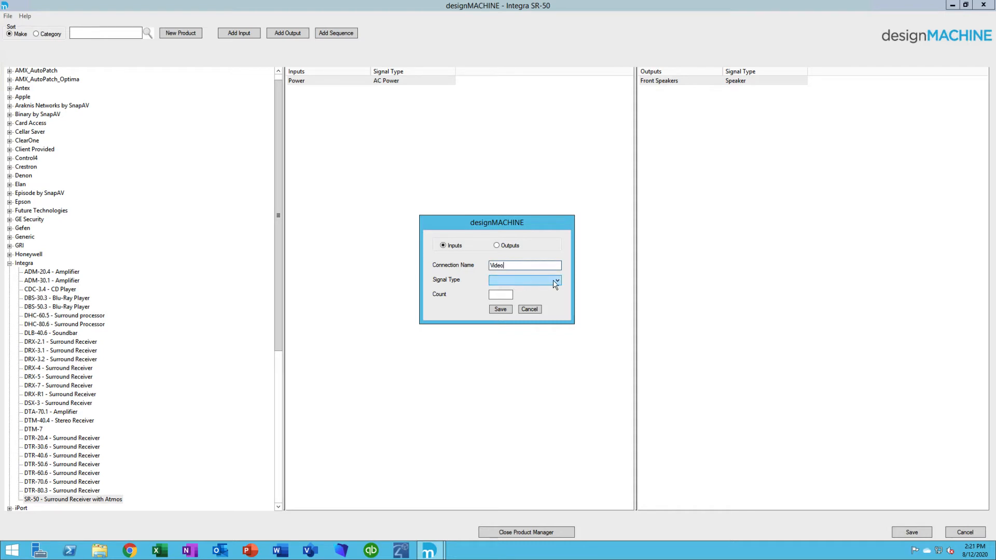
{"action": "left_click", "coordinate": [556, 280]}
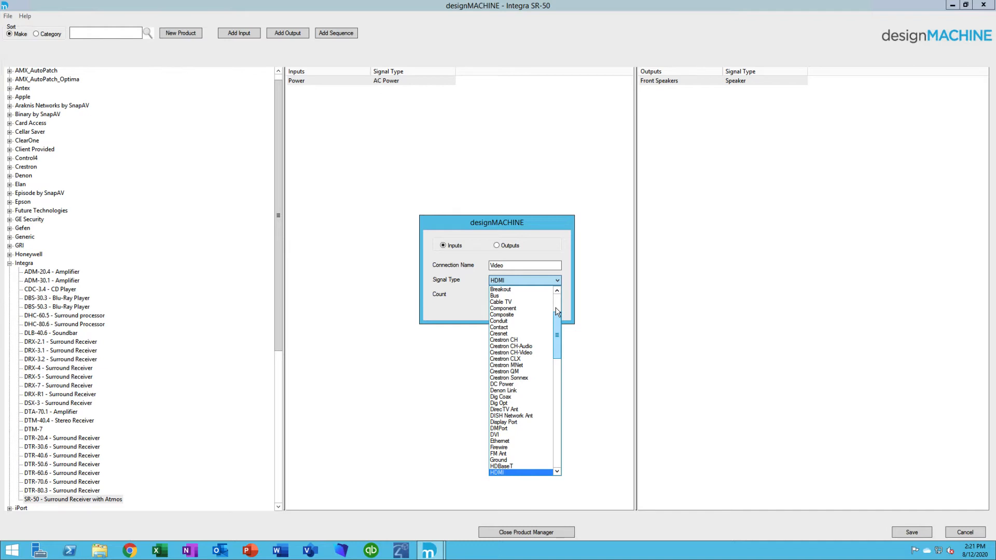
{"action": "left_click", "coordinate": [508, 473]}
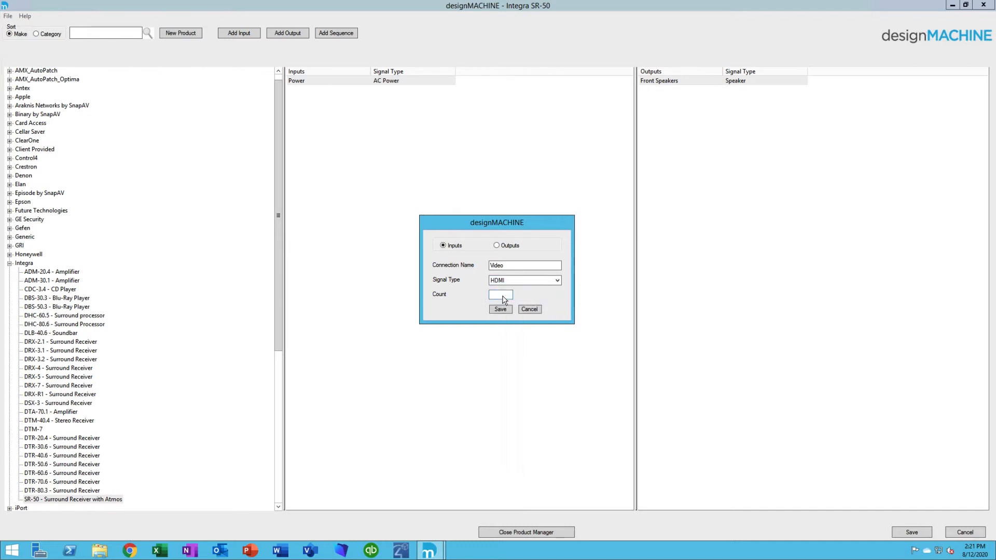
{"action": "left_click", "coordinate": [500, 294]}
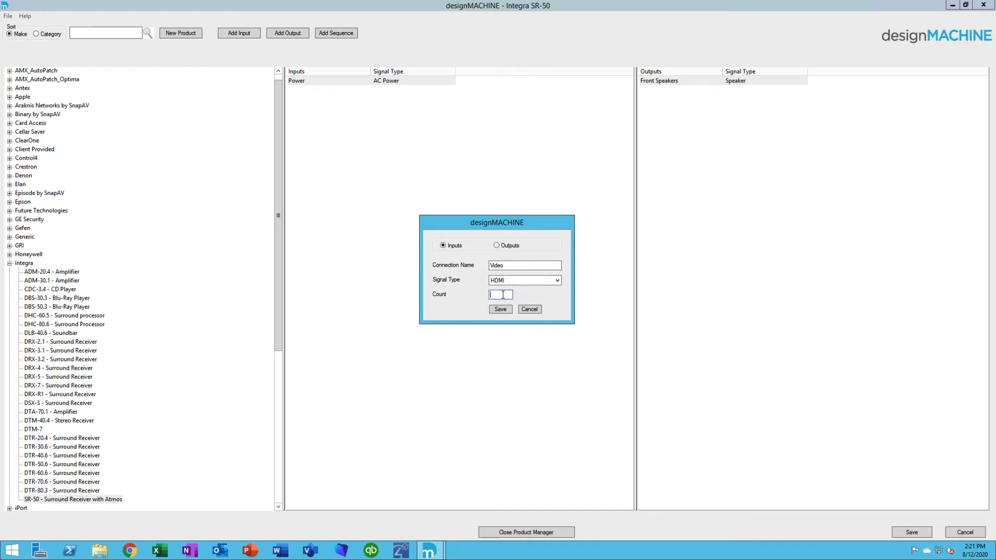
{"action": "type", "text": "4"}
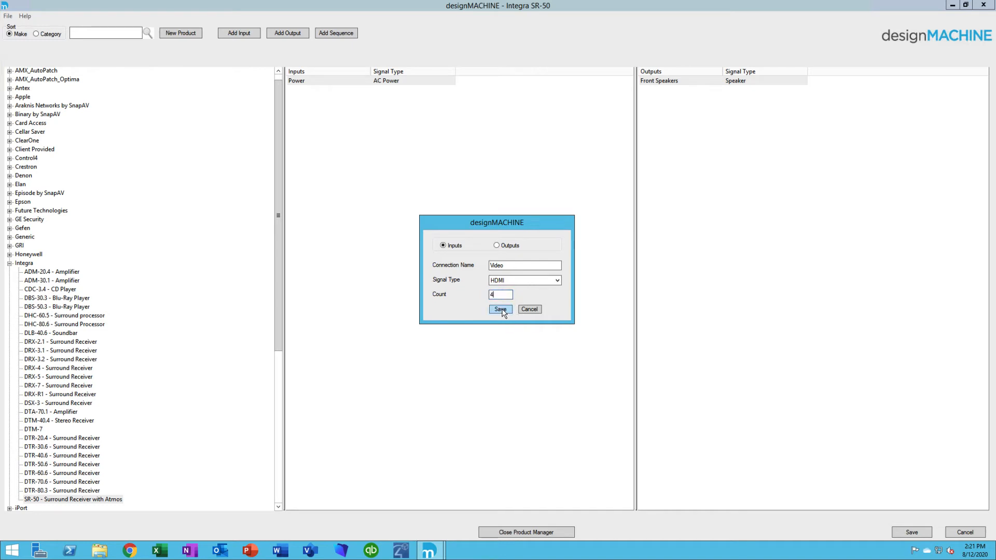
{"action": "left_click", "coordinate": [500, 310]}
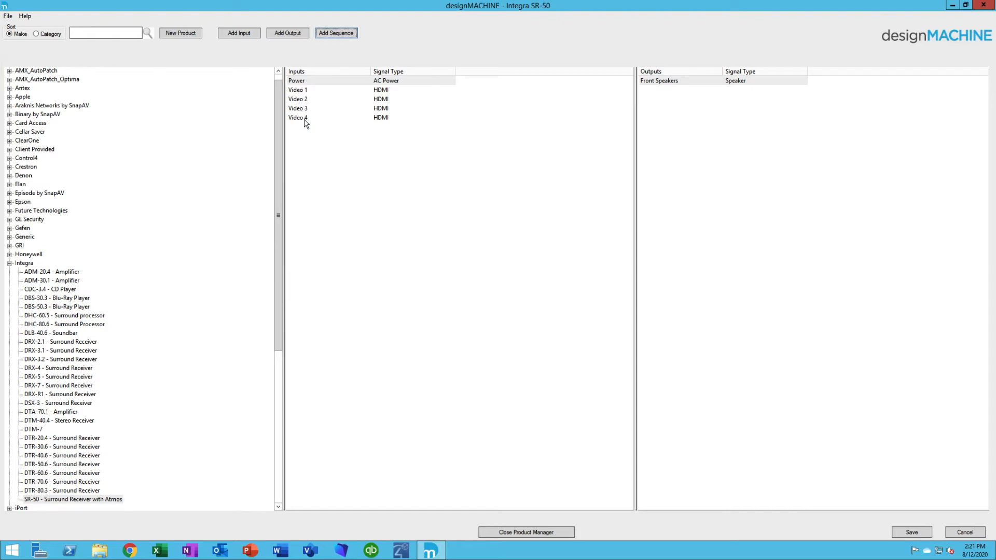
{"action": "mouse_move", "coordinate": [719, 87]}
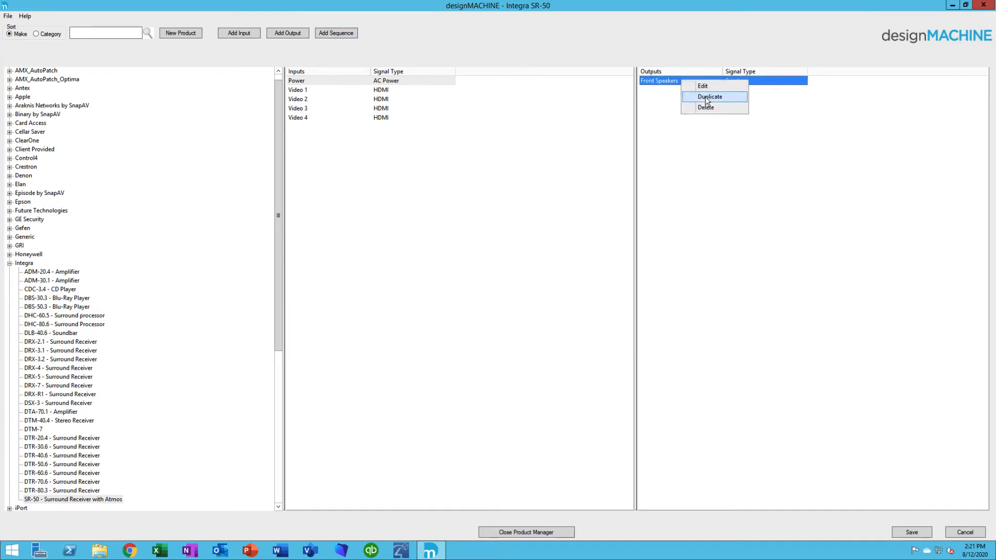
Duplicate Front Speakers as a RearSpeakers output and save the SR-50 product.
{"action": "left_click", "coordinate": [703, 86]}
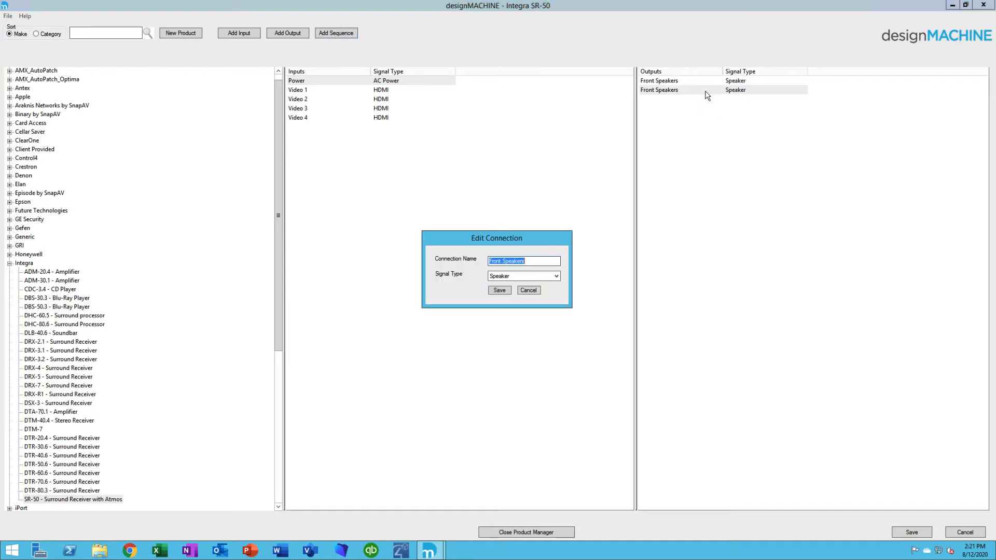
{"action": "left_click", "coordinate": [523, 260]}
{"action": "type", "text": "Rea"}
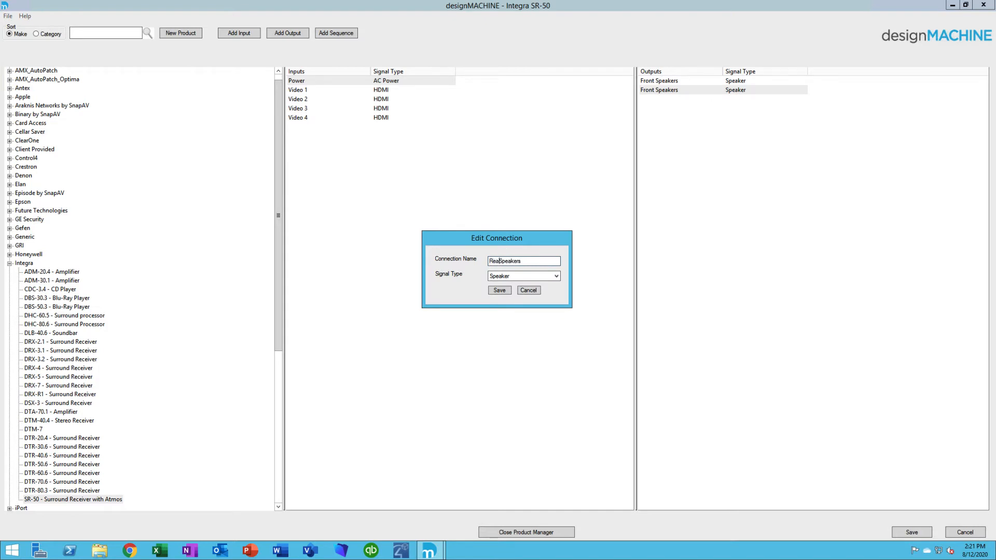
{"action": "left_click", "coordinate": [500, 290]}
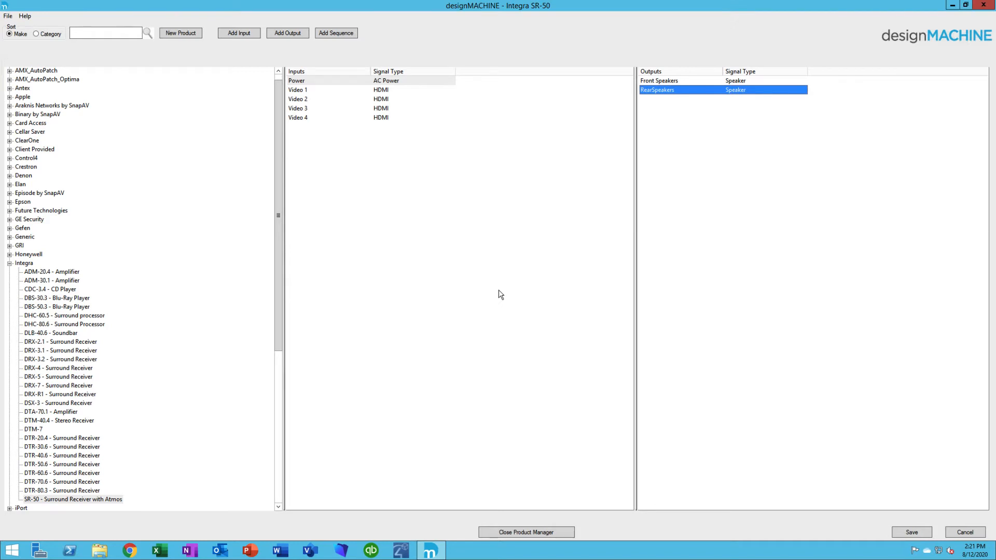
{"action": "mouse_move", "coordinate": [646, 407]}
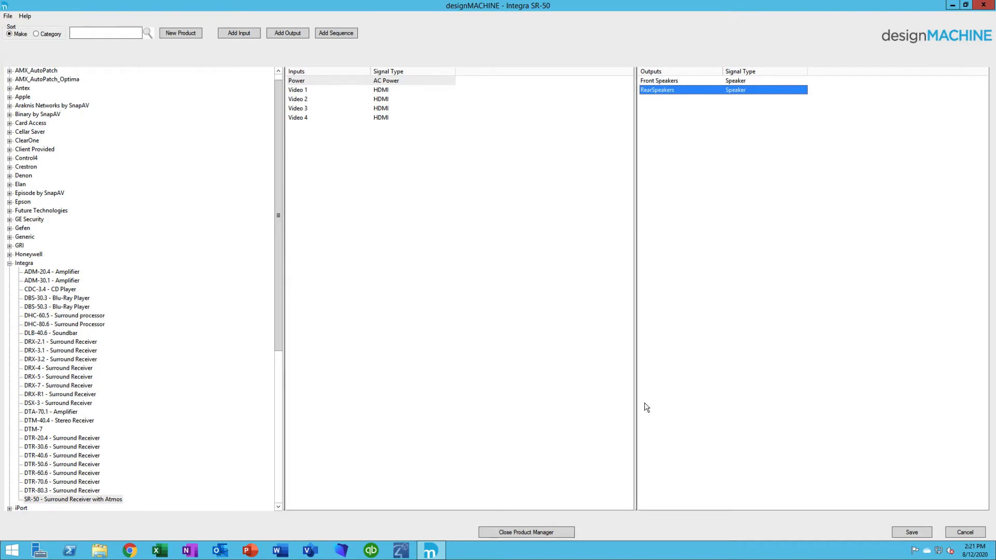
{"action": "left_click", "coordinate": [911, 533]}
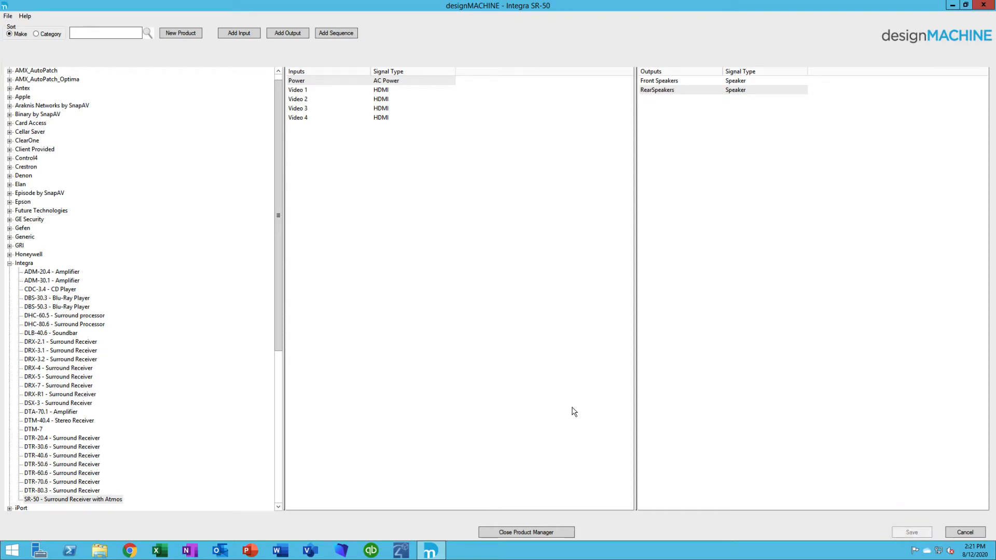
{"action": "mouse_move", "coordinate": [430, 337]}
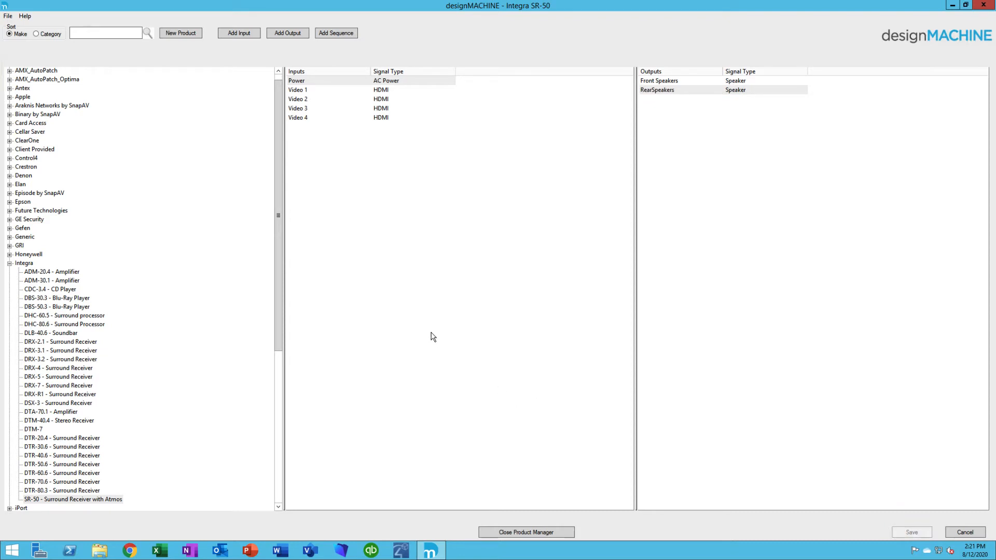
{"action": "mouse_move", "coordinate": [272, 317]}
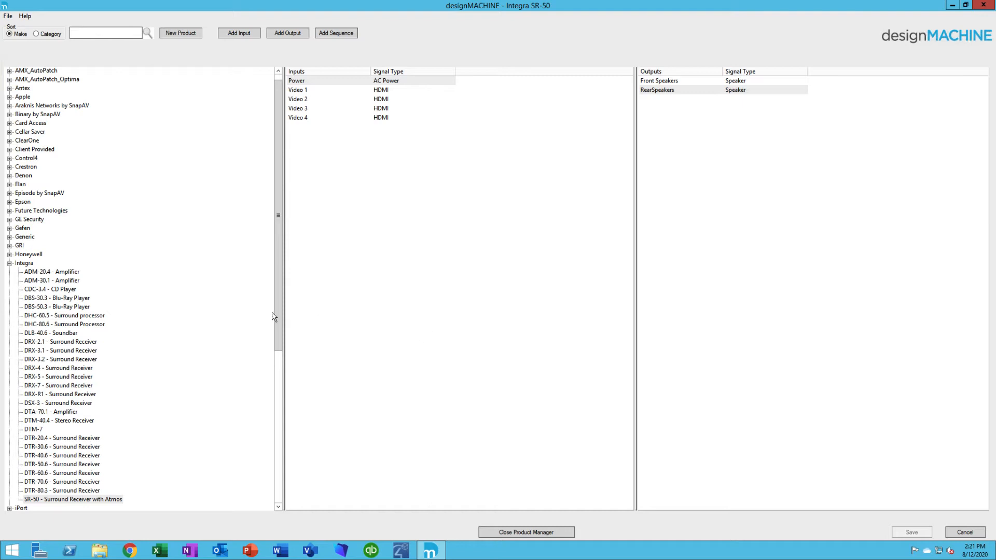
{"action": "mouse_move", "coordinate": [60, 331]}
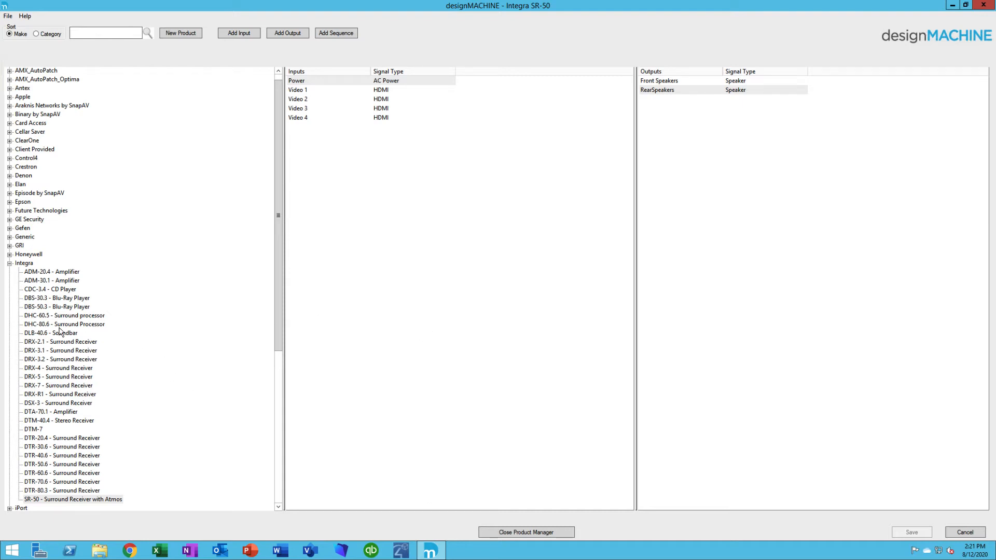
{"action": "mouse_move", "coordinate": [75, 311]}
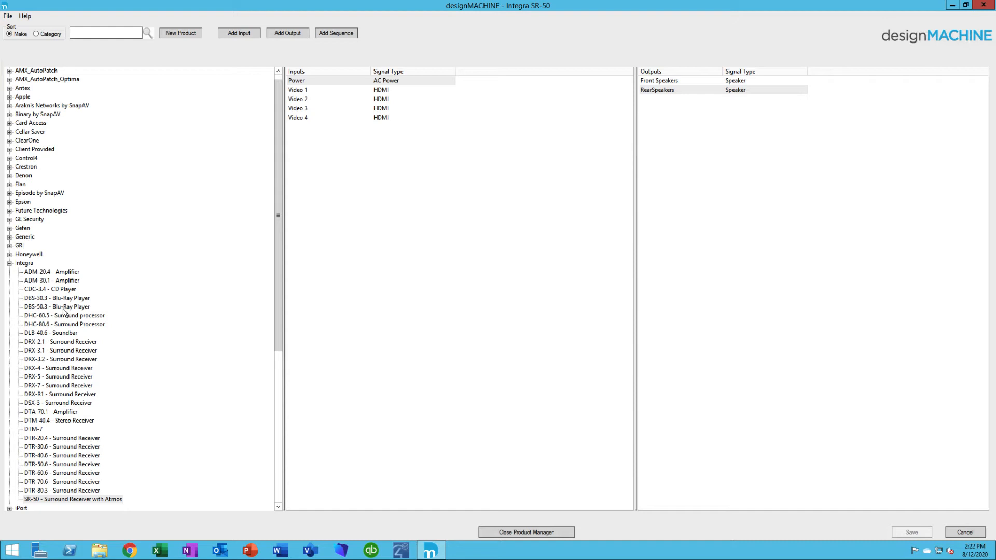
Duplicate the Integra DBS-50.3 Blu-Ray Player, change the copy's model number to DBS-50.5 and save it.
{"action": "left_click", "coordinate": [56, 306]}
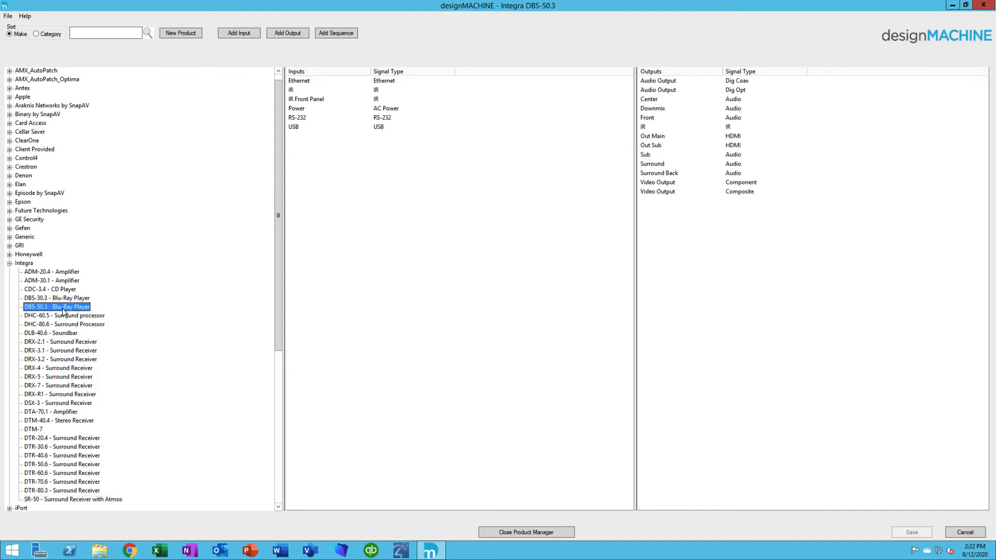
{"action": "right_click", "coordinate": [57, 307]}
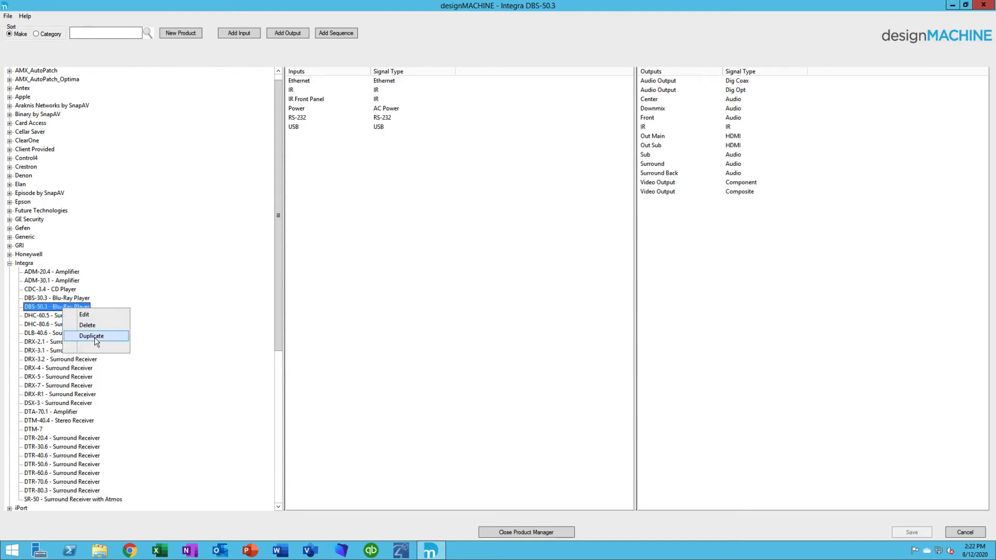
{"action": "left_click", "coordinate": [91, 335]}
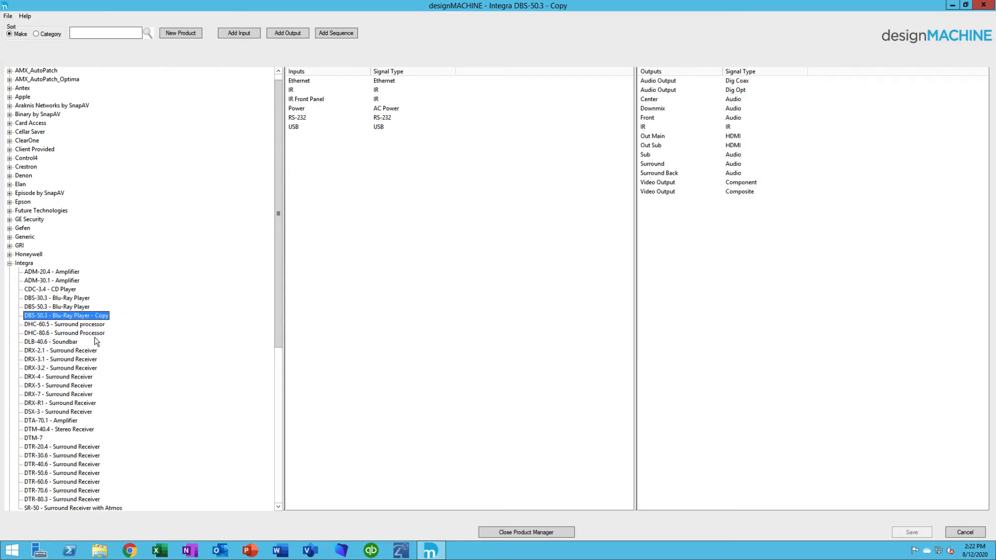
{"action": "right_click", "coordinate": [65, 316]}
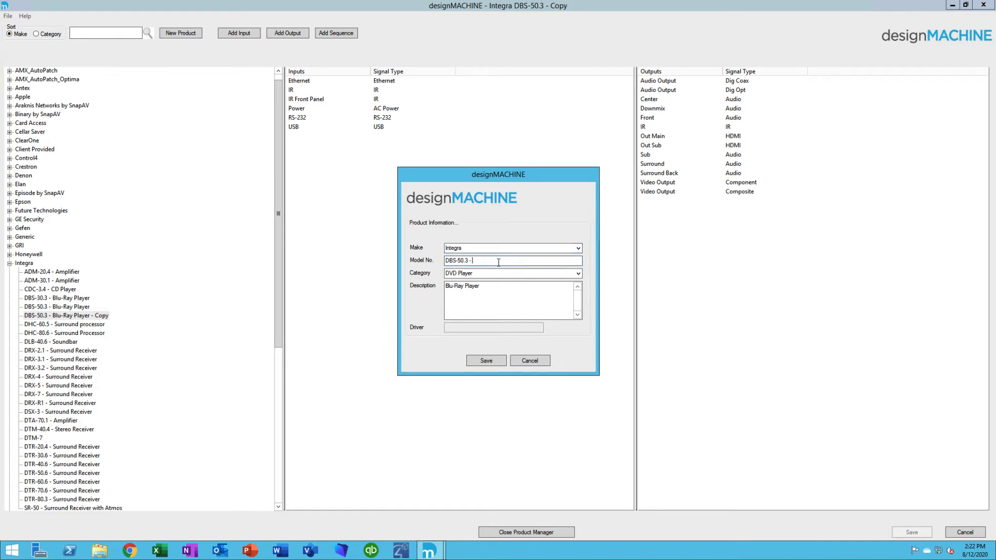
{"action": "key", "text": "BackSpace"}
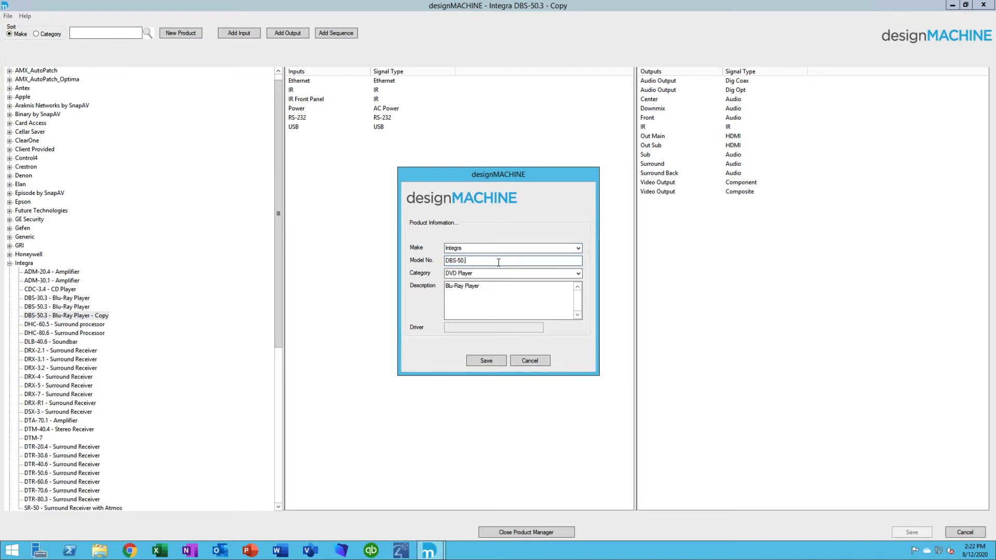
{"action": "type", "text": ".5"}
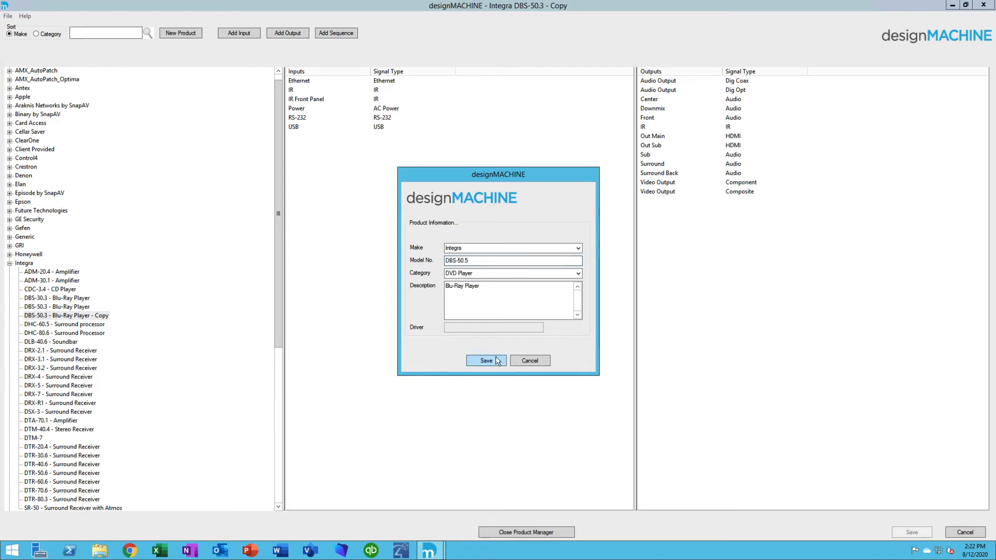
{"action": "left_click", "coordinate": [486, 360]}
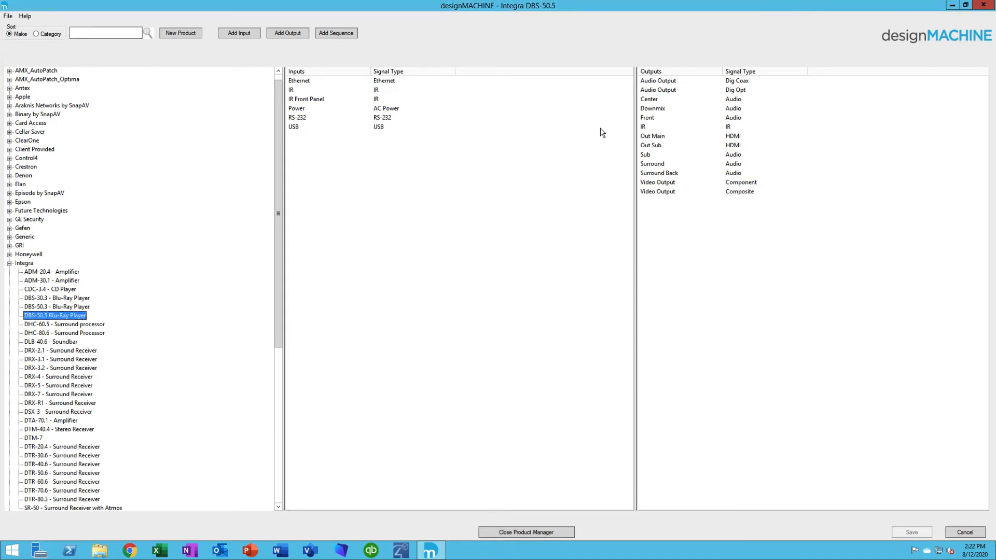
{"action": "mouse_move", "coordinate": [805, 431]}
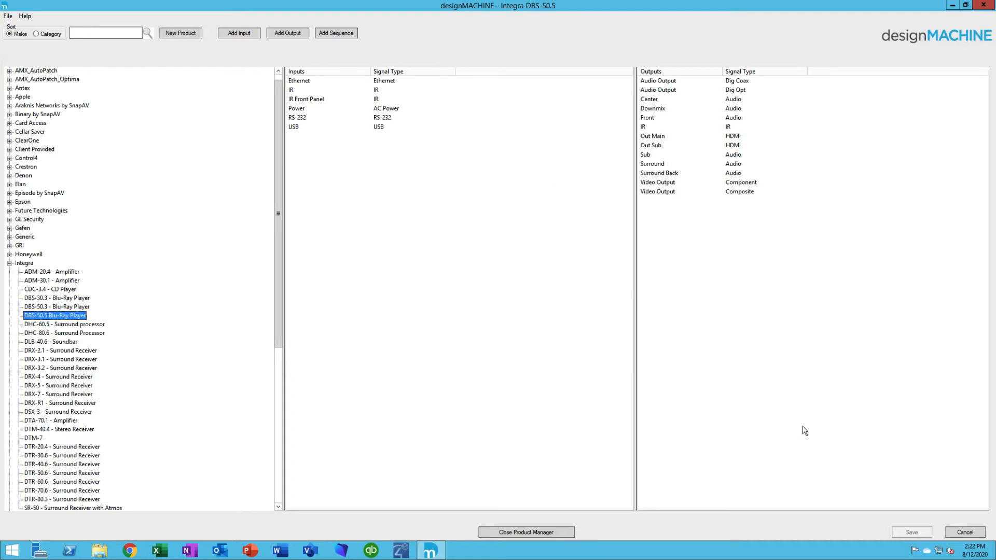
{"action": "mouse_move", "coordinate": [801, 430]}
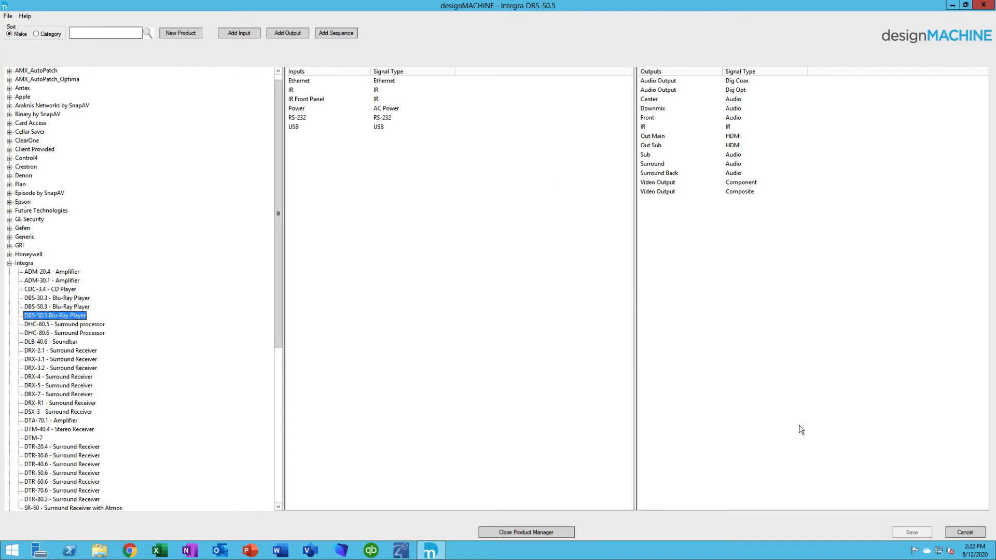
Collapse the Integra list, then check for designMACHINE updates and dismiss the version notice.
{"action": "left_click", "coordinate": [11, 263]}
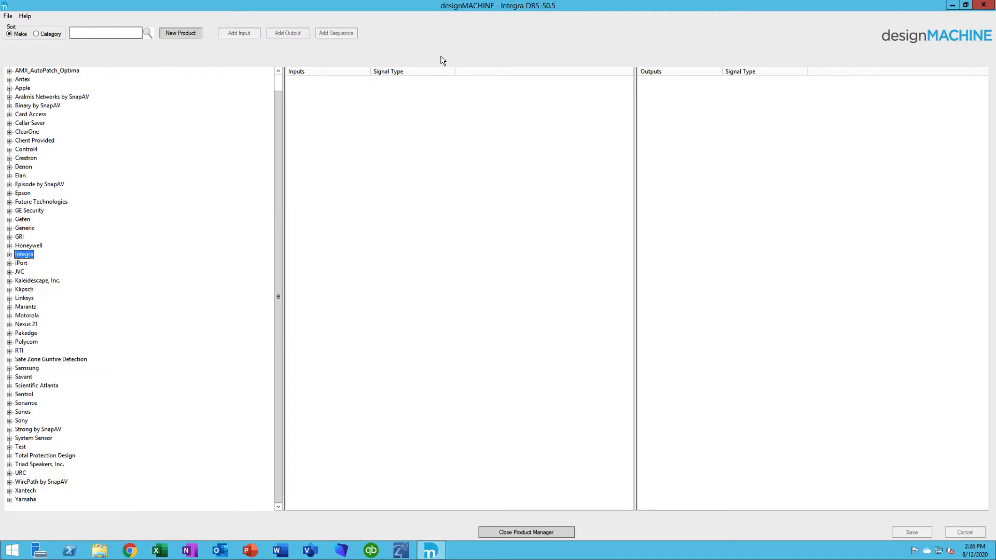
{"action": "mouse_move", "coordinate": [435, 59]}
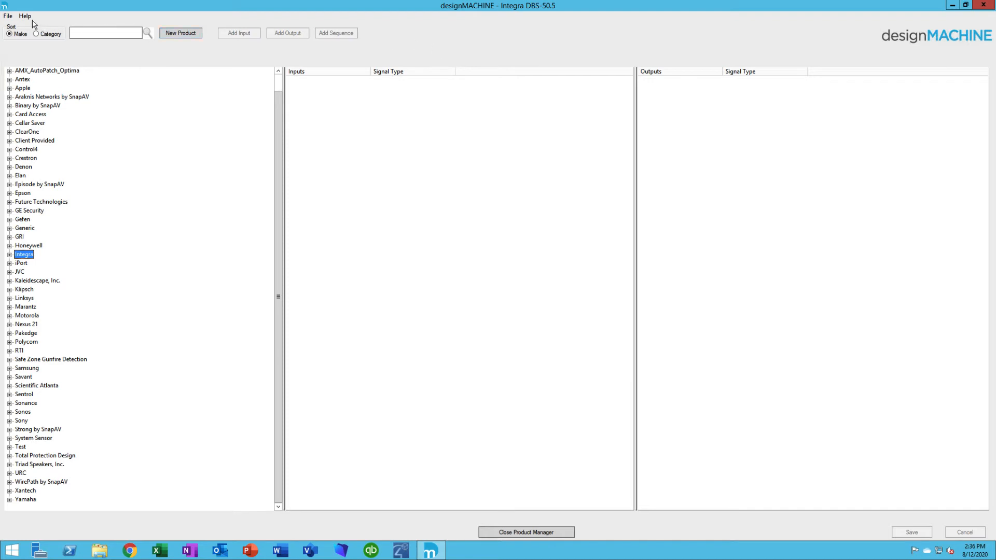
{"action": "left_click", "coordinate": [25, 16]}
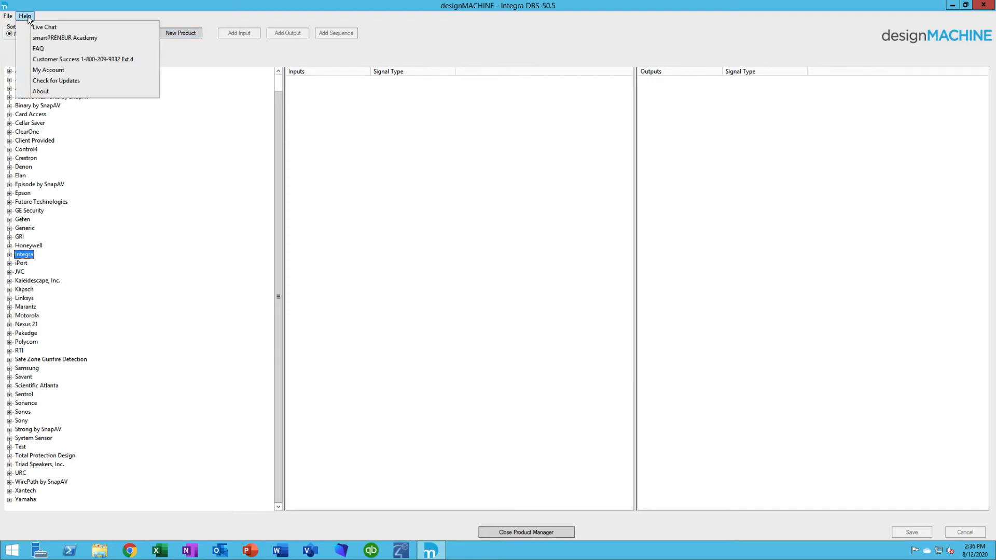
{"action": "mouse_move", "coordinate": [56, 81]}
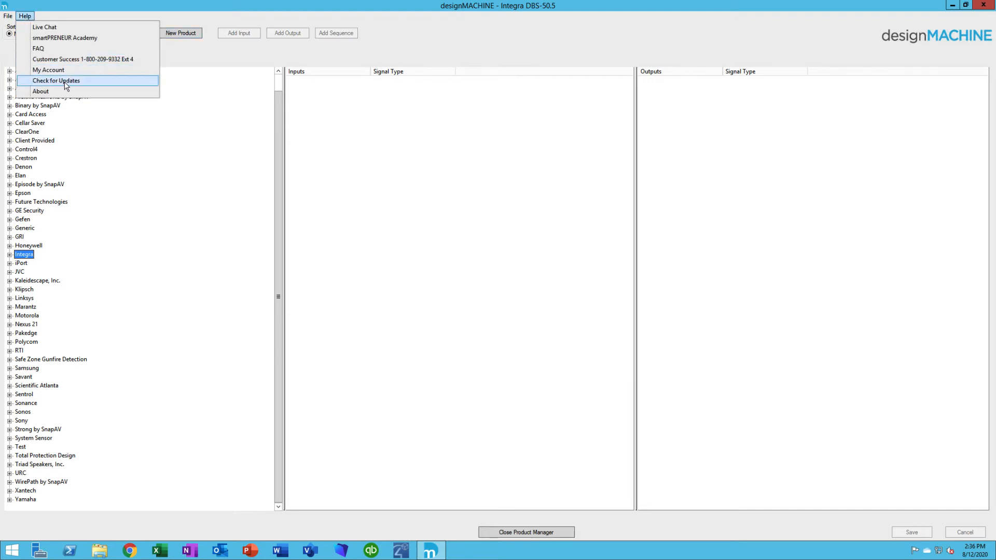
{"action": "left_click", "coordinate": [57, 80]}
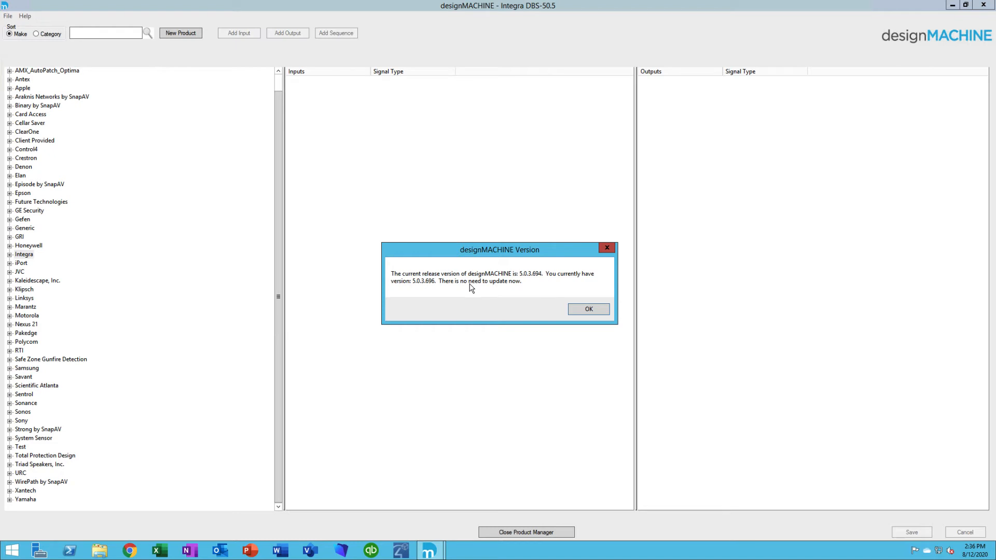
{"action": "mouse_move", "coordinate": [528, 289]}
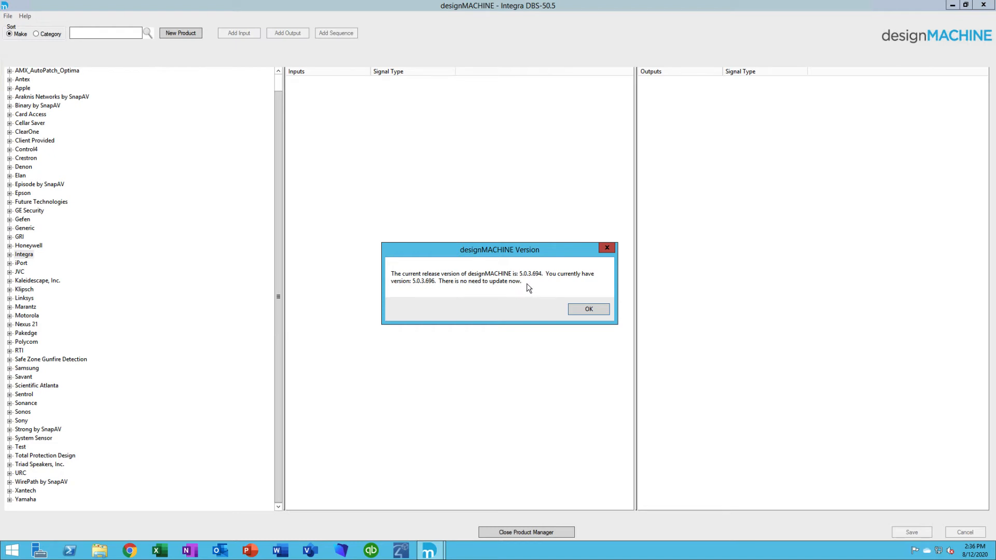
{"action": "mouse_move", "coordinate": [588, 309]}
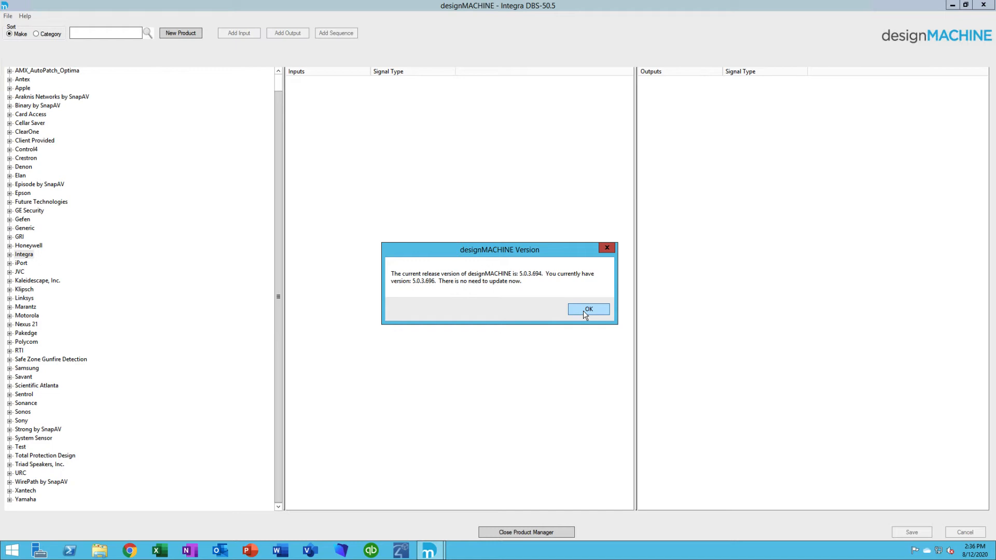
{"action": "left_click", "coordinate": [589, 309]}
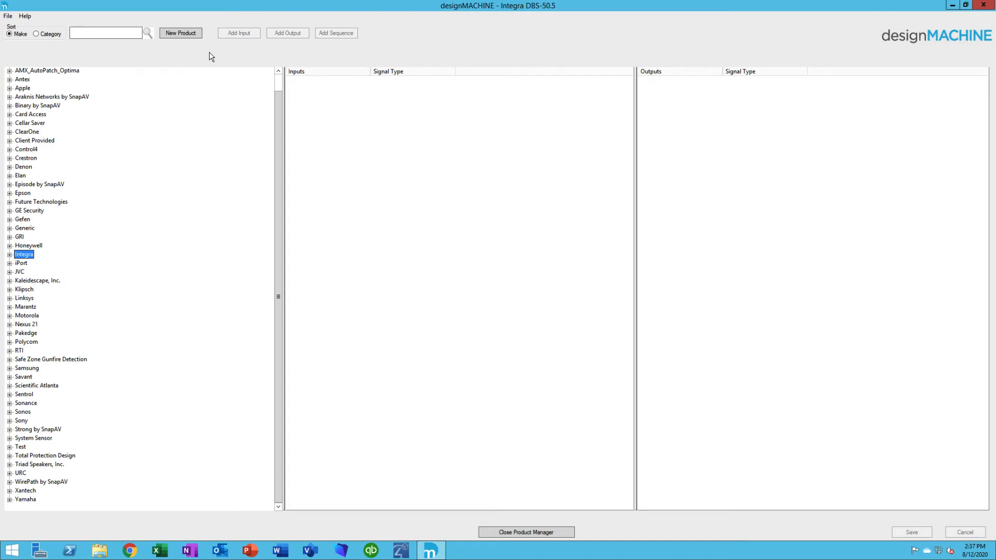
{"action": "mouse_move", "coordinate": [227, 99]}
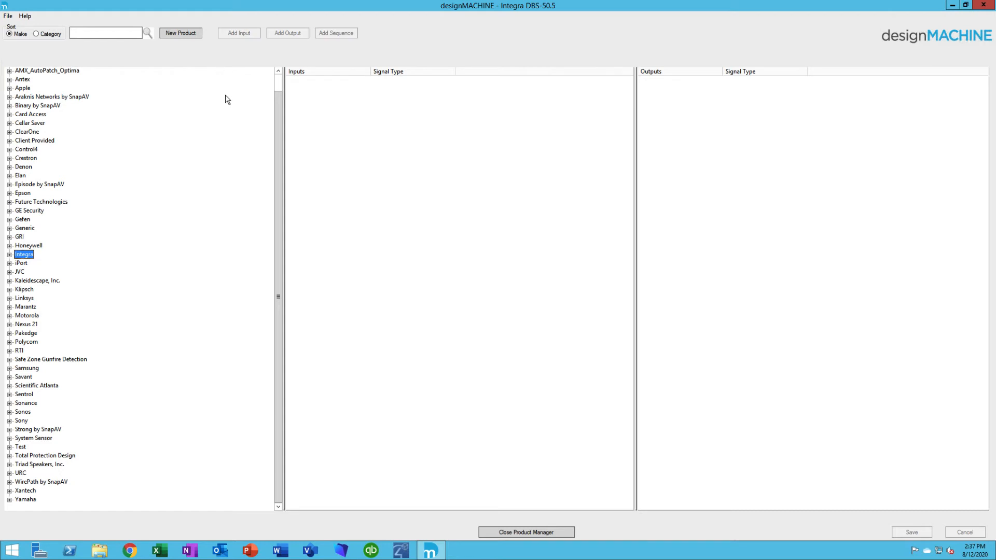
{"action": "mouse_move", "coordinate": [86, 161]}
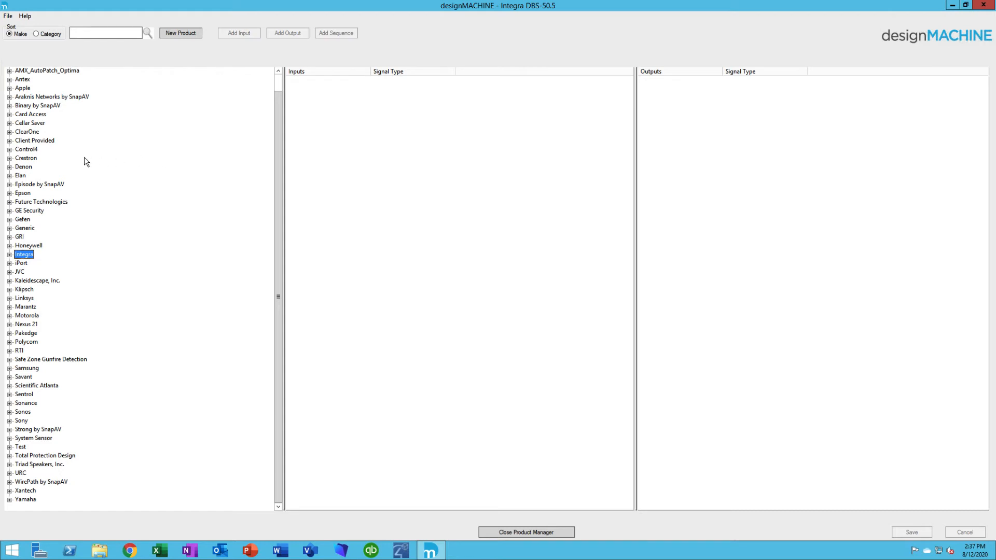
Expand the Control4 manufacturer to list its products.
{"action": "left_click", "coordinate": [10, 149]}
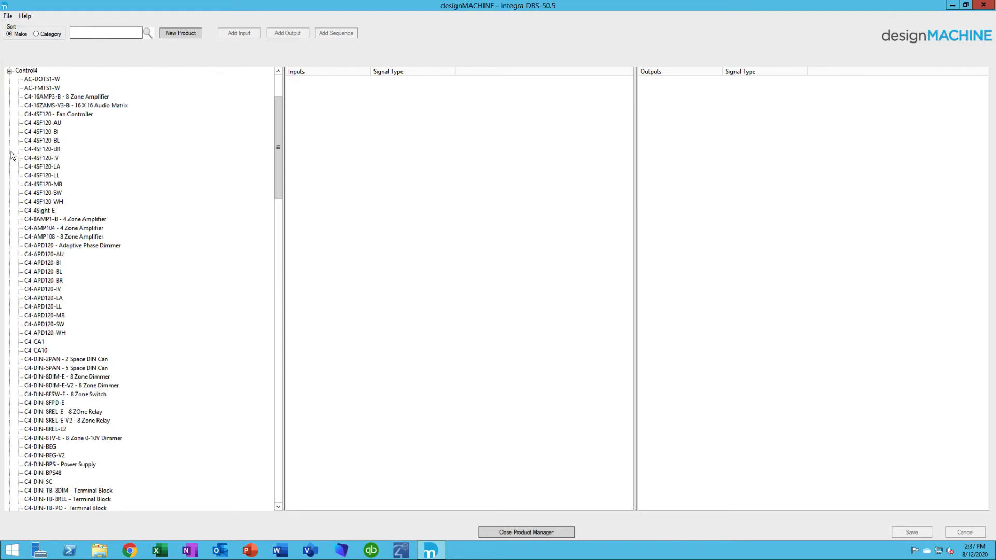
{"action": "mouse_move", "coordinate": [54, 133]}
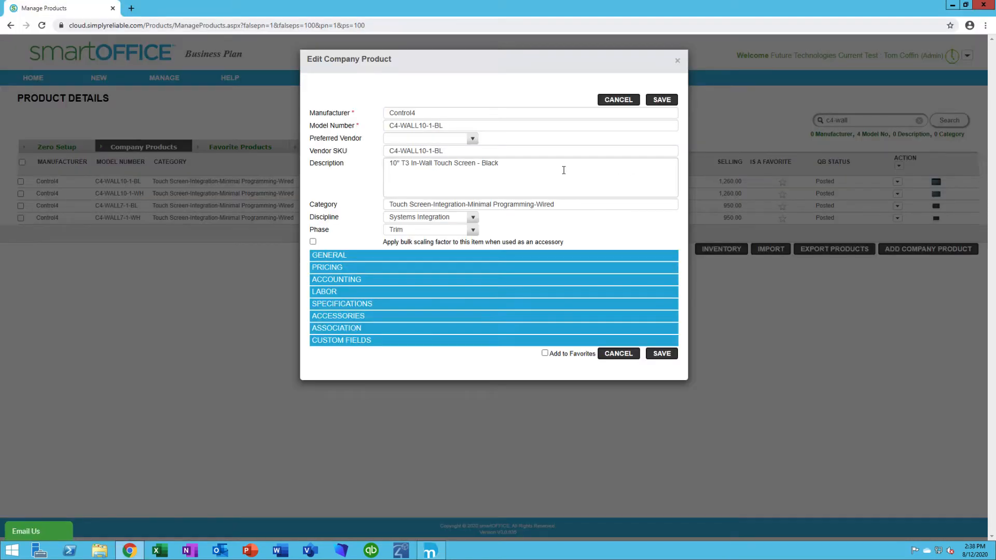
{"action": "mouse_move", "coordinate": [70, 82]}
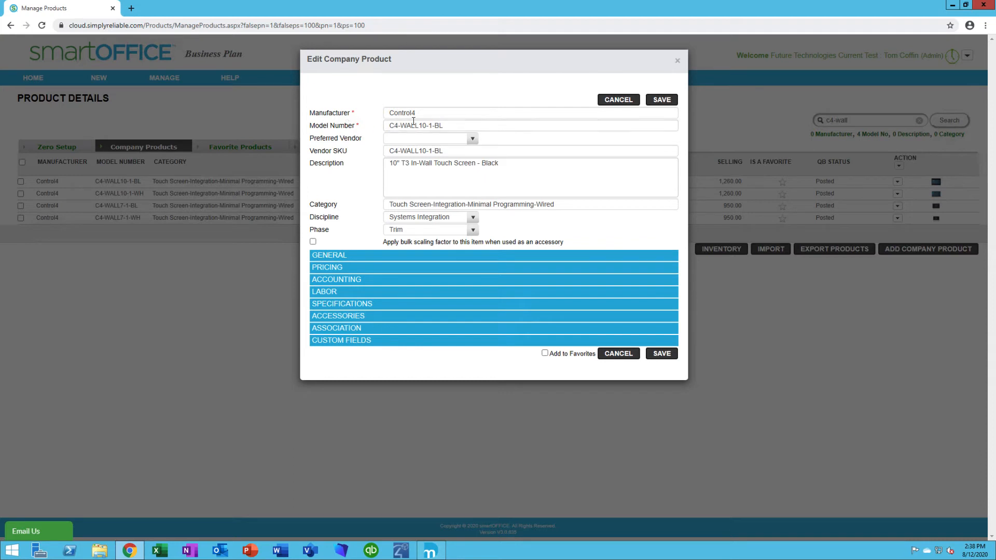
{"action": "mouse_move", "coordinate": [402, 133]}
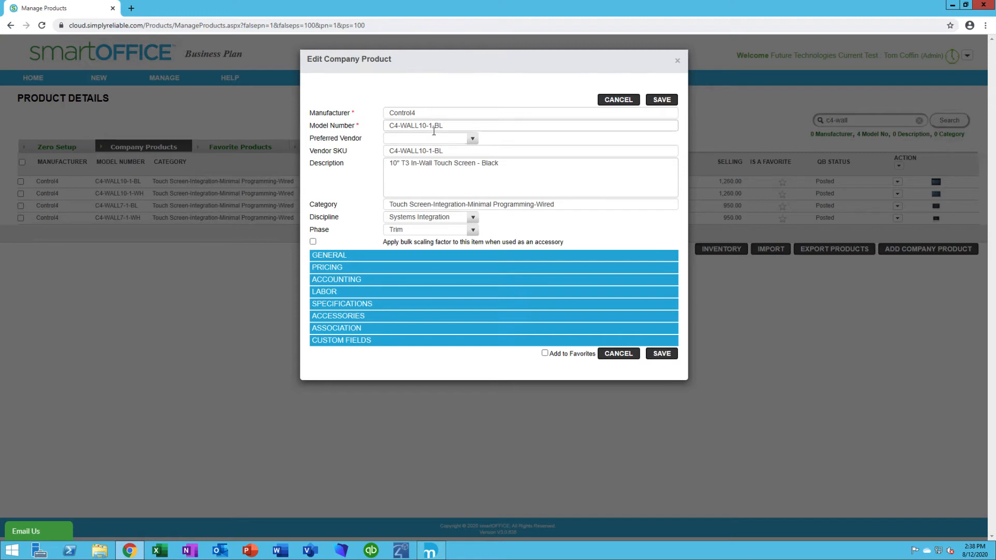
{"action": "mouse_move", "coordinate": [413, 547]}
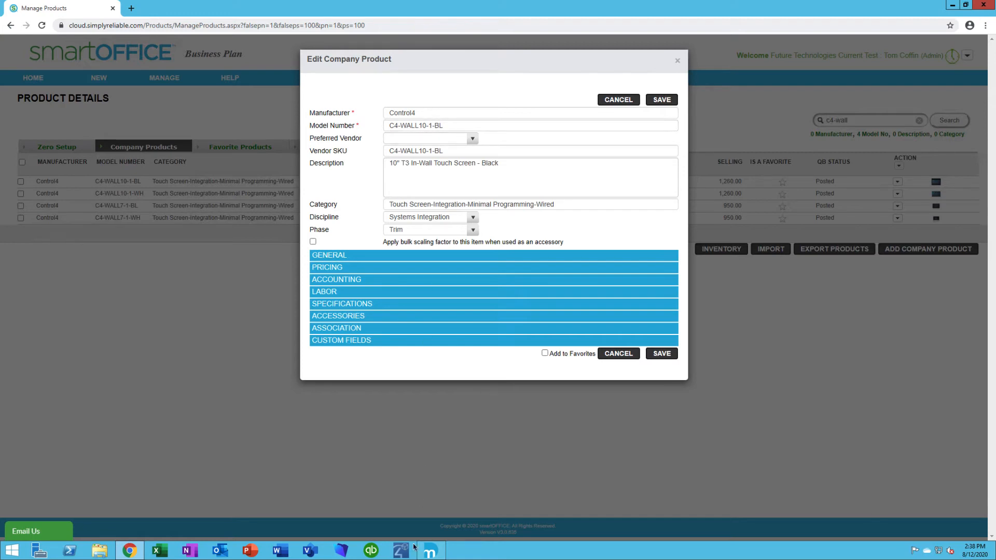
Return to designMACHINE and view the Product Information for the Control4 C4-WALL10-1-BL.
{"action": "left_click", "coordinate": [430, 550]}
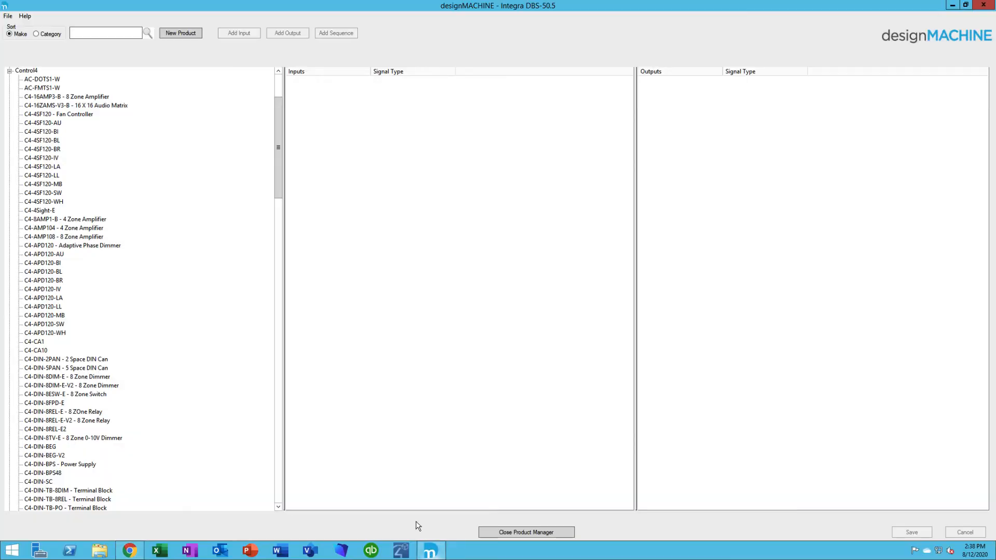
{"action": "mouse_move", "coordinate": [161, 264]}
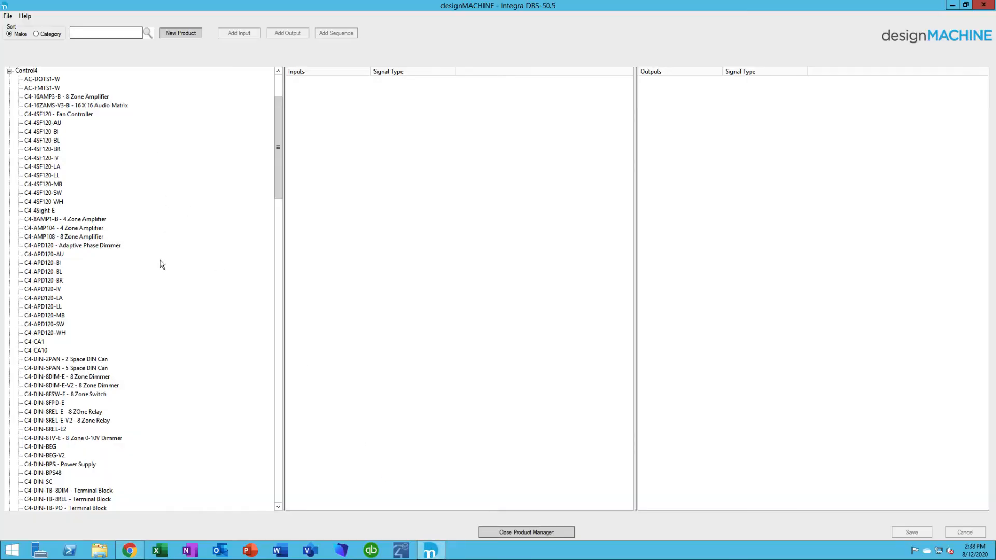
{"action": "double_click", "coordinate": [85, 342]}
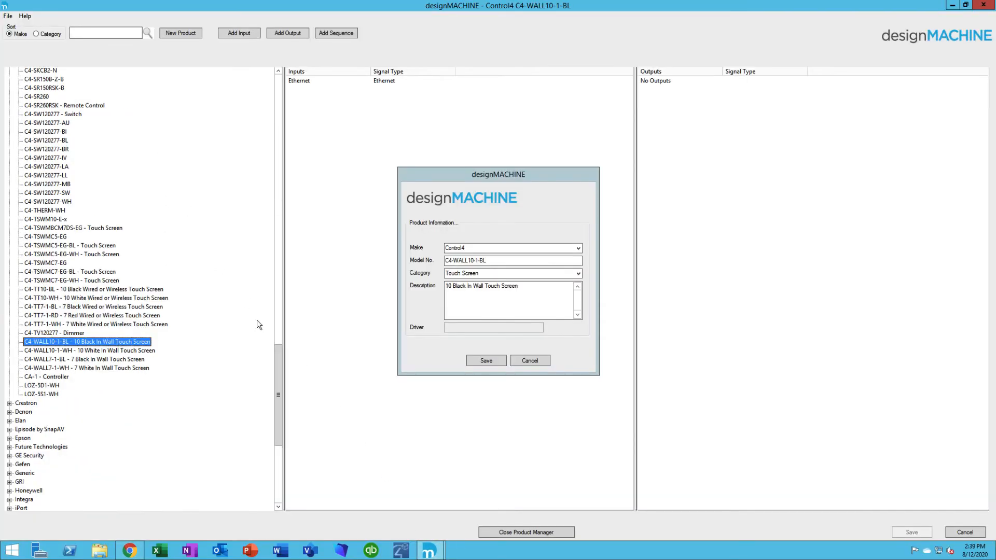
{"action": "left_click", "coordinate": [512, 260]}
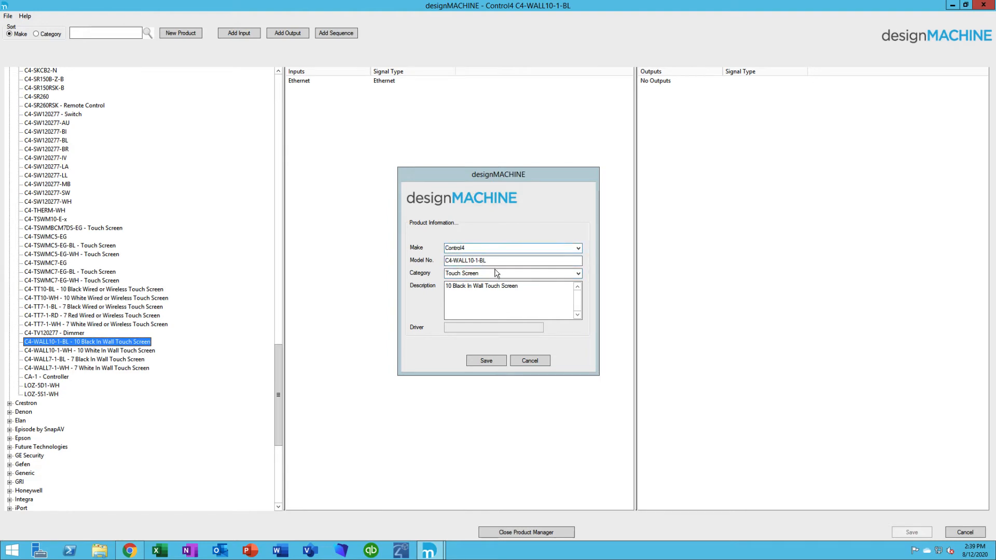
{"action": "mouse_move", "coordinate": [538, 222]}
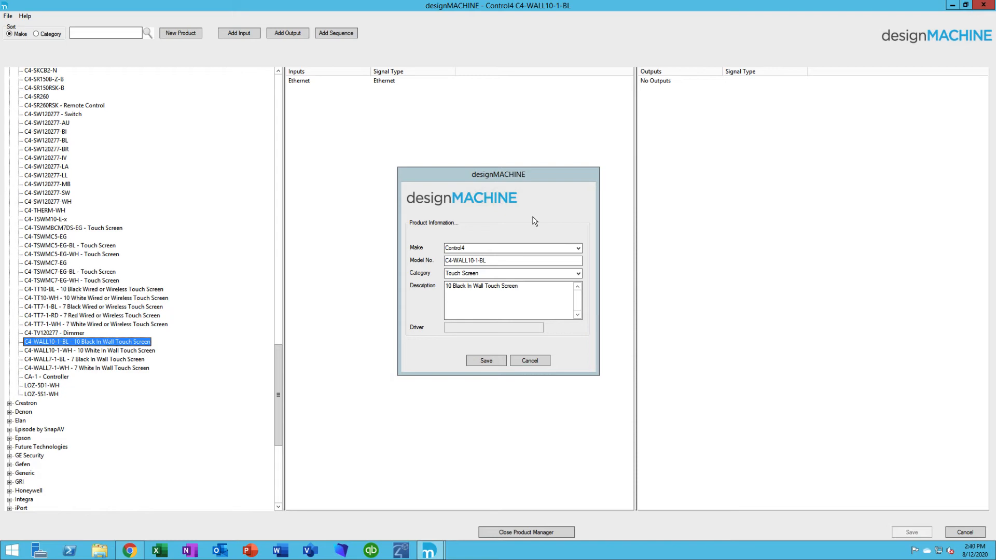
{"action": "left_click", "coordinate": [483, 261]}
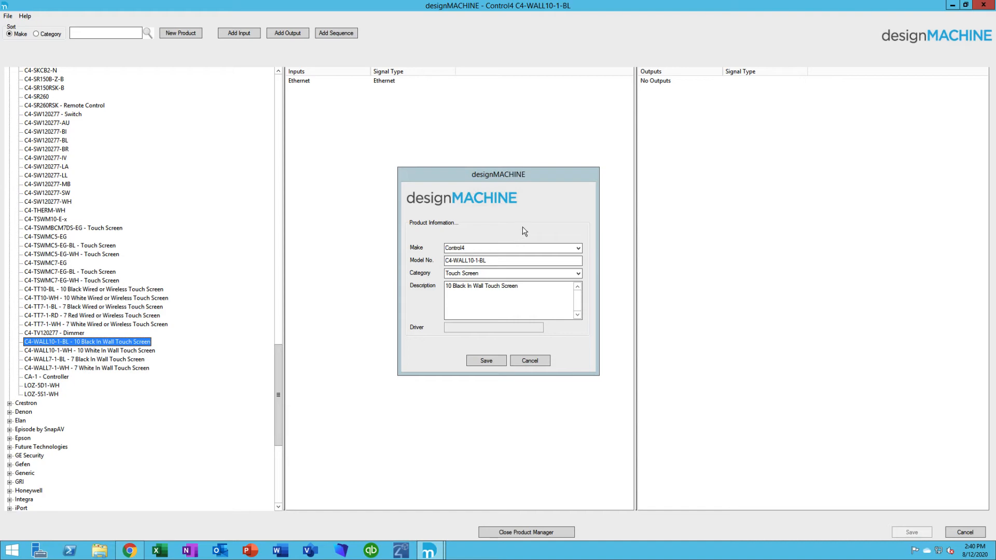
{"action": "left_click", "coordinate": [512, 260]}
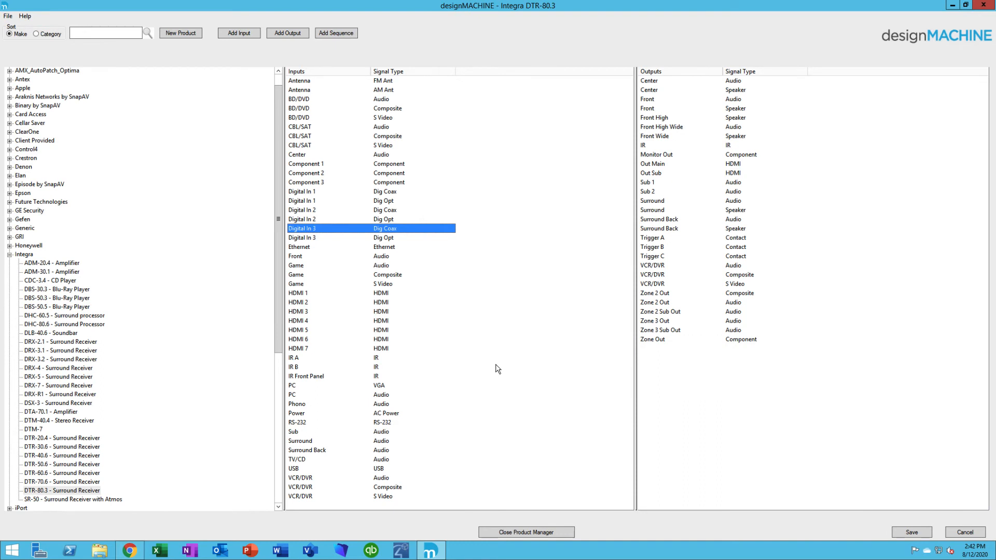
{"action": "mouse_move", "coordinate": [372, 368]}
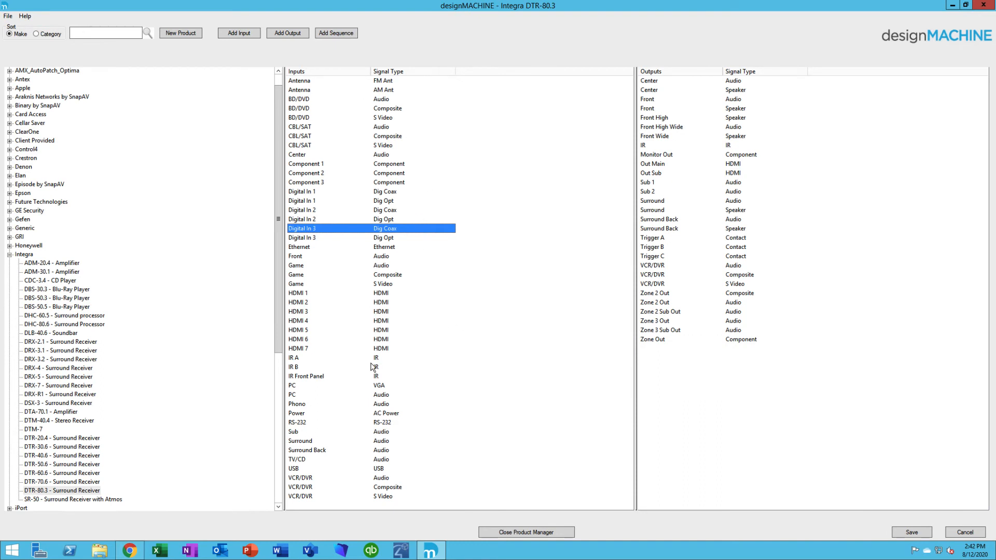
{"action": "mouse_move", "coordinate": [413, 240]}
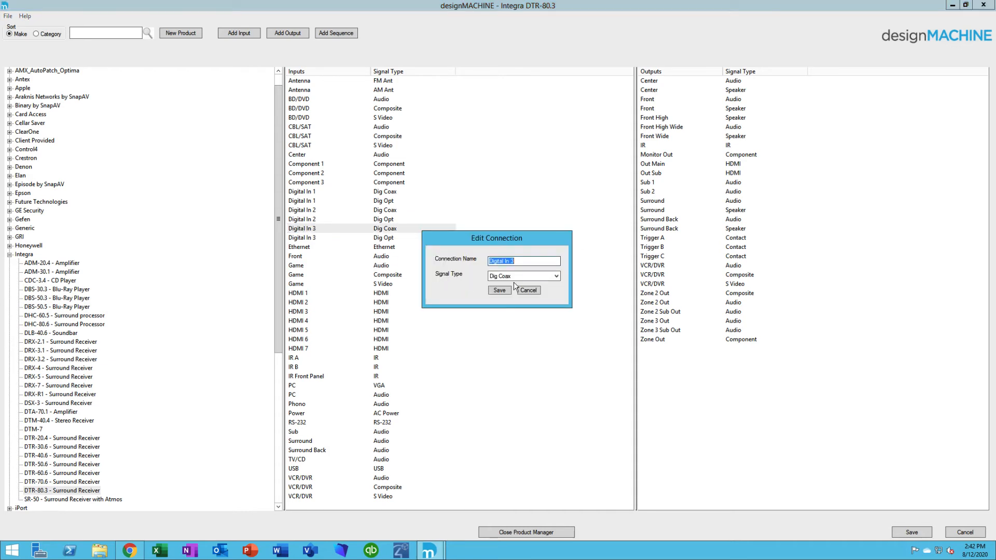
{"action": "left_click", "coordinate": [555, 275]}
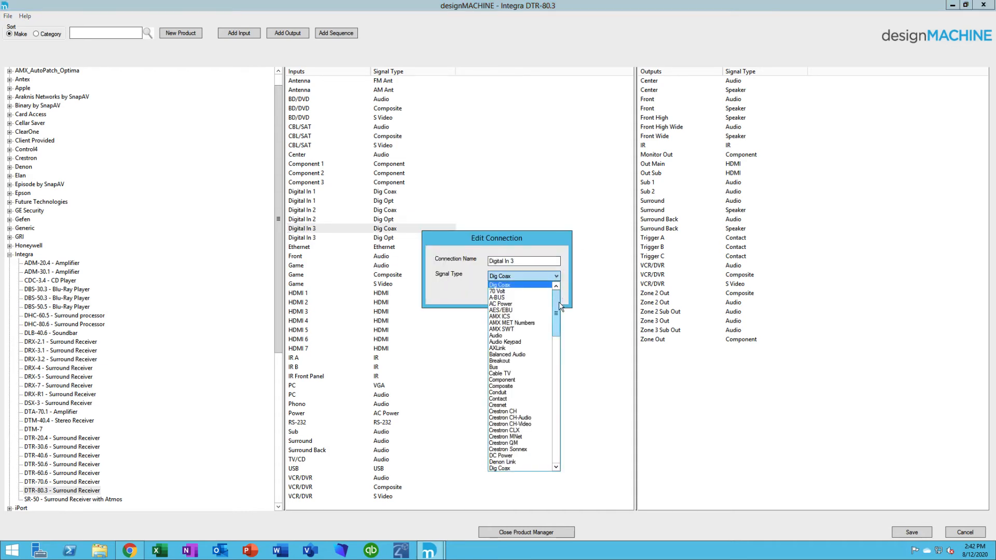
{"action": "scroll", "scroll_direction": "down", "scroll_amount": 3}
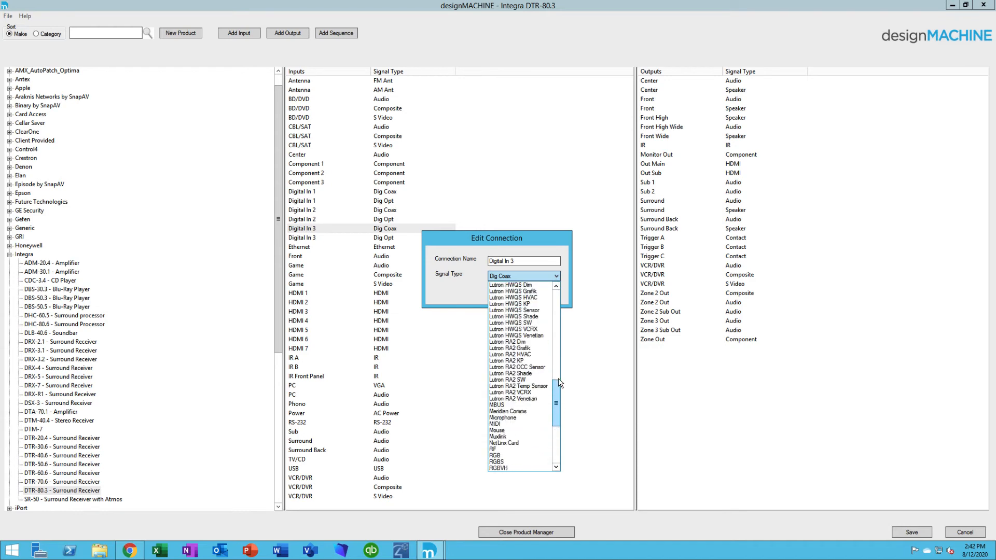
{"action": "scroll", "scroll_direction": "up", "scroll_amount": 3}
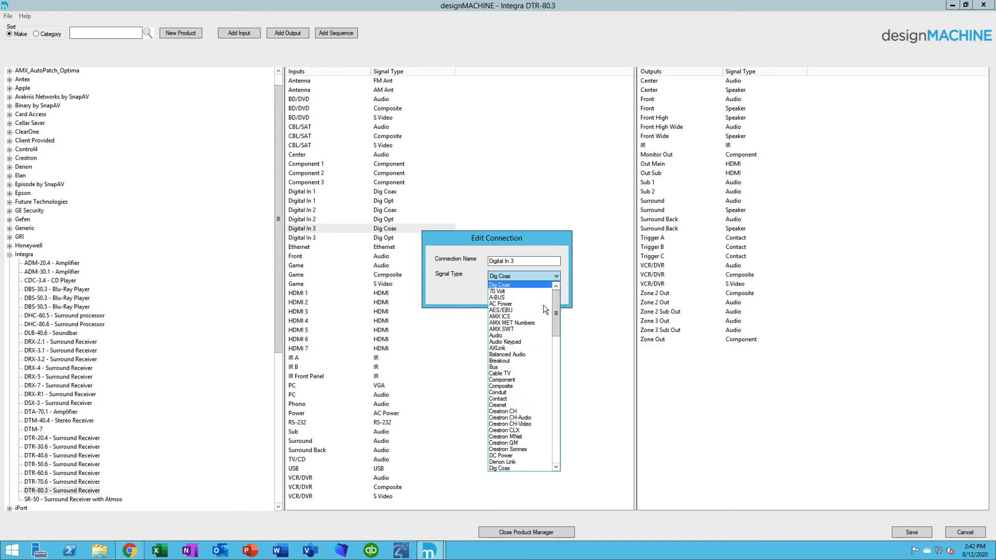
{"action": "mouse_move", "coordinate": [512, 310]}
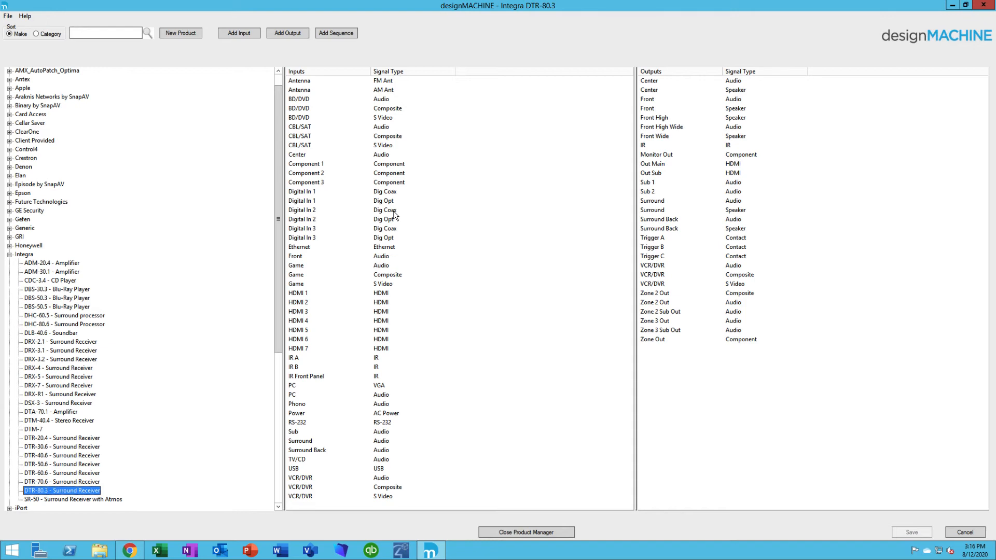
{"action": "mouse_move", "coordinate": [183, 94]}
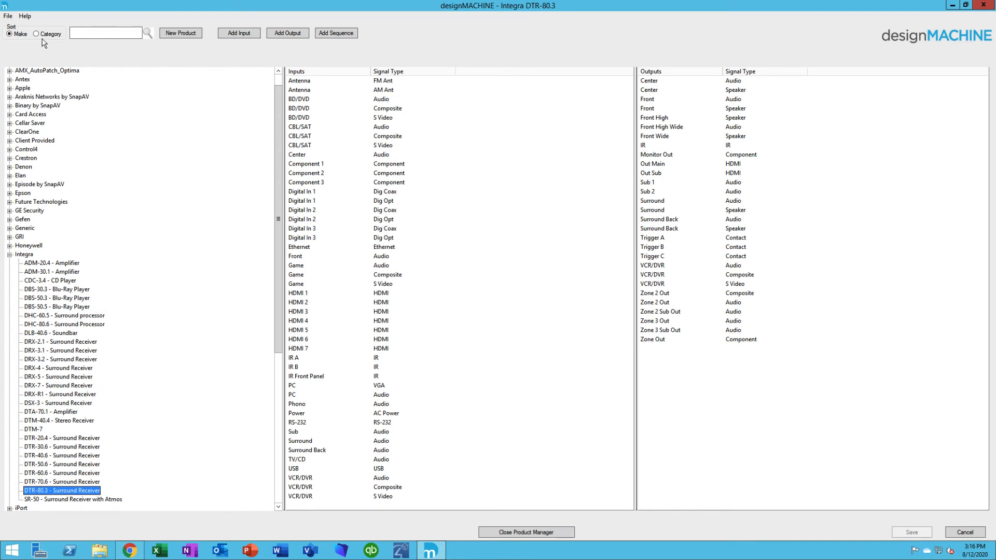
Reach the Signal Types page of System Preferences via the File menu.
{"action": "left_click", "coordinate": [6, 15]}
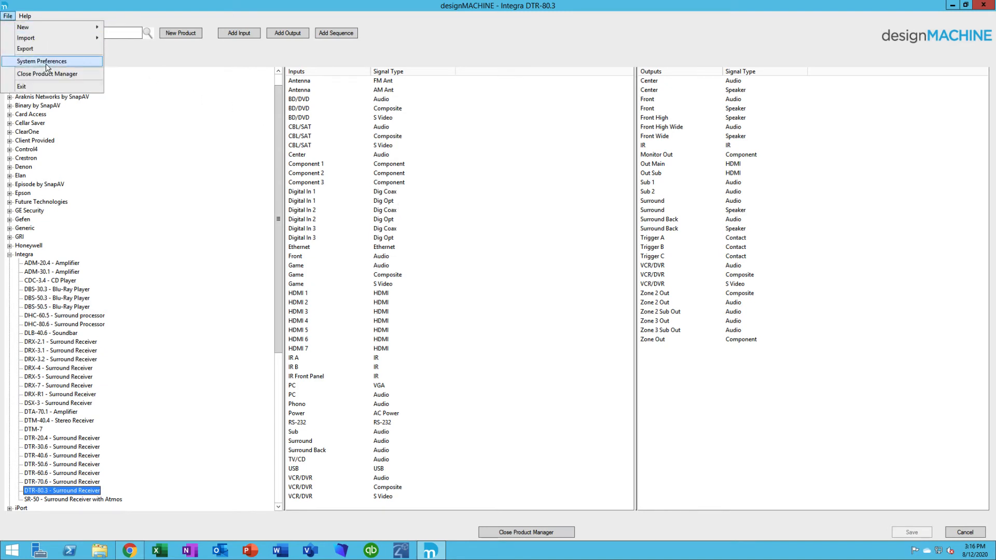
{"action": "left_click", "coordinate": [42, 62]}
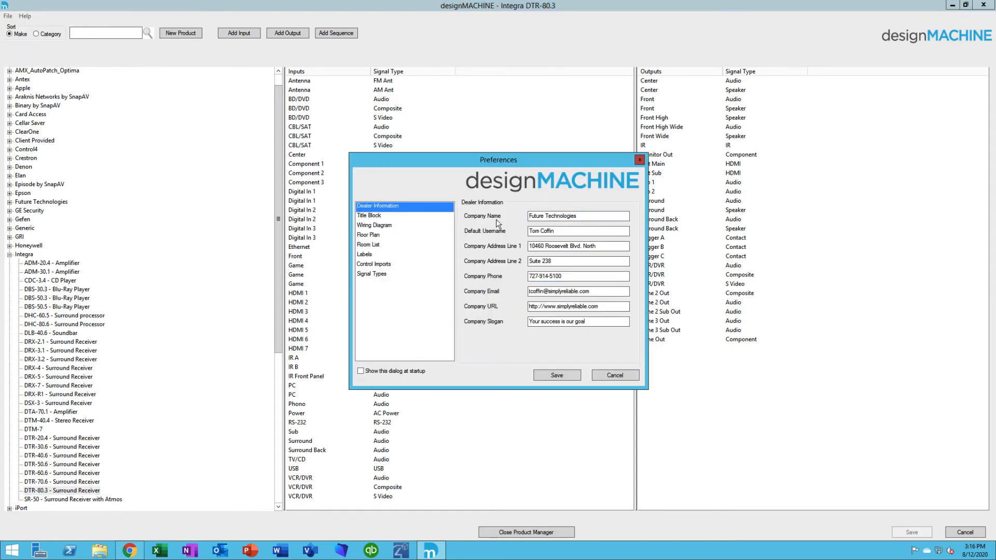
{"action": "mouse_move", "coordinate": [475, 237]}
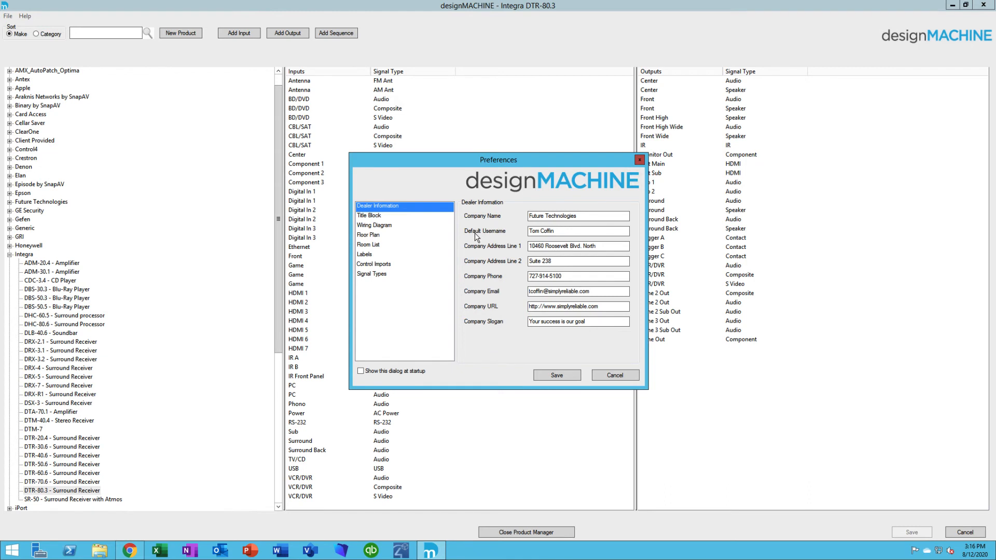
{"action": "mouse_move", "coordinate": [490, 248]}
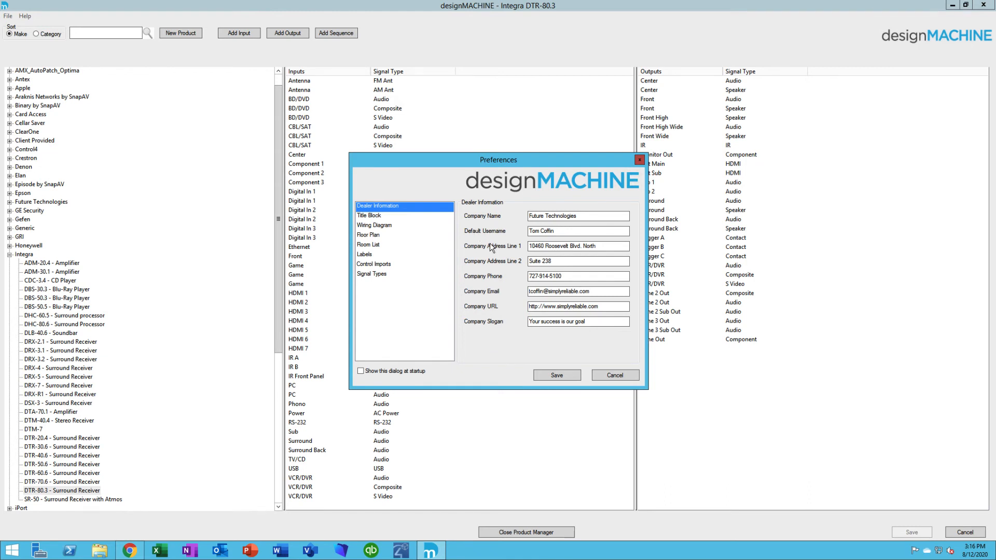
{"action": "mouse_move", "coordinate": [494, 280]}
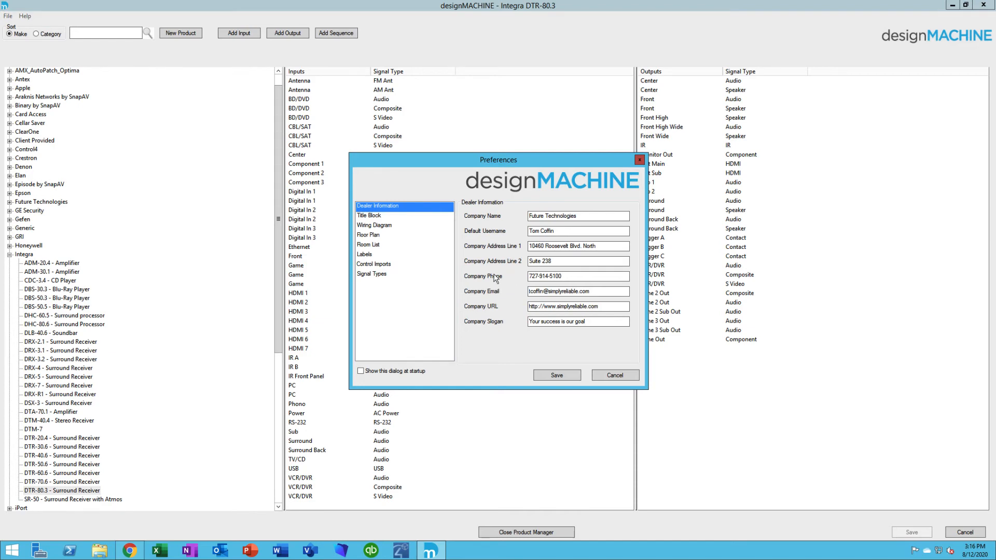
{"action": "left_click", "coordinate": [371, 274]}
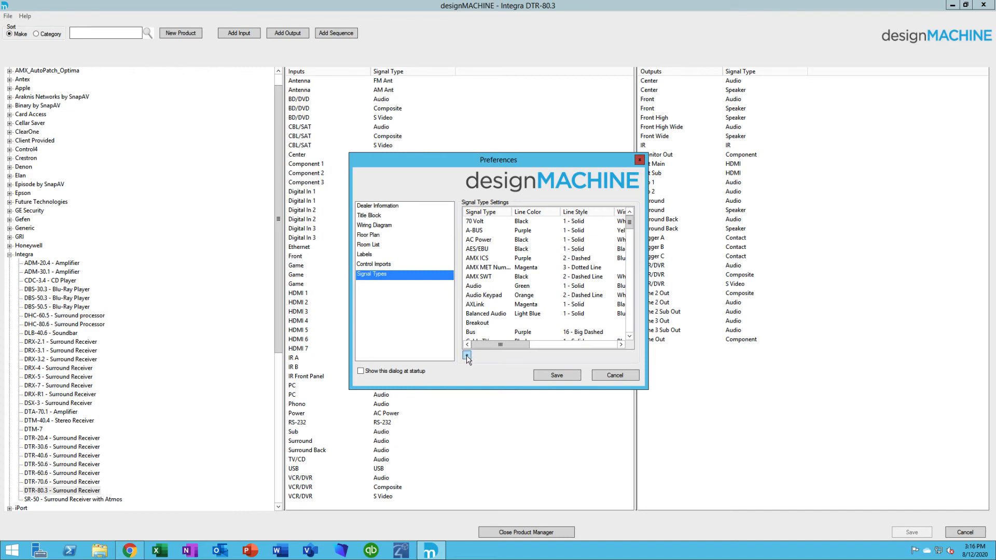
Add signal type 'New Connection' with dark red small-dash line and red 22-4 wire.
{"action": "left_click", "coordinate": [467, 356]}
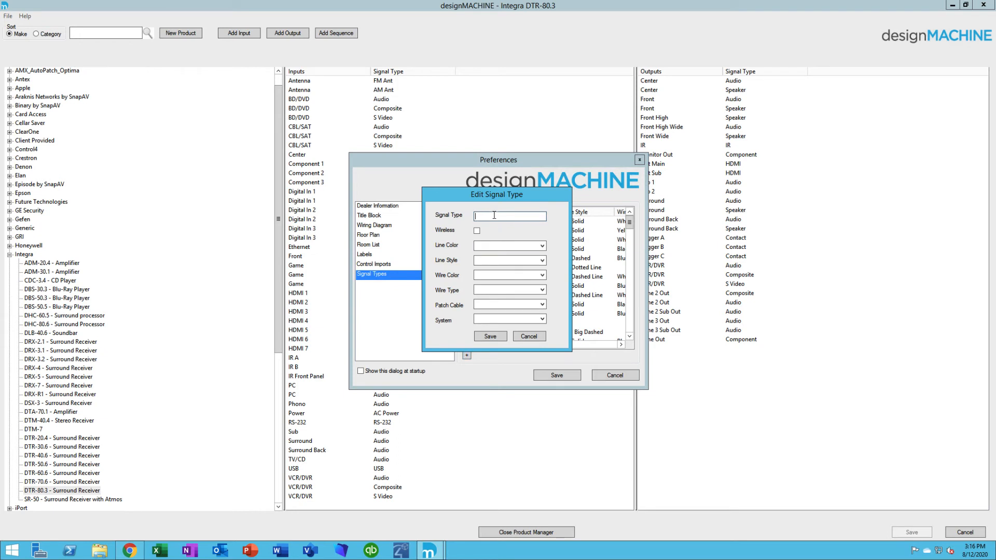
{"action": "type", "text": "New Connection"}
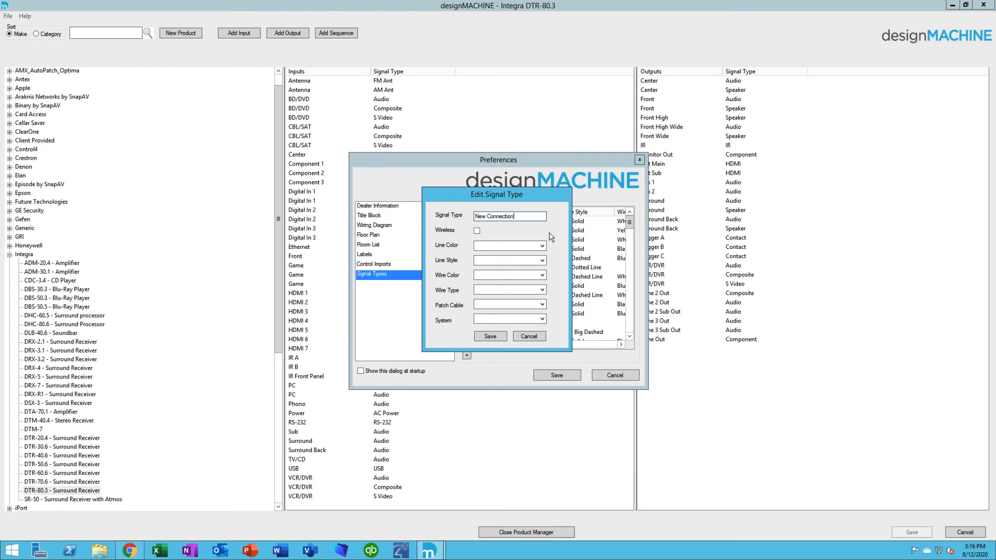
{"action": "left_click", "coordinate": [540, 246]}
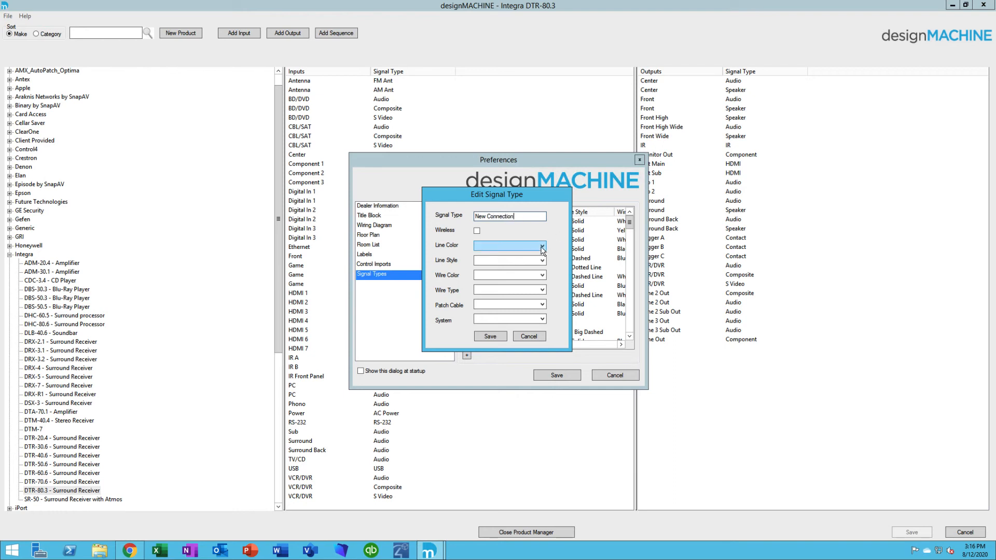
{"action": "left_click", "coordinate": [540, 246]}
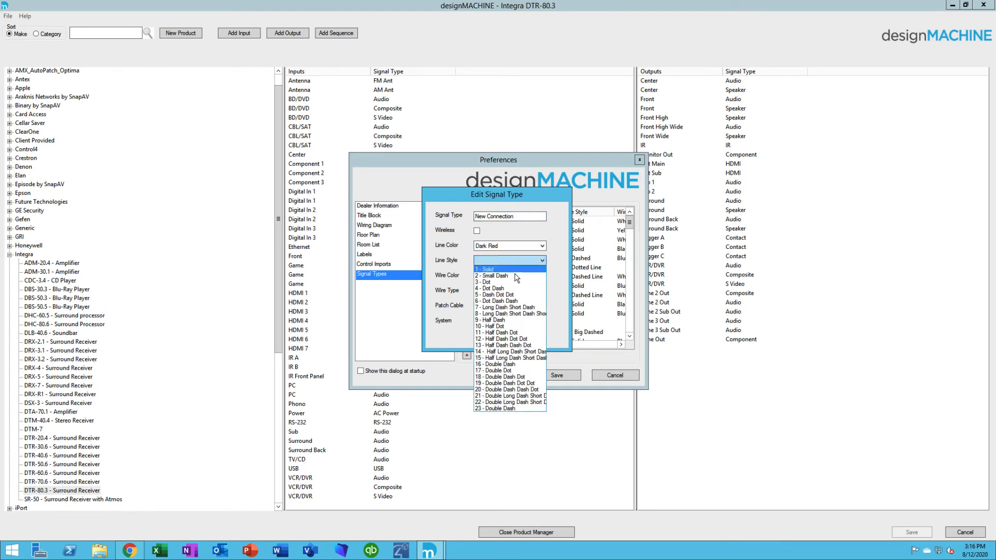
{"action": "left_click", "coordinate": [495, 275]}
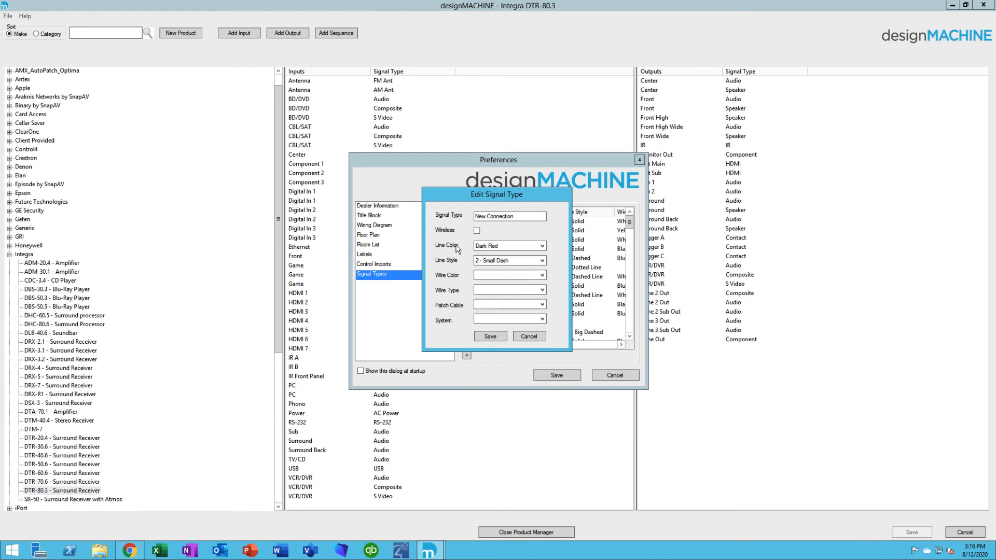
{"action": "mouse_move", "coordinate": [458, 261]}
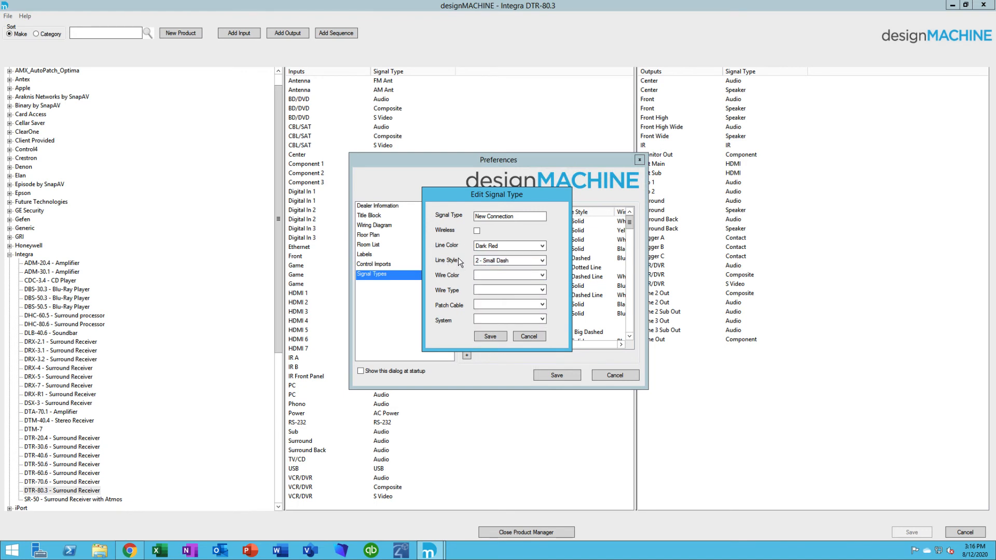
{"action": "left_click", "coordinate": [541, 275]}
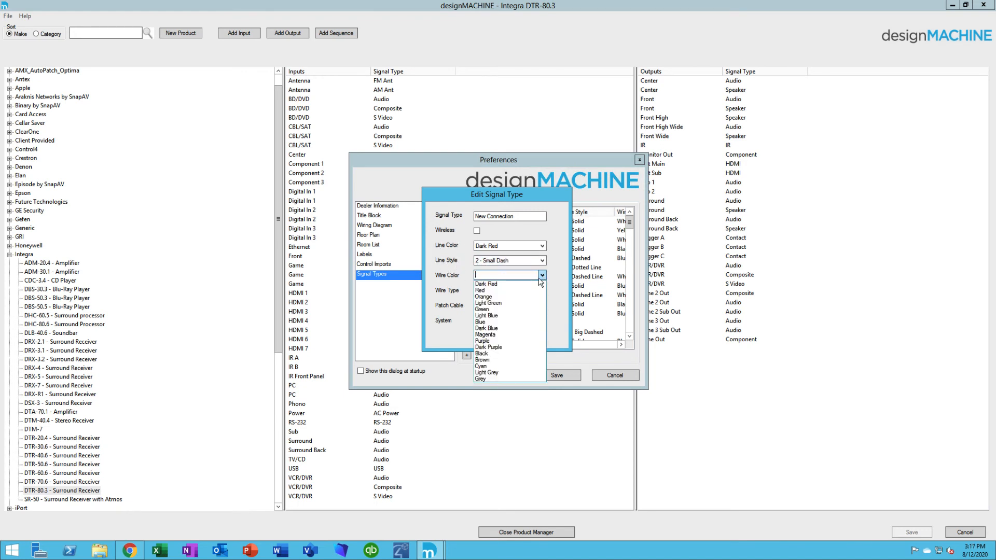
{"action": "mouse_move", "coordinate": [496, 290]}
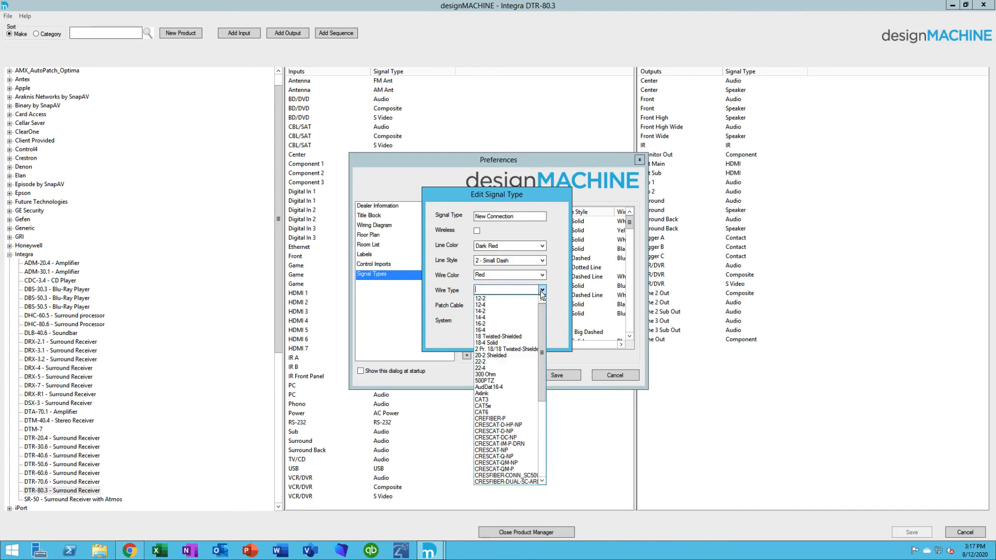
{"action": "mouse_move", "coordinate": [502, 368]}
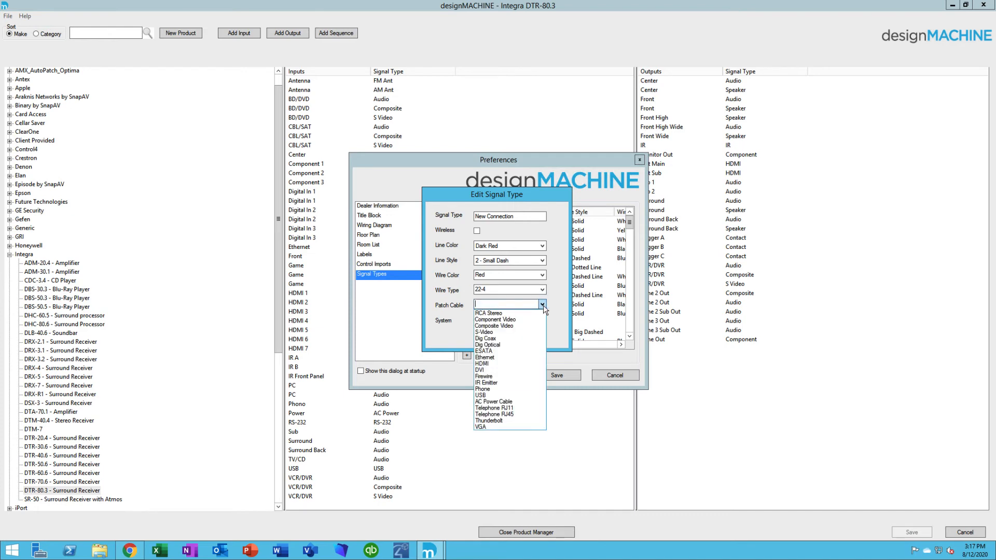
{"action": "mouse_move", "coordinate": [483, 377]}
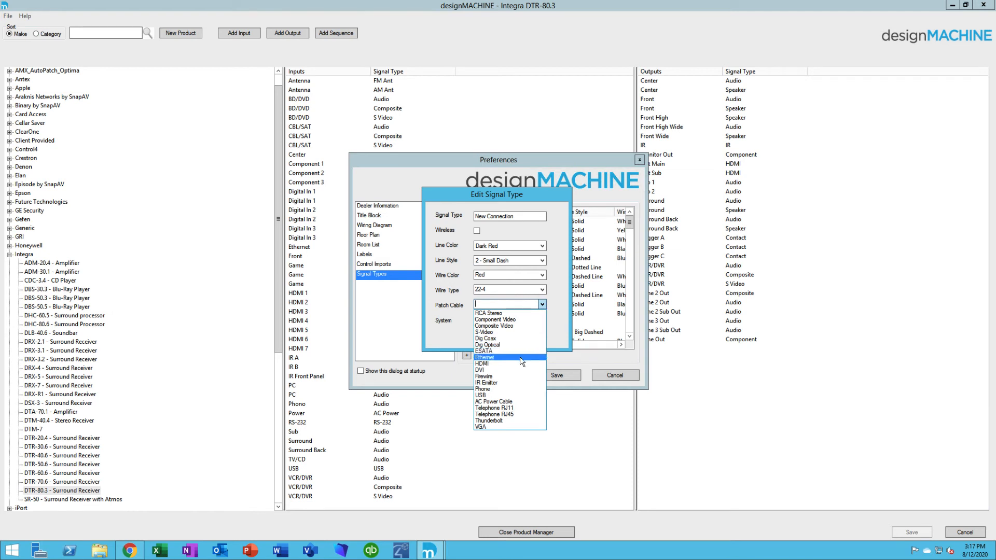
Assign Ethernet patch cable and the Audio system to the signal type and save it.
{"action": "left_click", "coordinate": [484, 357]}
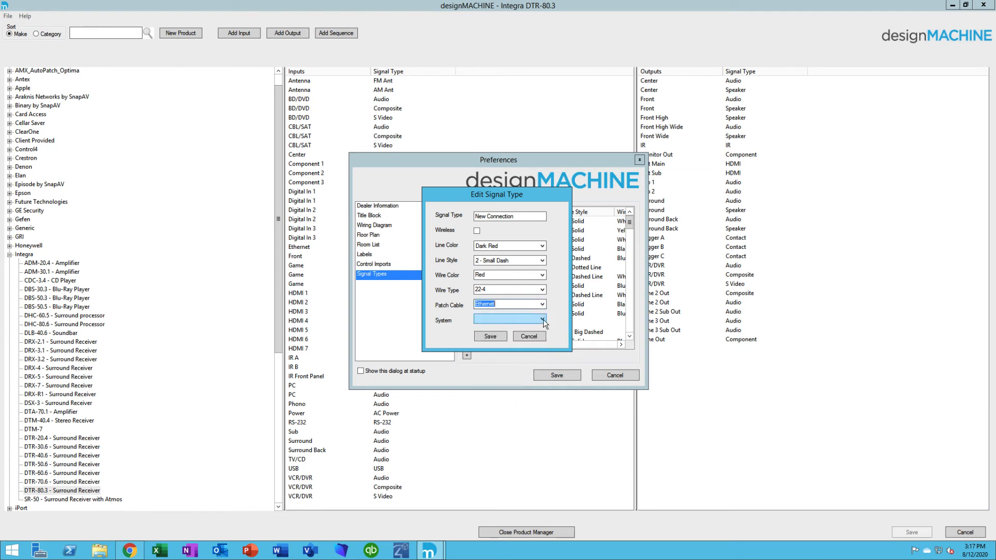
{"action": "left_click", "coordinate": [543, 320]}
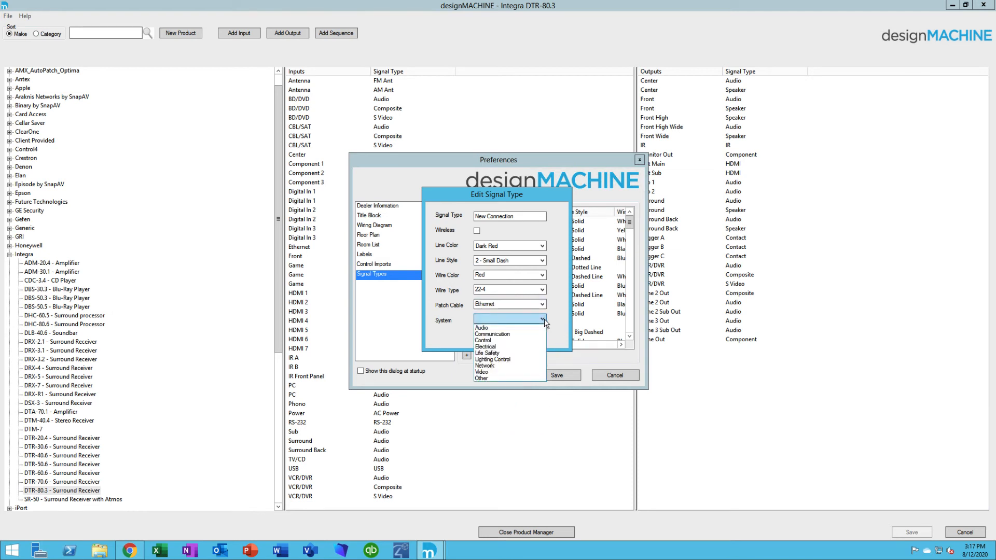
{"action": "mouse_move", "coordinate": [502, 328]}
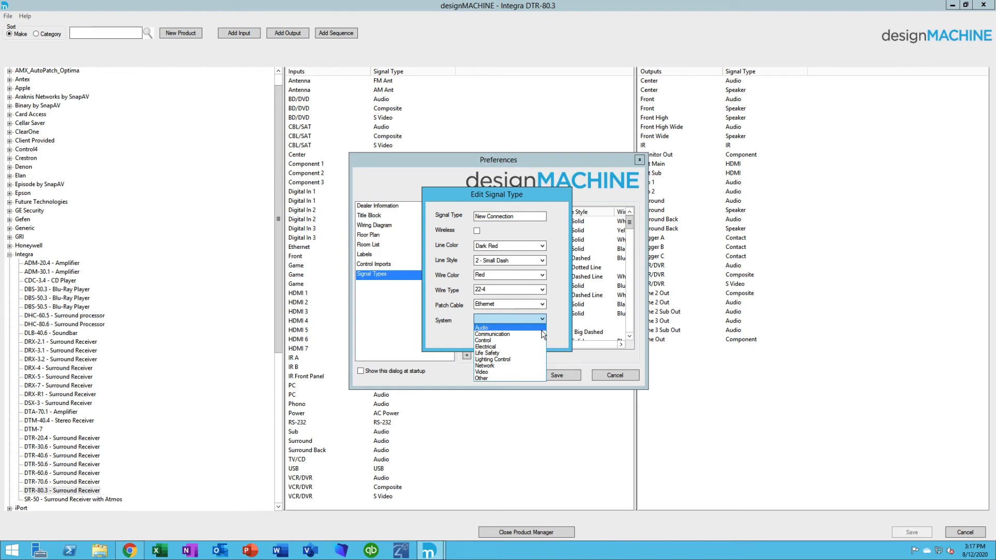
{"action": "left_click", "coordinate": [481, 328]}
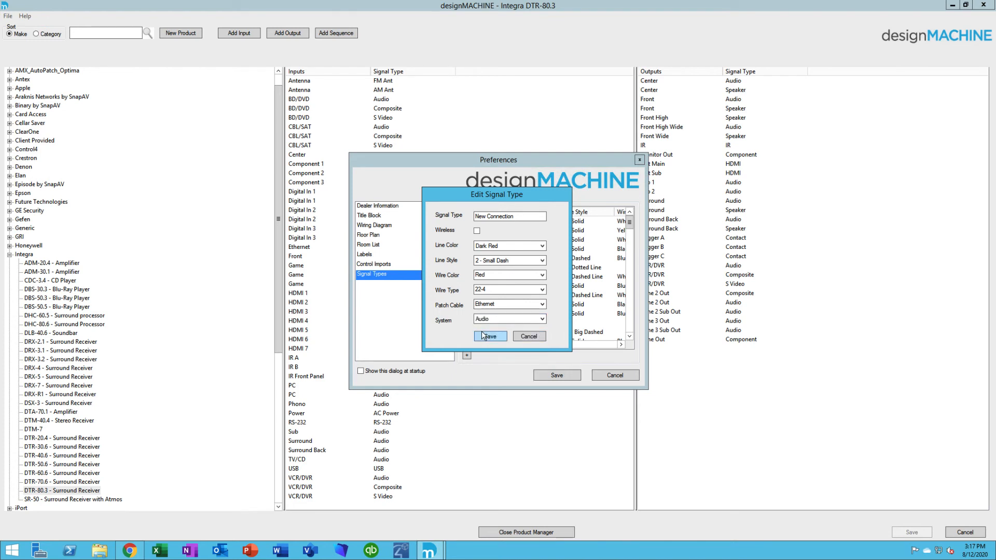
{"action": "mouse_move", "coordinate": [557, 332]}
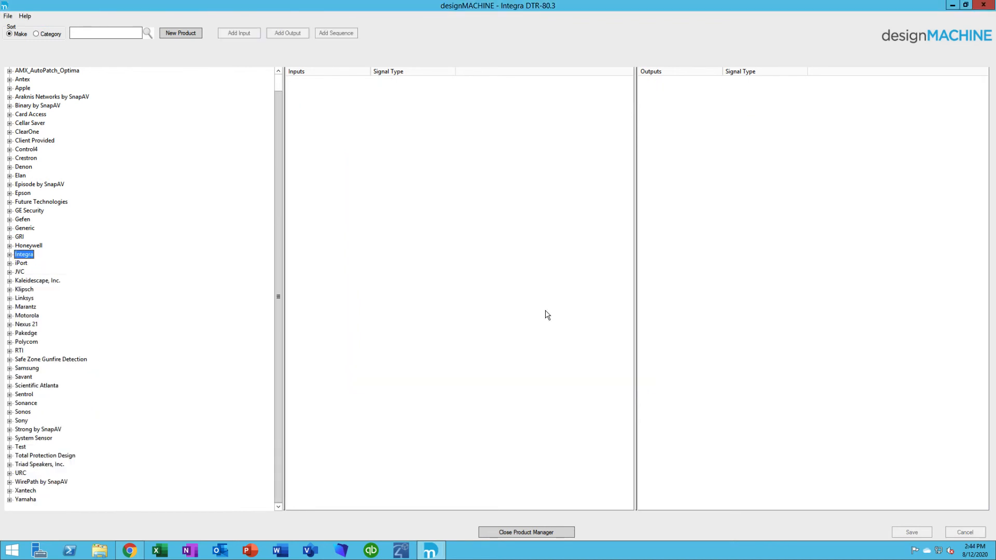
{"action": "mouse_move", "coordinate": [233, 94]}
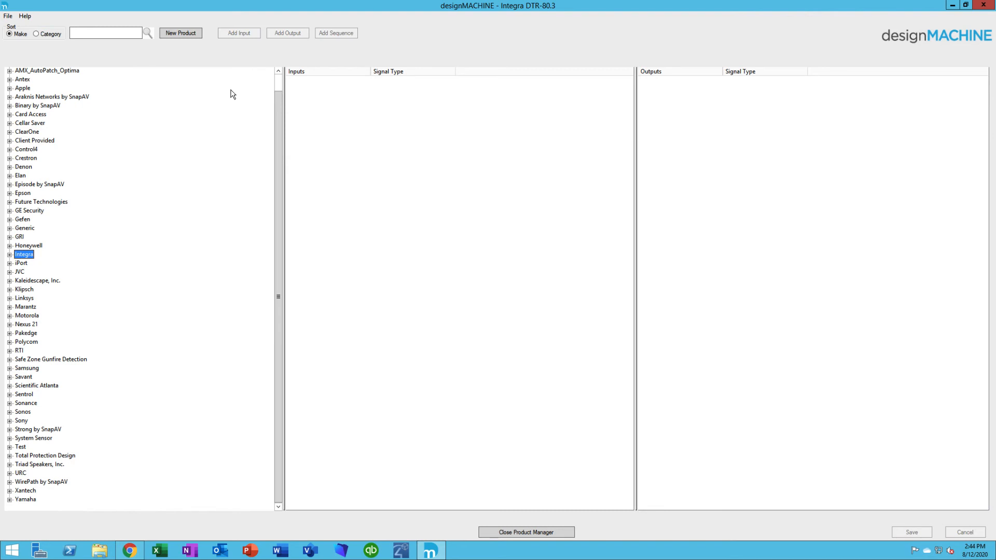
{"action": "mouse_move", "coordinate": [219, 59]}
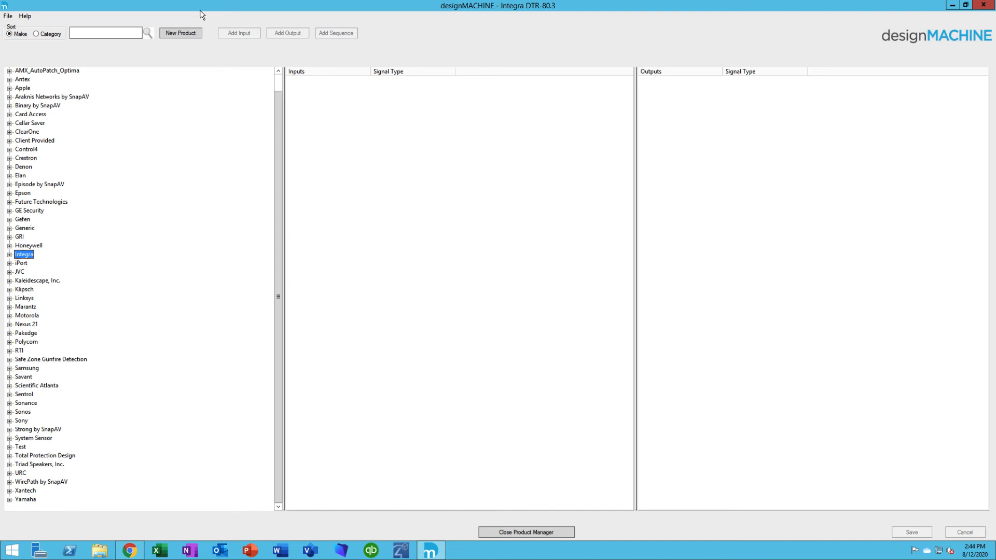
{"action": "mouse_move", "coordinate": [45, 60]}
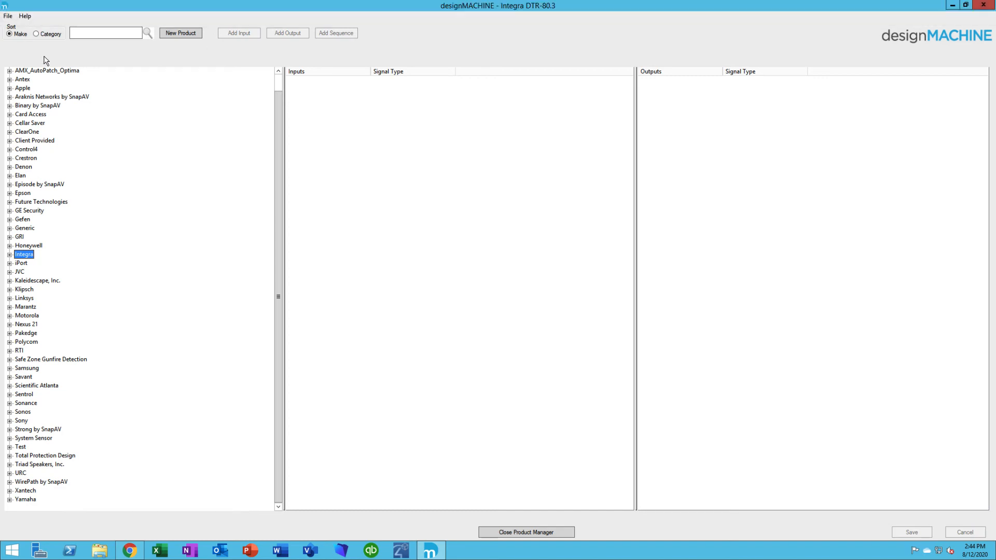
Show the product library's import options under the File menu.
{"action": "left_click", "coordinate": [8, 15]}
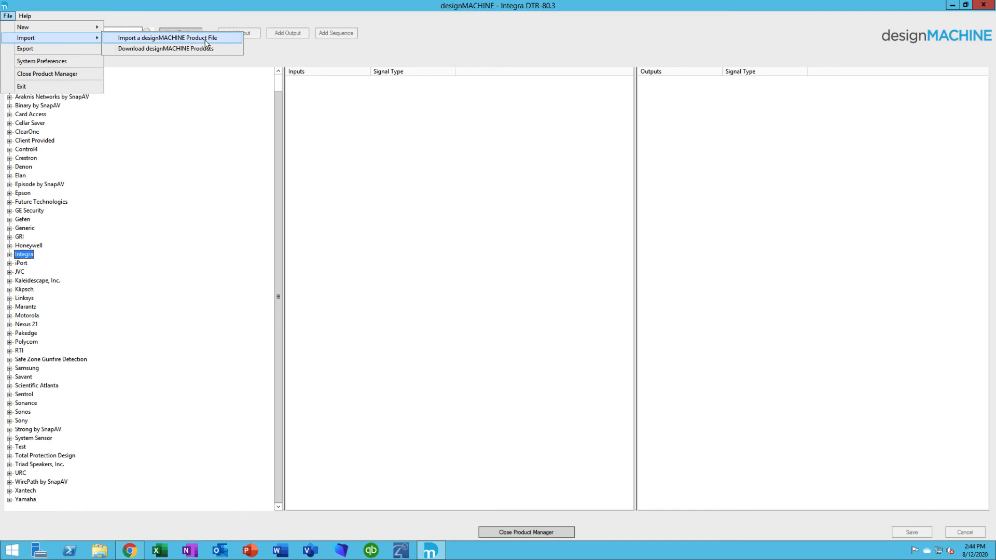
{"action": "mouse_move", "coordinate": [165, 48]}
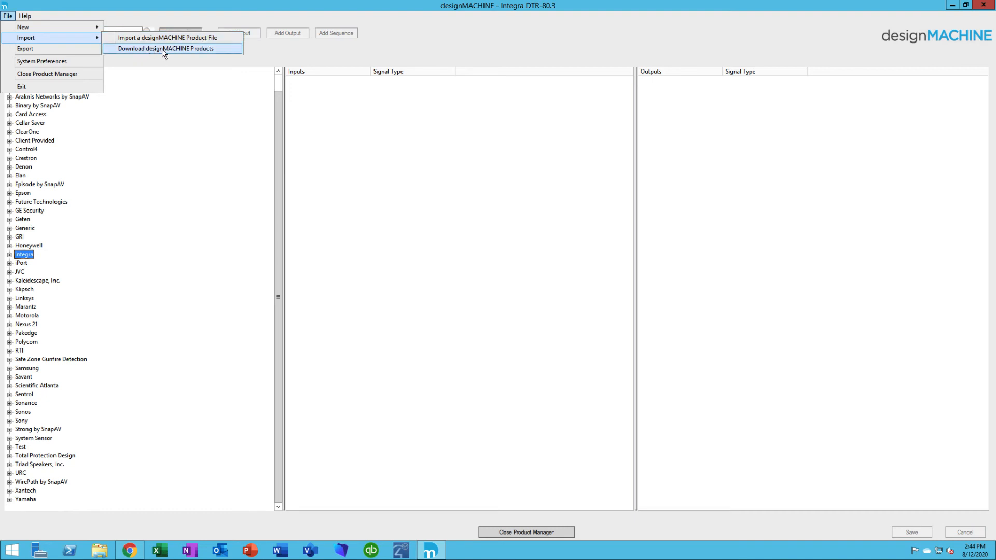
Download AMX products from designMACHINE with Overwrite connections ticked.
{"action": "left_click", "coordinate": [166, 48]}
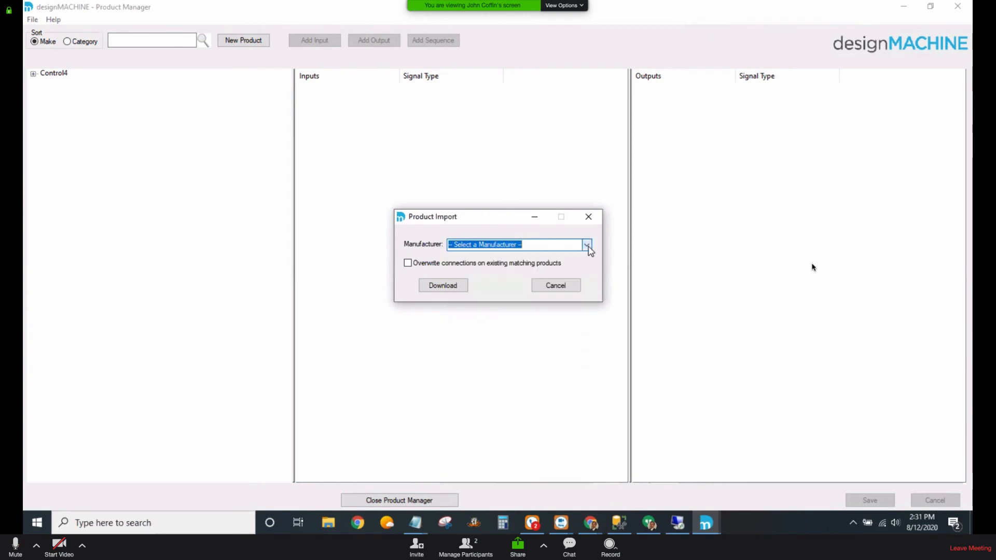
{"action": "left_click", "coordinate": [587, 245]}
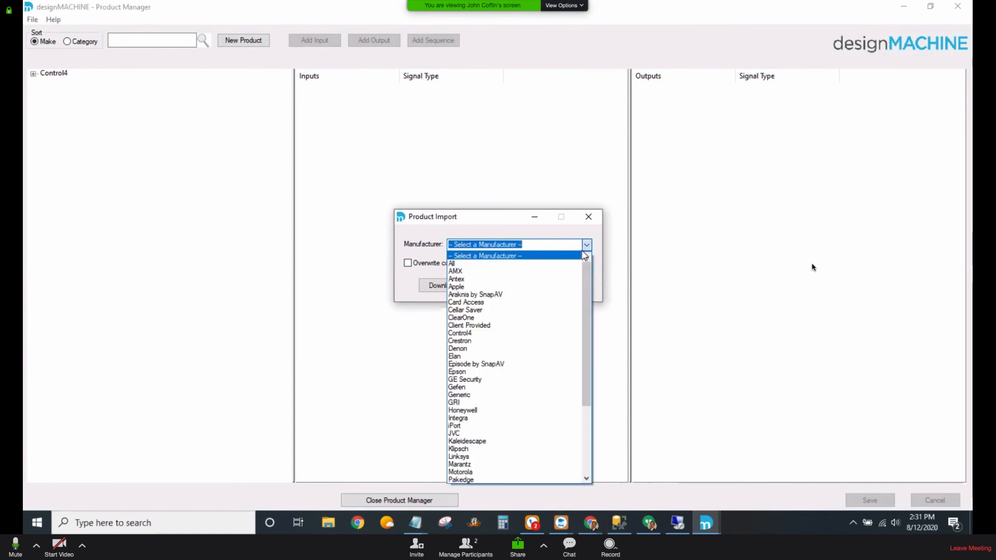
{"action": "left_click", "coordinate": [456, 272]}
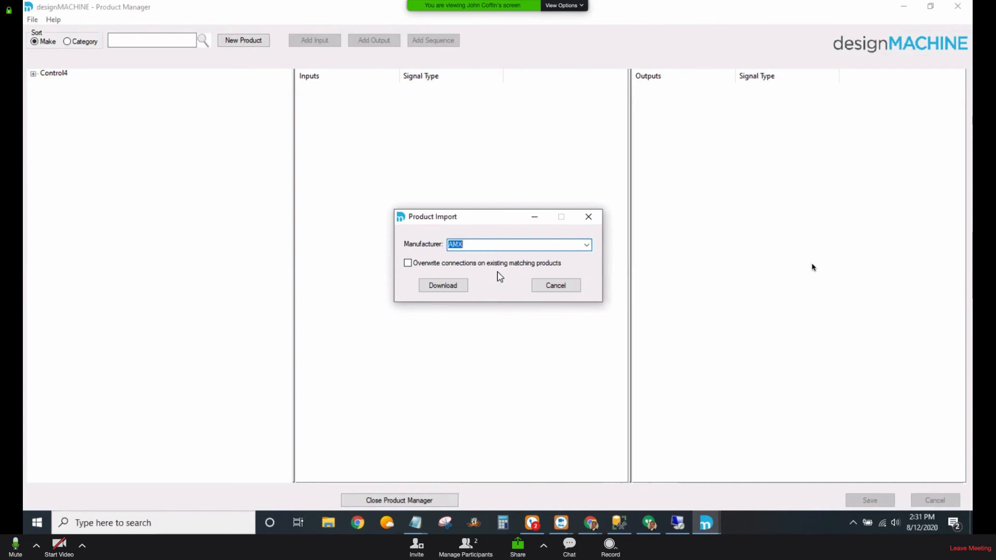
{"action": "mouse_move", "coordinate": [484, 272]}
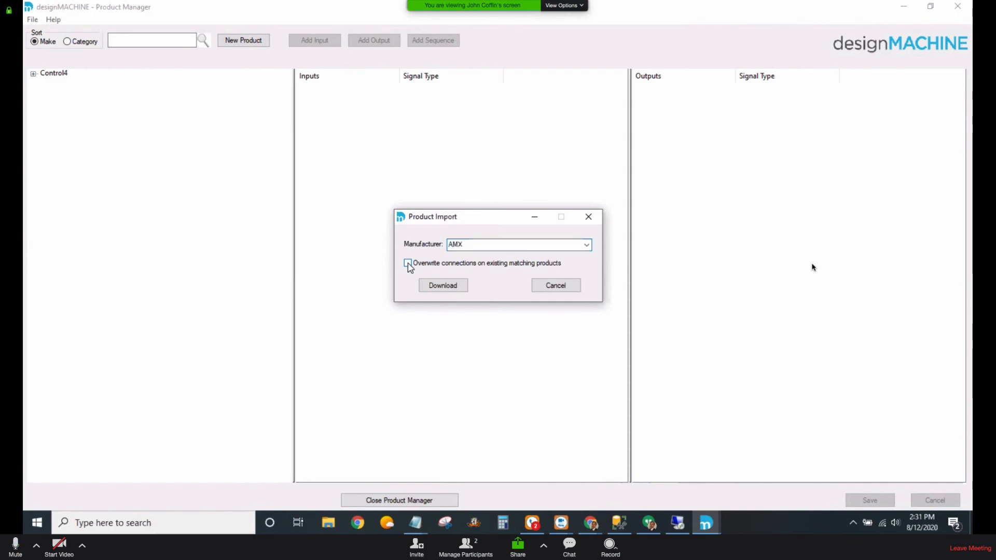
{"action": "left_click", "coordinate": [407, 263]}
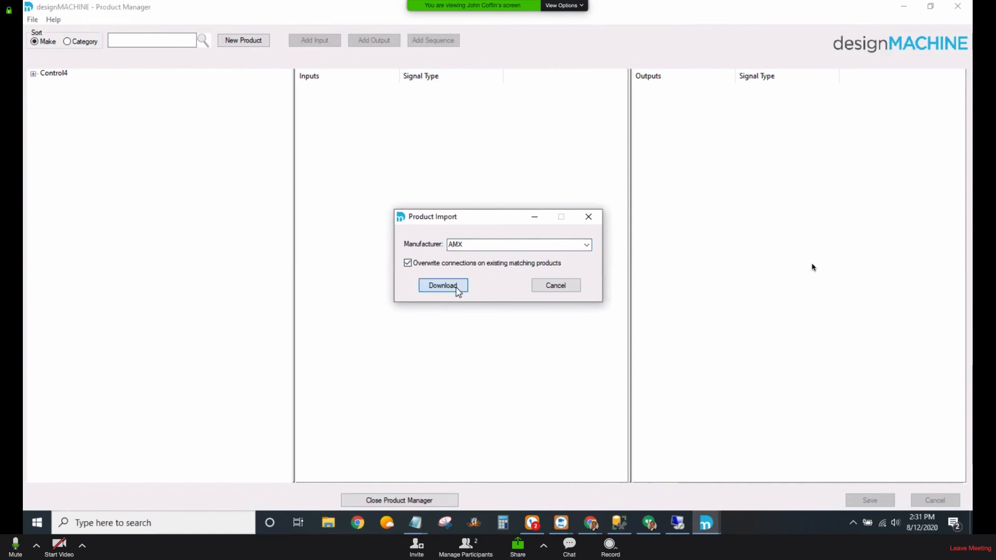
{"action": "left_click", "coordinate": [443, 285]}
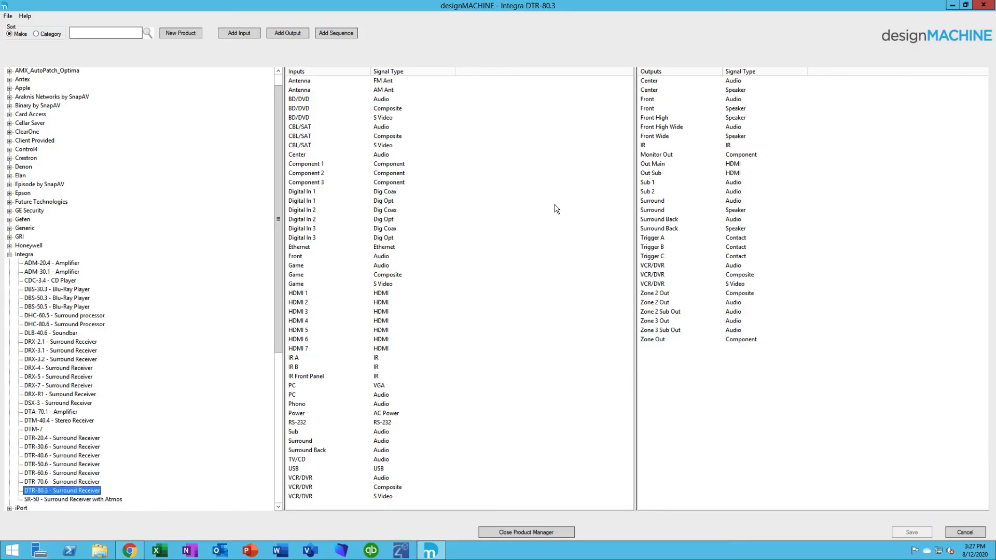
{"action": "mouse_move", "coordinate": [464, 96]}
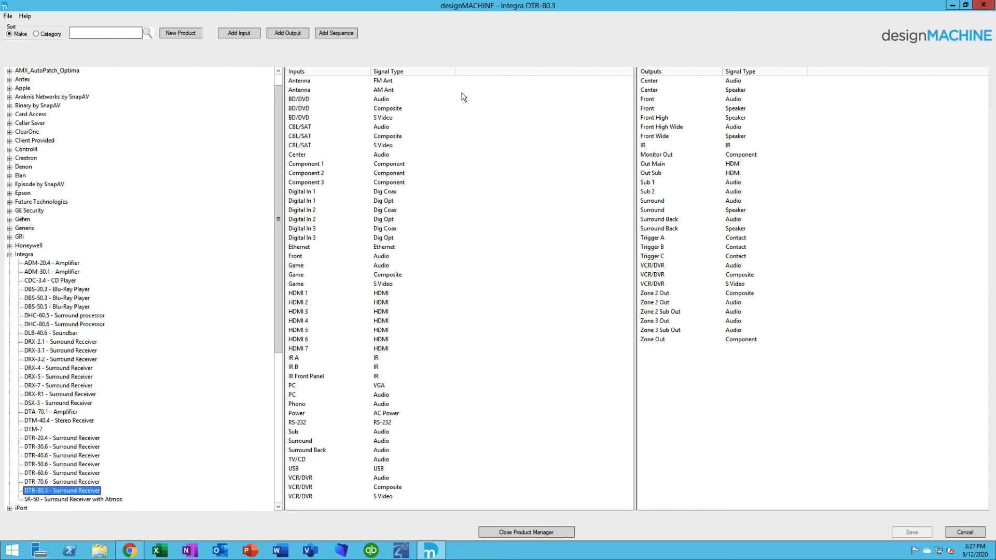
In the Export dialog, clear all manufacturers and tick only Crestron.
{"action": "left_click", "coordinate": [7, 16]}
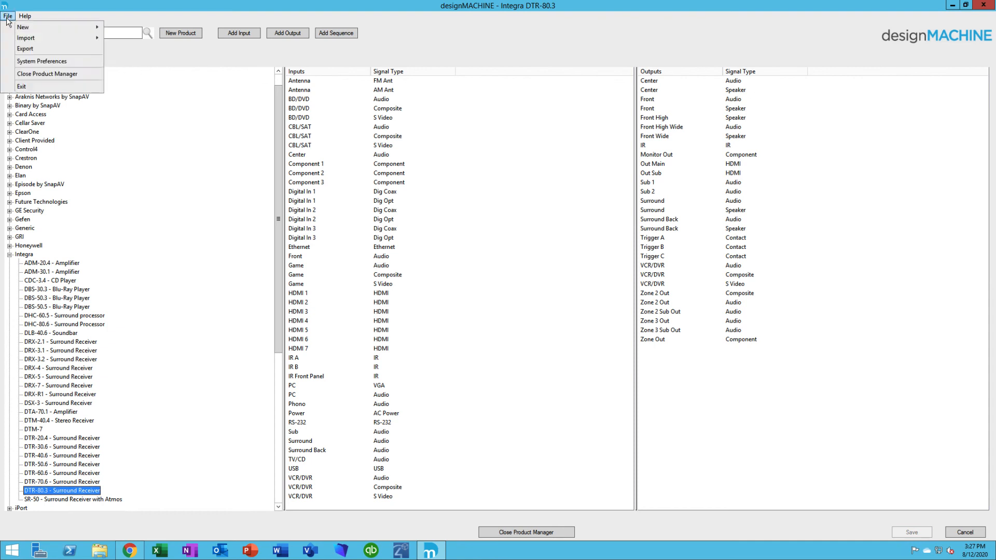
{"action": "left_click", "coordinate": [25, 48]}
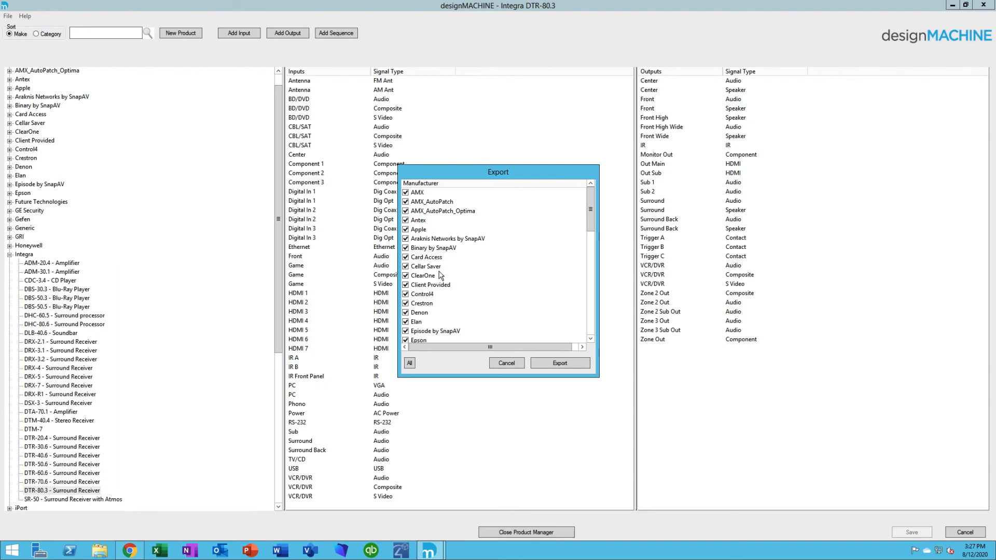
{"action": "left_click", "coordinate": [410, 363]}
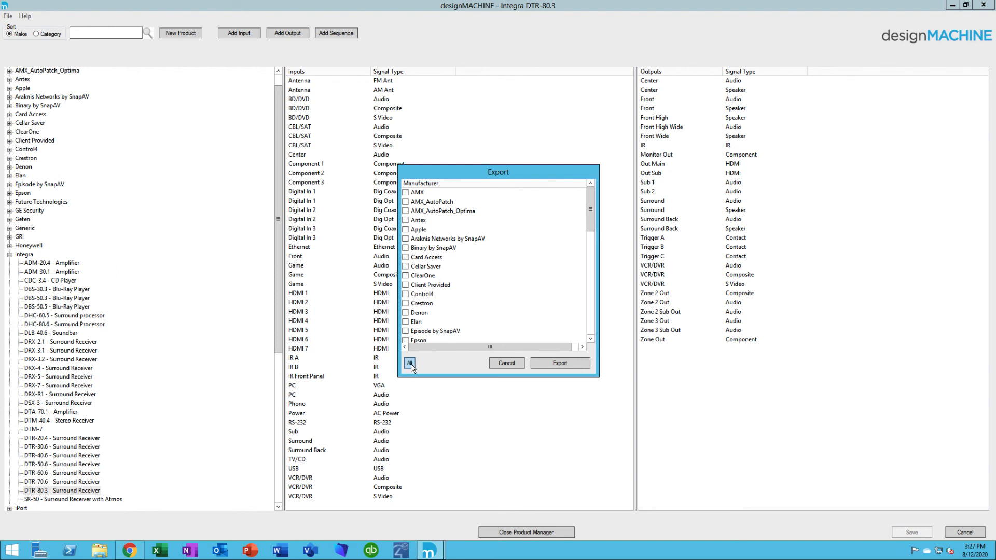
{"action": "left_click", "coordinate": [410, 363]}
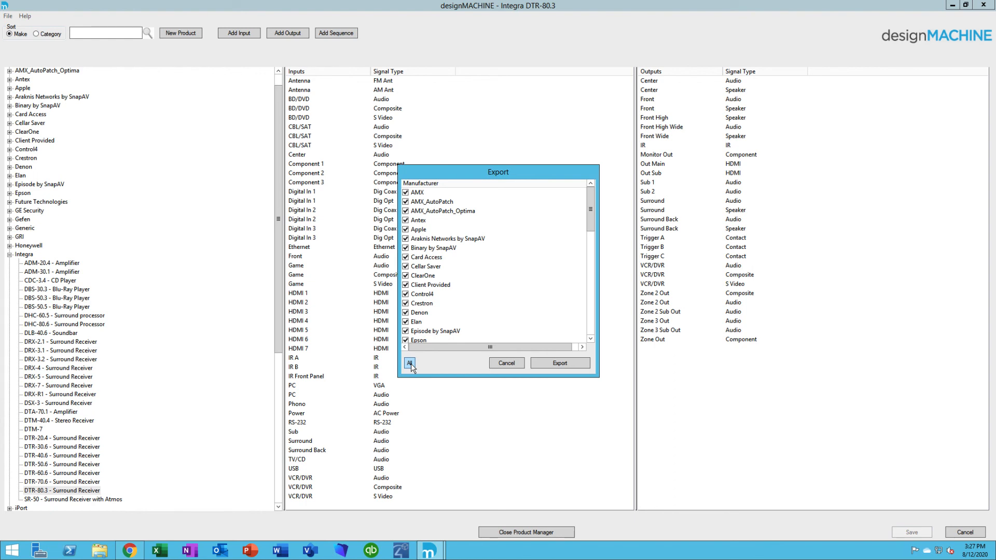
{"action": "left_click", "coordinate": [410, 363]}
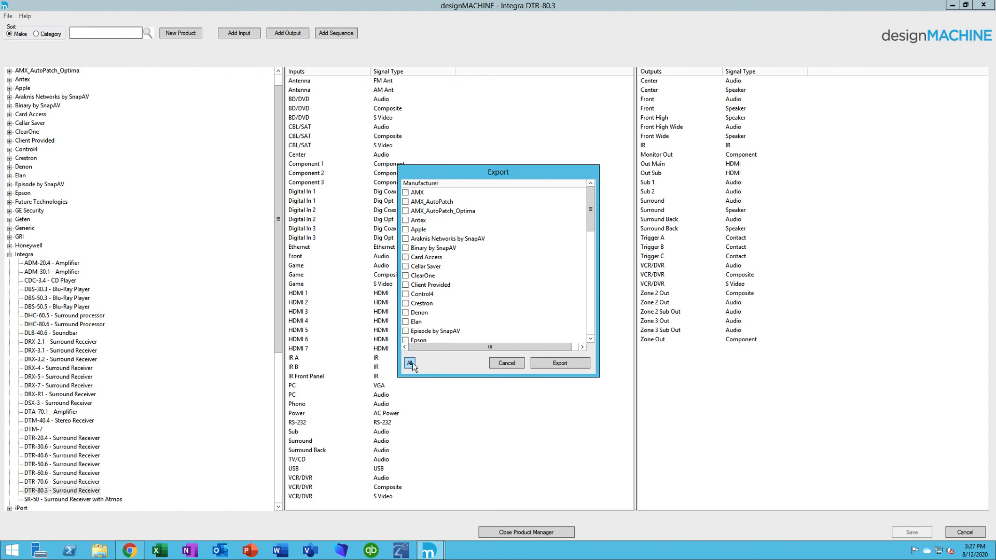
{"action": "mouse_move", "coordinate": [435, 311]}
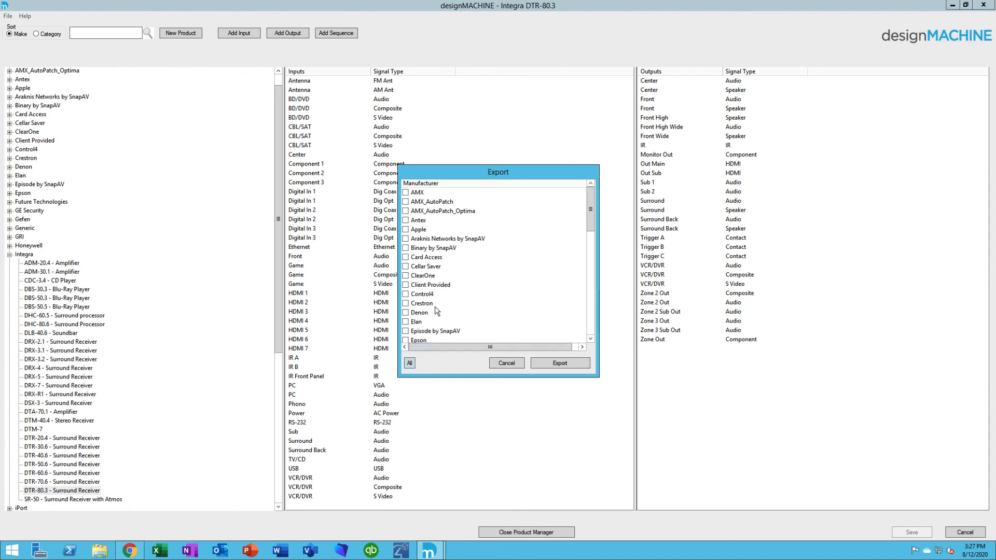
{"action": "left_click", "coordinate": [405, 303]}
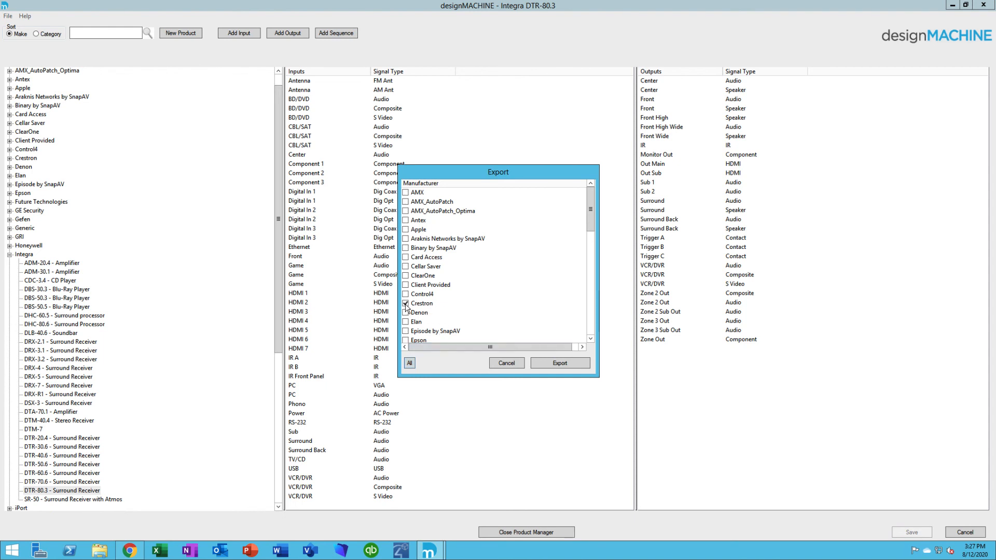
{"action": "left_click", "coordinate": [405, 305]}
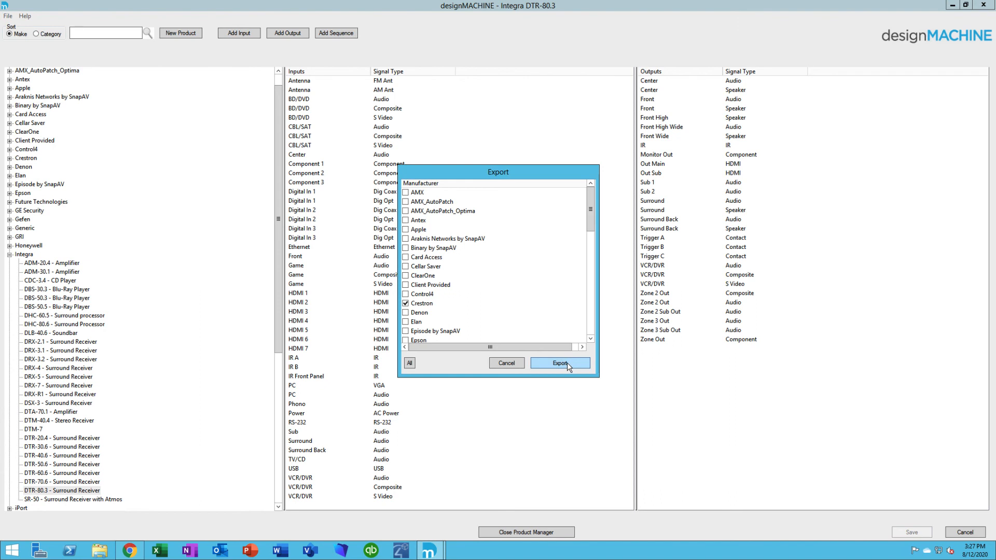
Export the Crestron products to a library file named Crestron on the Desktop.
{"action": "left_click", "coordinate": [559, 362]}
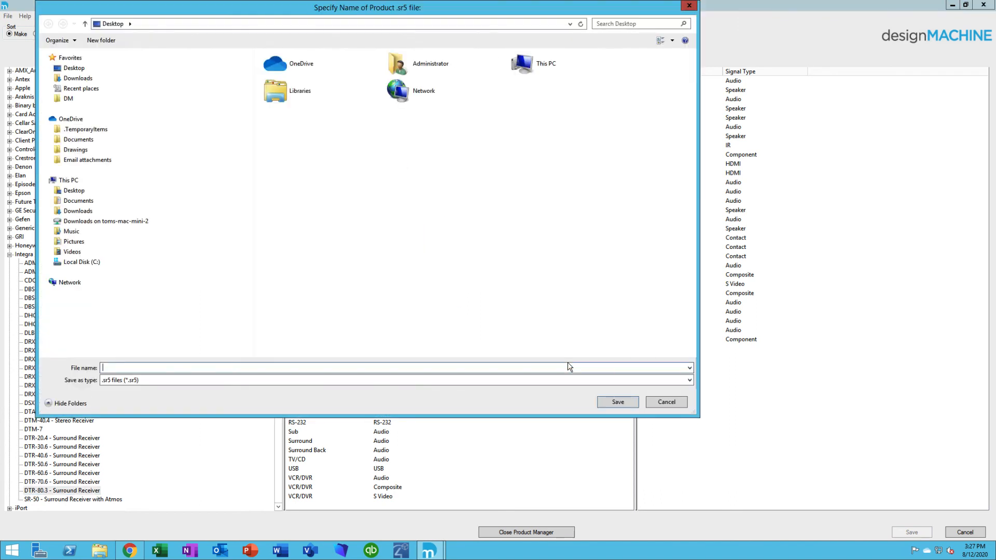
{"action": "mouse_move", "coordinate": [337, 368]}
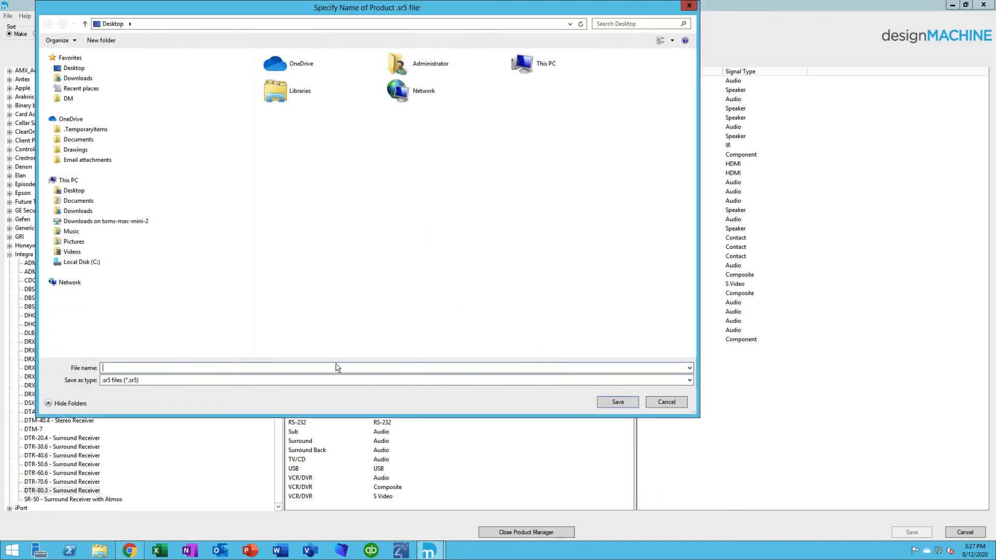
{"action": "mouse_move", "coordinate": [184, 368]}
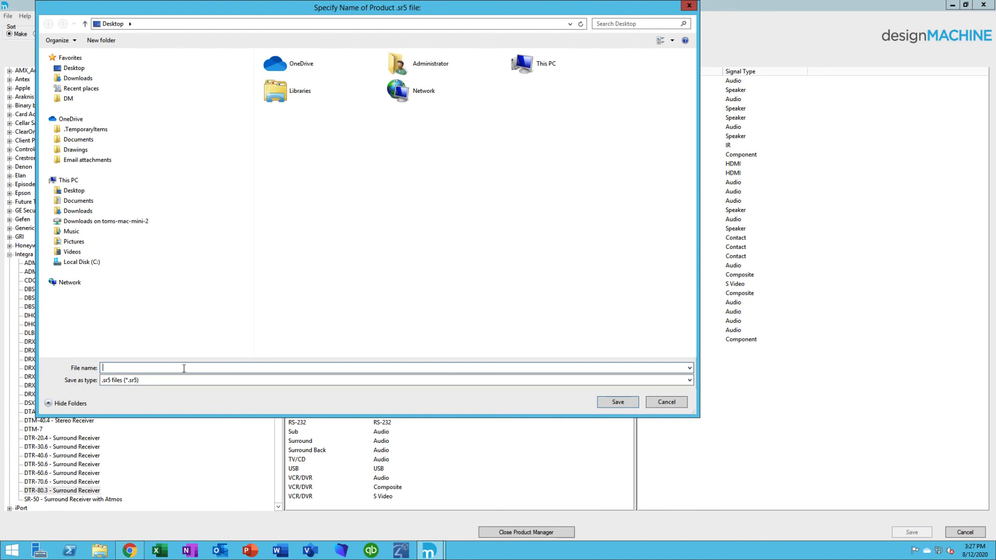
{"action": "type", "text": "Cre"}
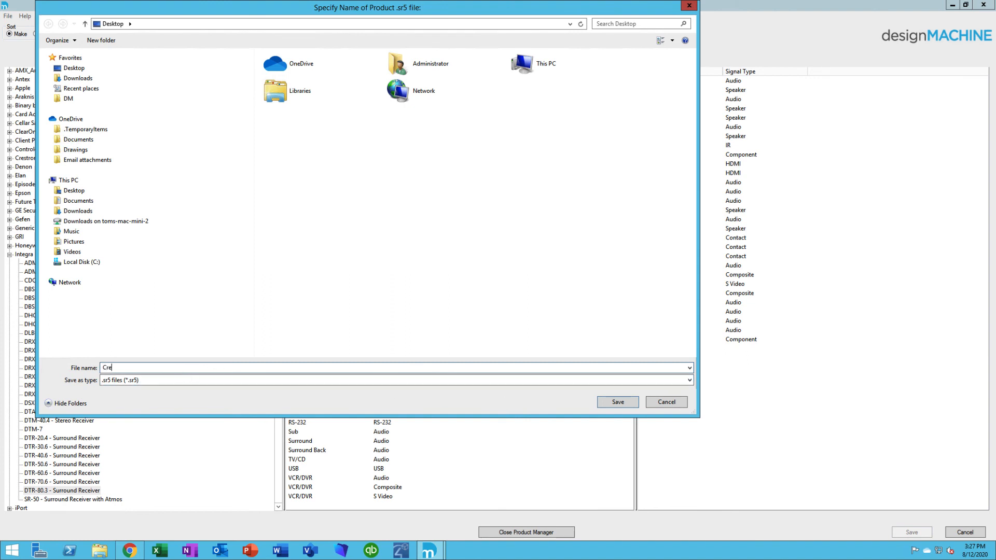
{"action": "type", "text": "stron"}
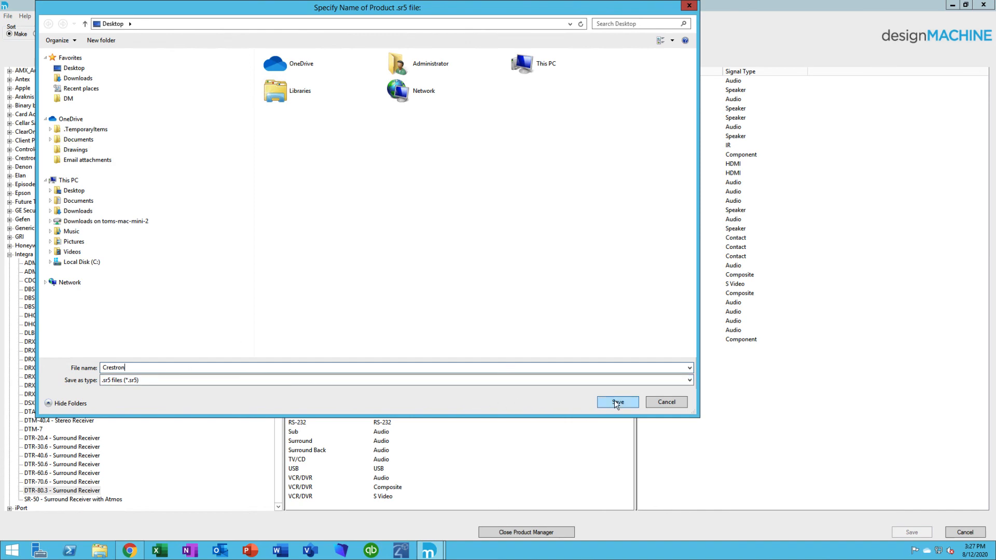
{"action": "left_click", "coordinate": [615, 402]}
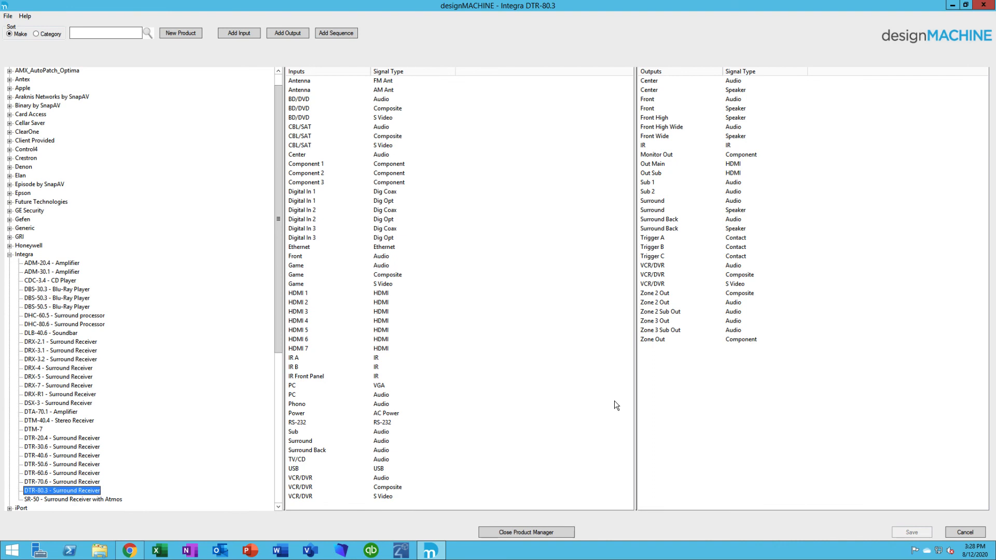
{"action": "mouse_move", "coordinate": [591, 399]}
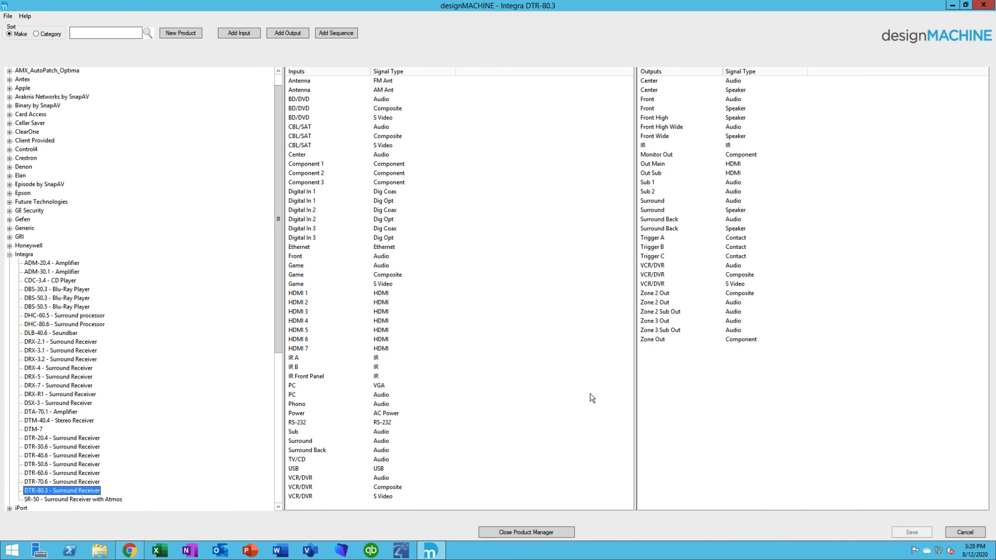
{"action": "mouse_move", "coordinate": [513, 237]}
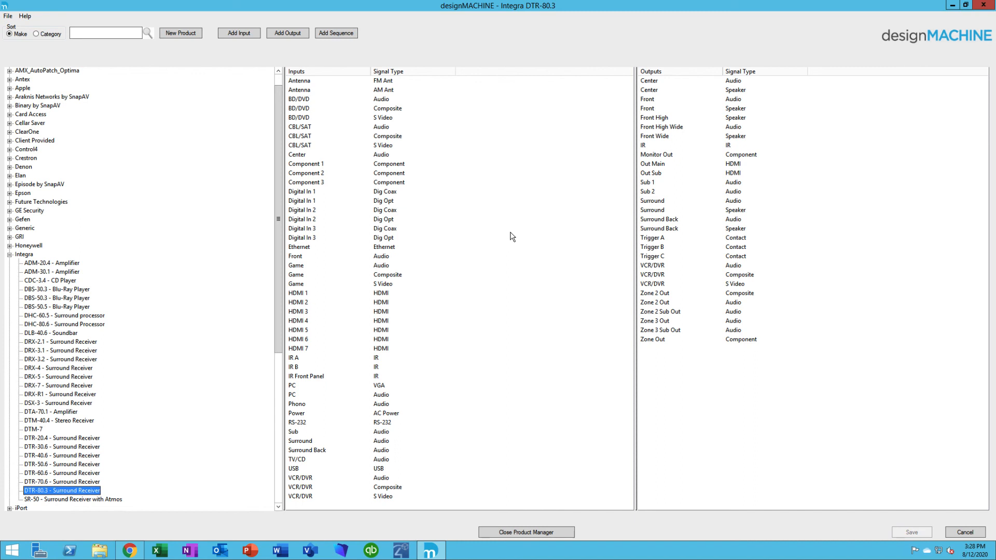
{"action": "mouse_move", "coordinate": [128, 32]}
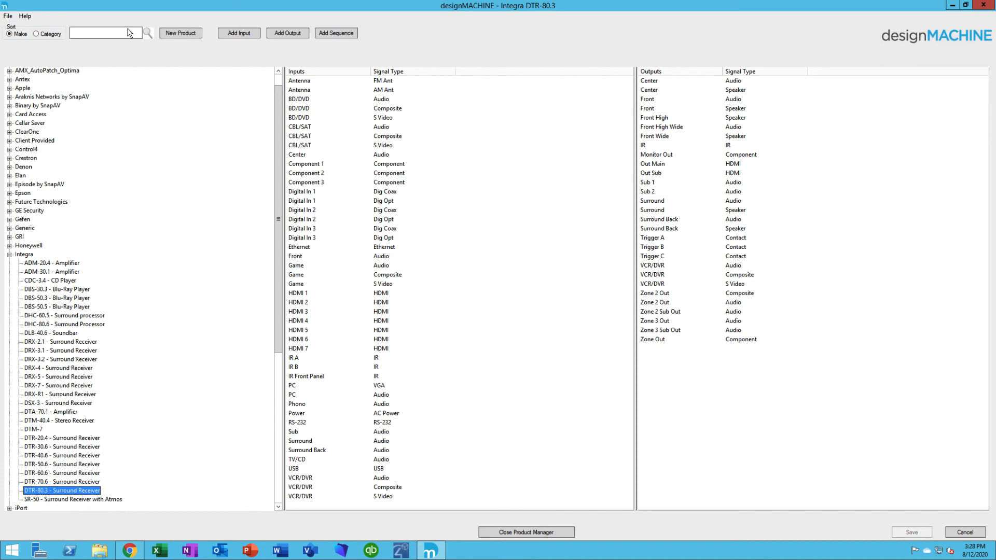
{"action": "left_click", "coordinate": [7, 17]}
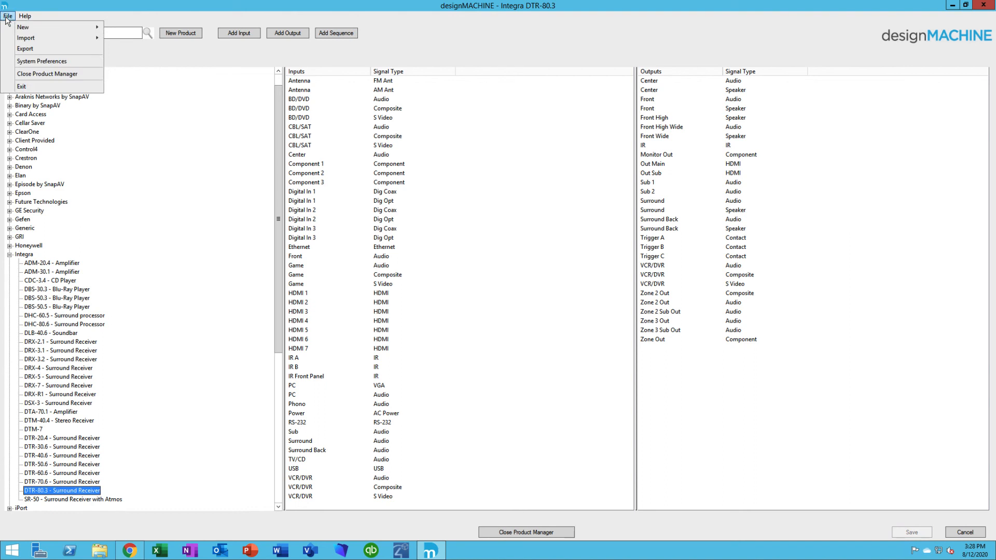
{"action": "mouse_move", "coordinate": [26, 38]}
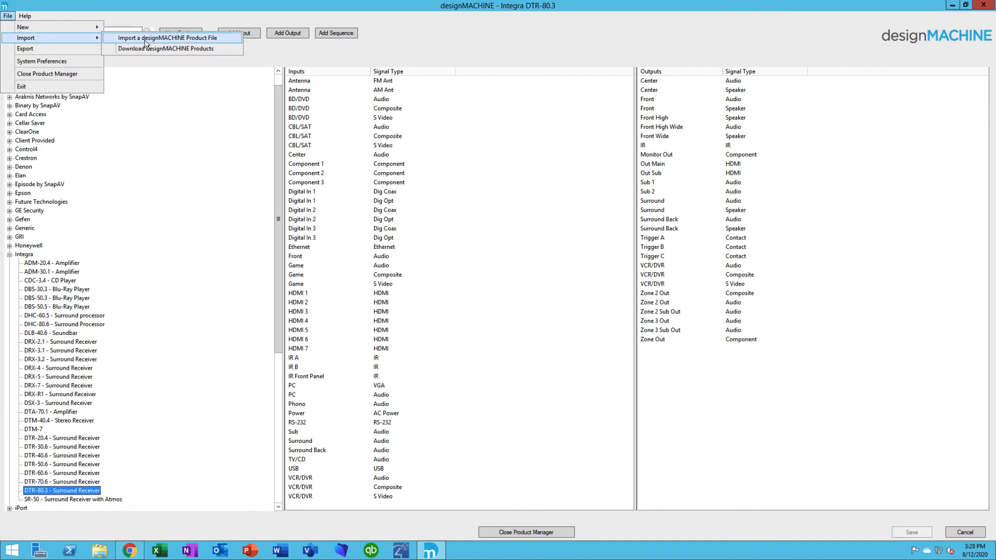
Import the Crestron.sr5 product file from the Desktop.
{"action": "left_click", "coordinate": [166, 37]}
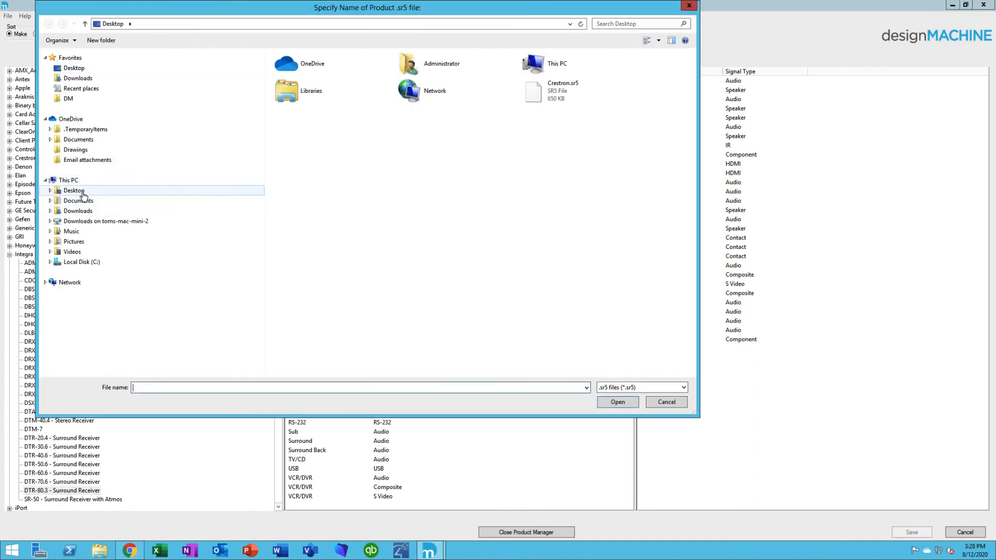
{"action": "left_click", "coordinate": [74, 190]}
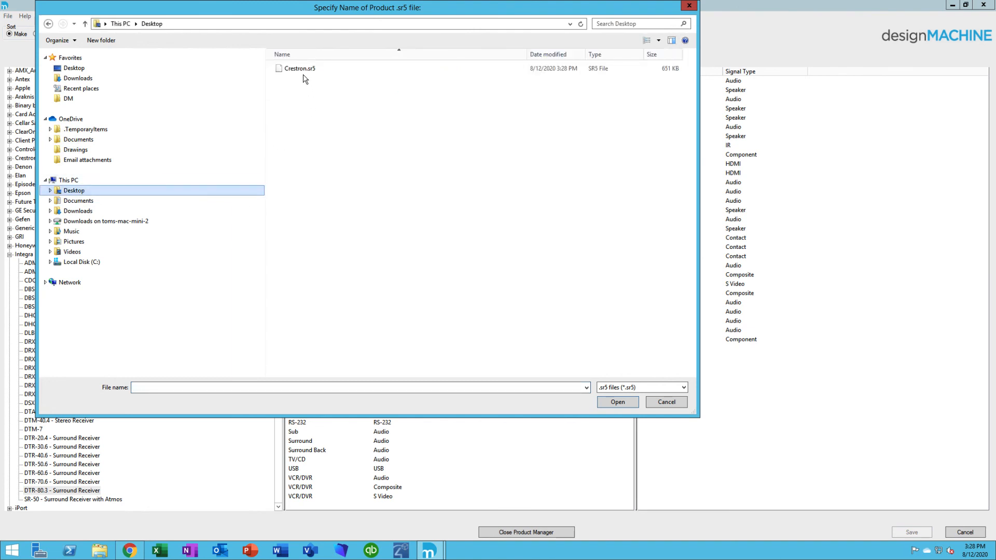
{"action": "left_click", "coordinate": [299, 68]}
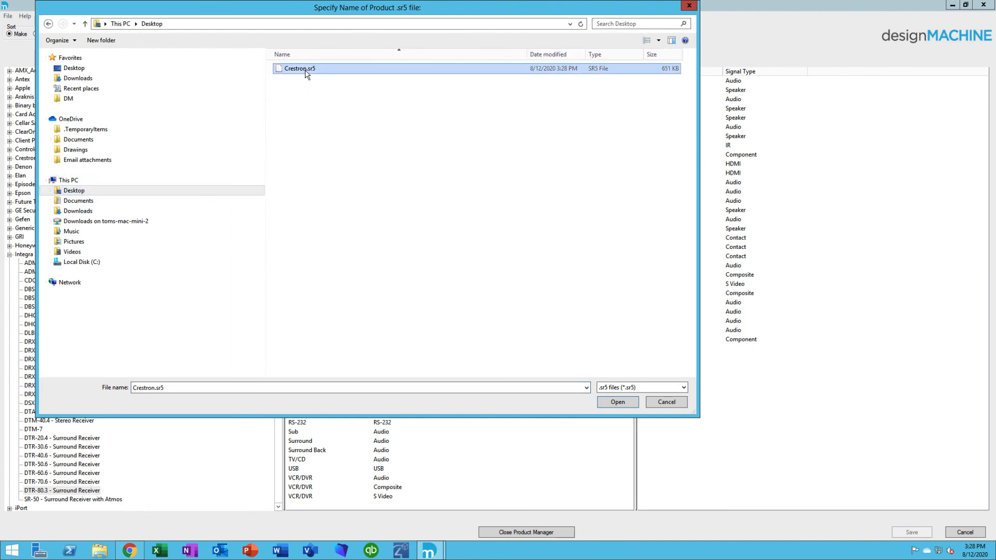
{"action": "left_click", "coordinate": [616, 402]}
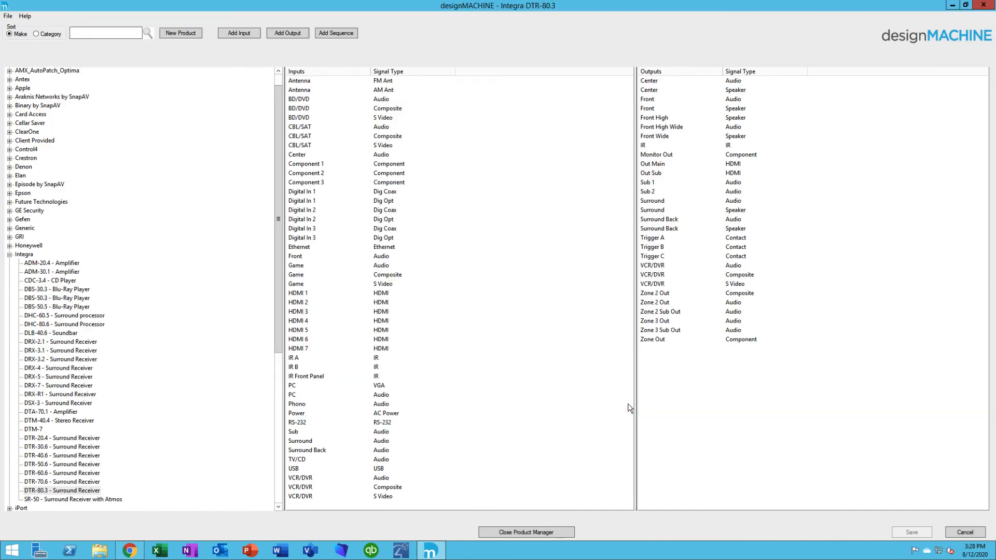
Reselect the Integra DTR-80.3 receiver and show the help and support options.
{"action": "left_click", "coordinate": [61, 490]}
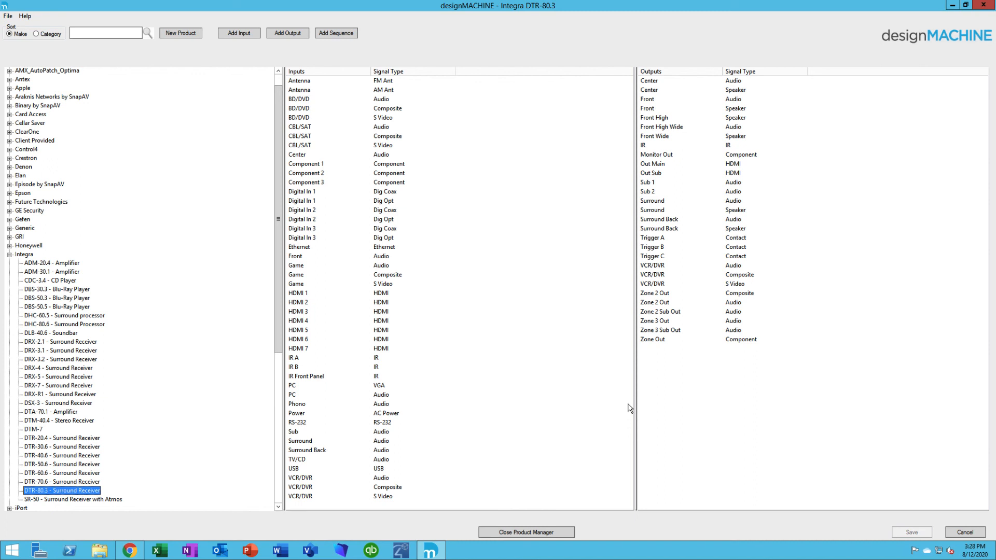
{"action": "left_click", "coordinate": [25, 16]}
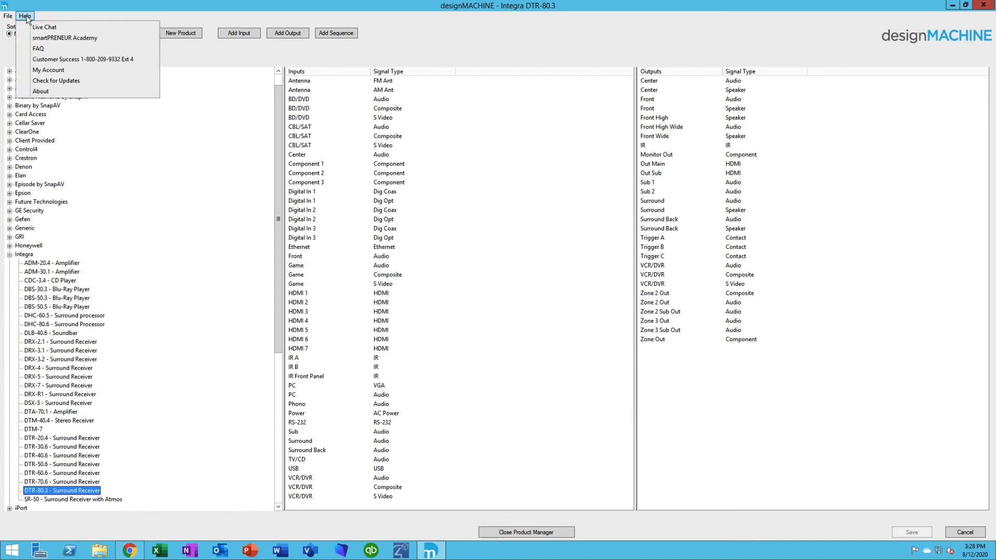
{"action": "mouse_move", "coordinate": [44, 27]}
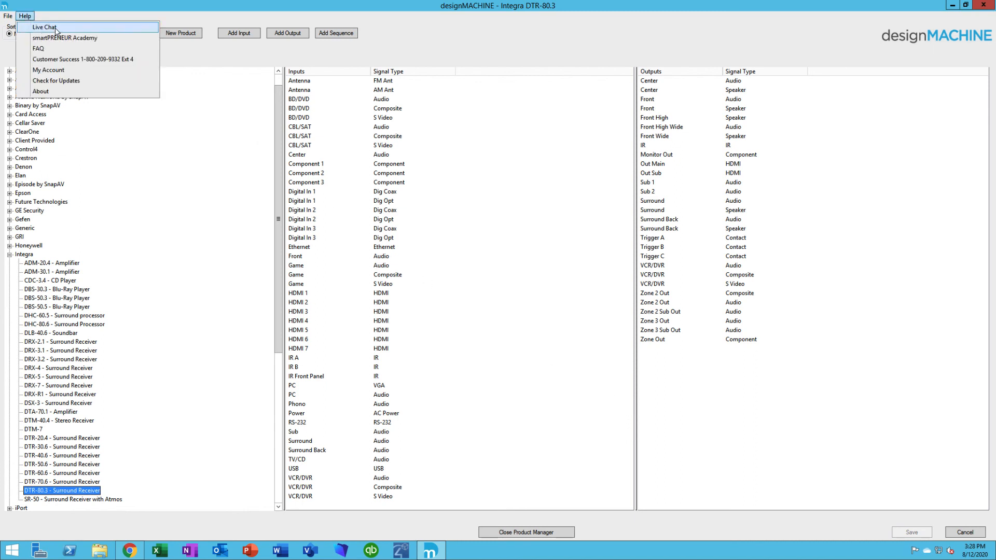
{"action": "mouse_move", "coordinate": [82, 59]}
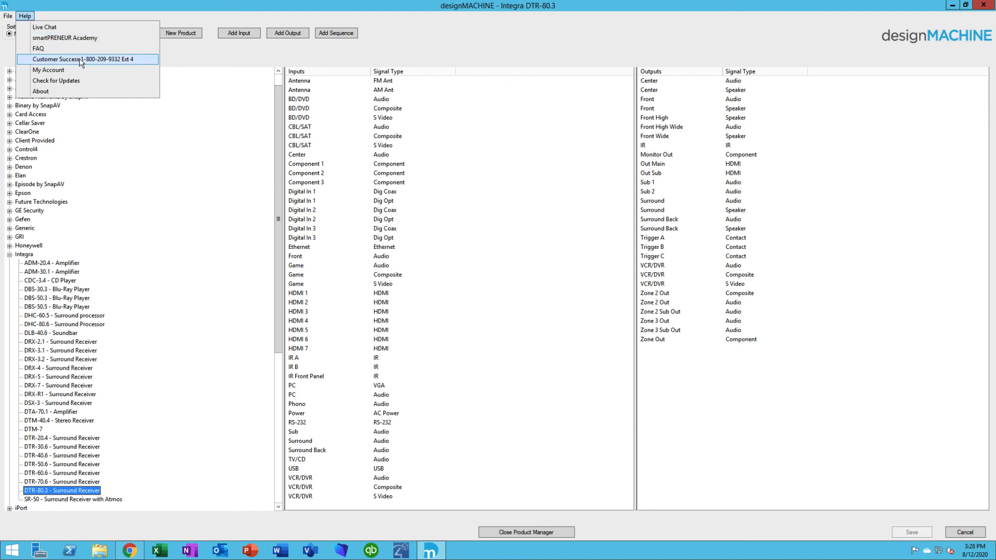